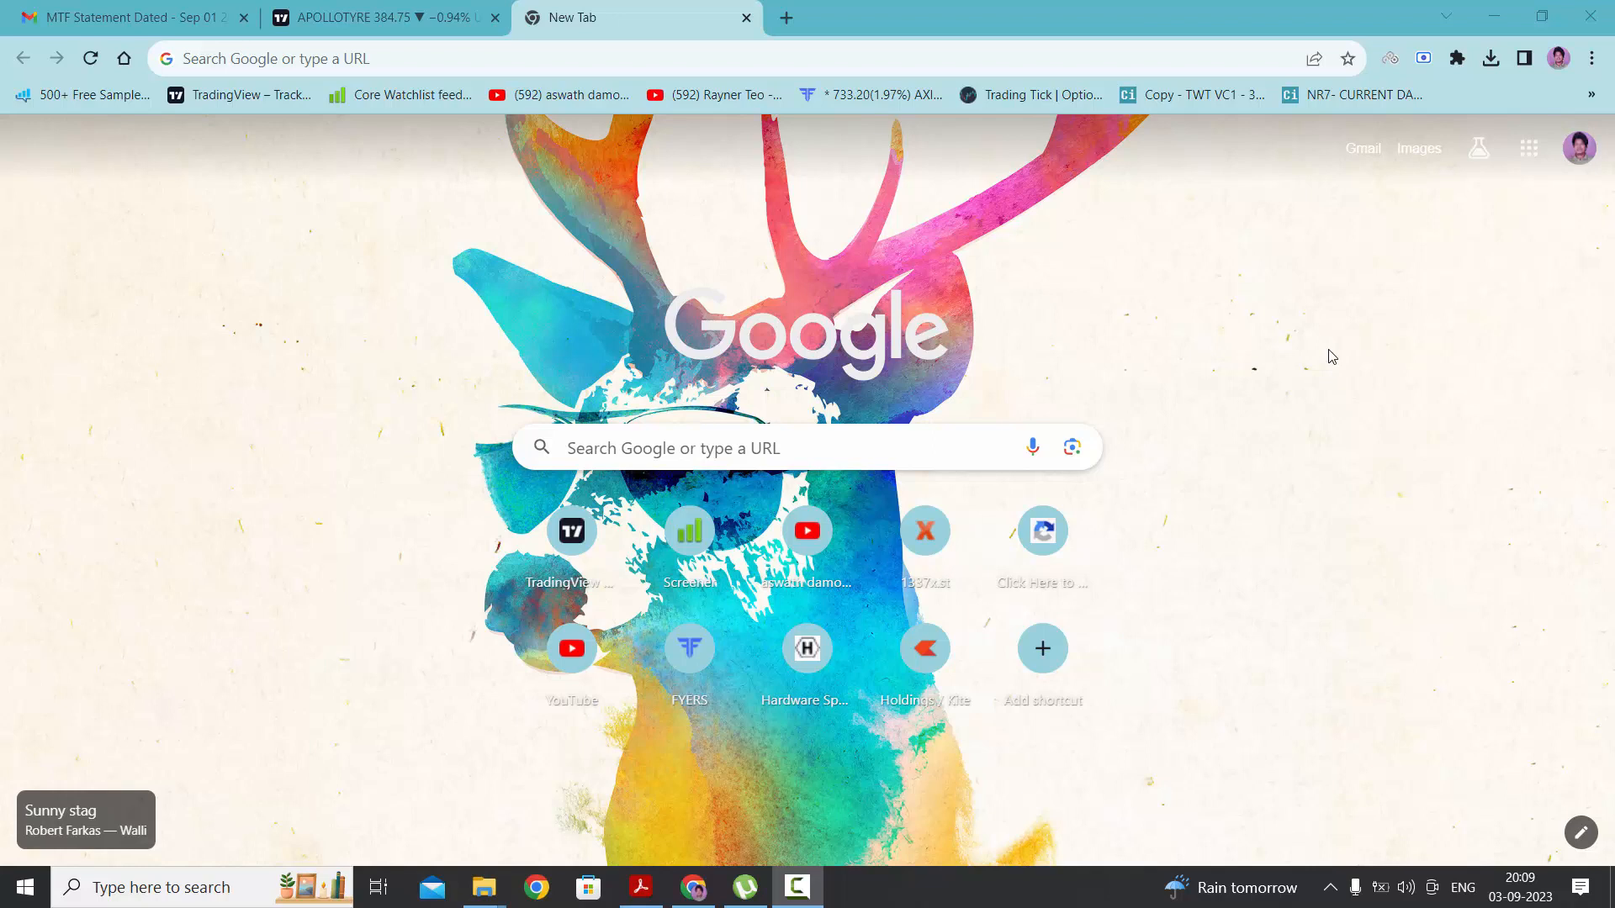
Step: Search Google for 'm stock login' from the new tab
{"action": "left_click", "coordinate": [722, 447]}
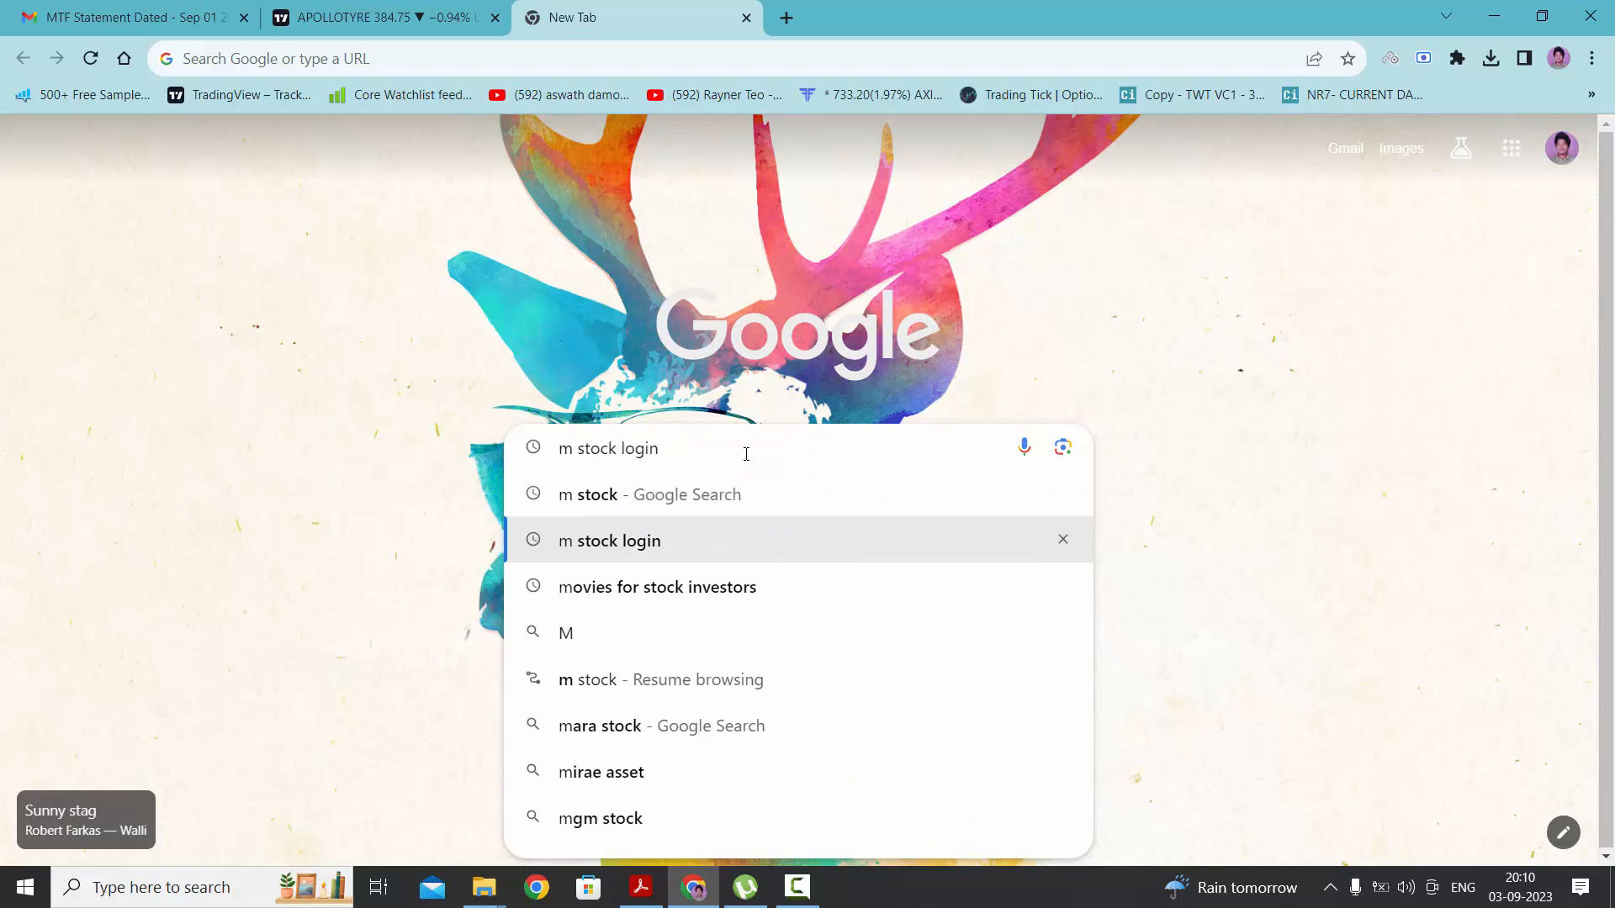
{"action": "left_click", "coordinate": [607, 540]}
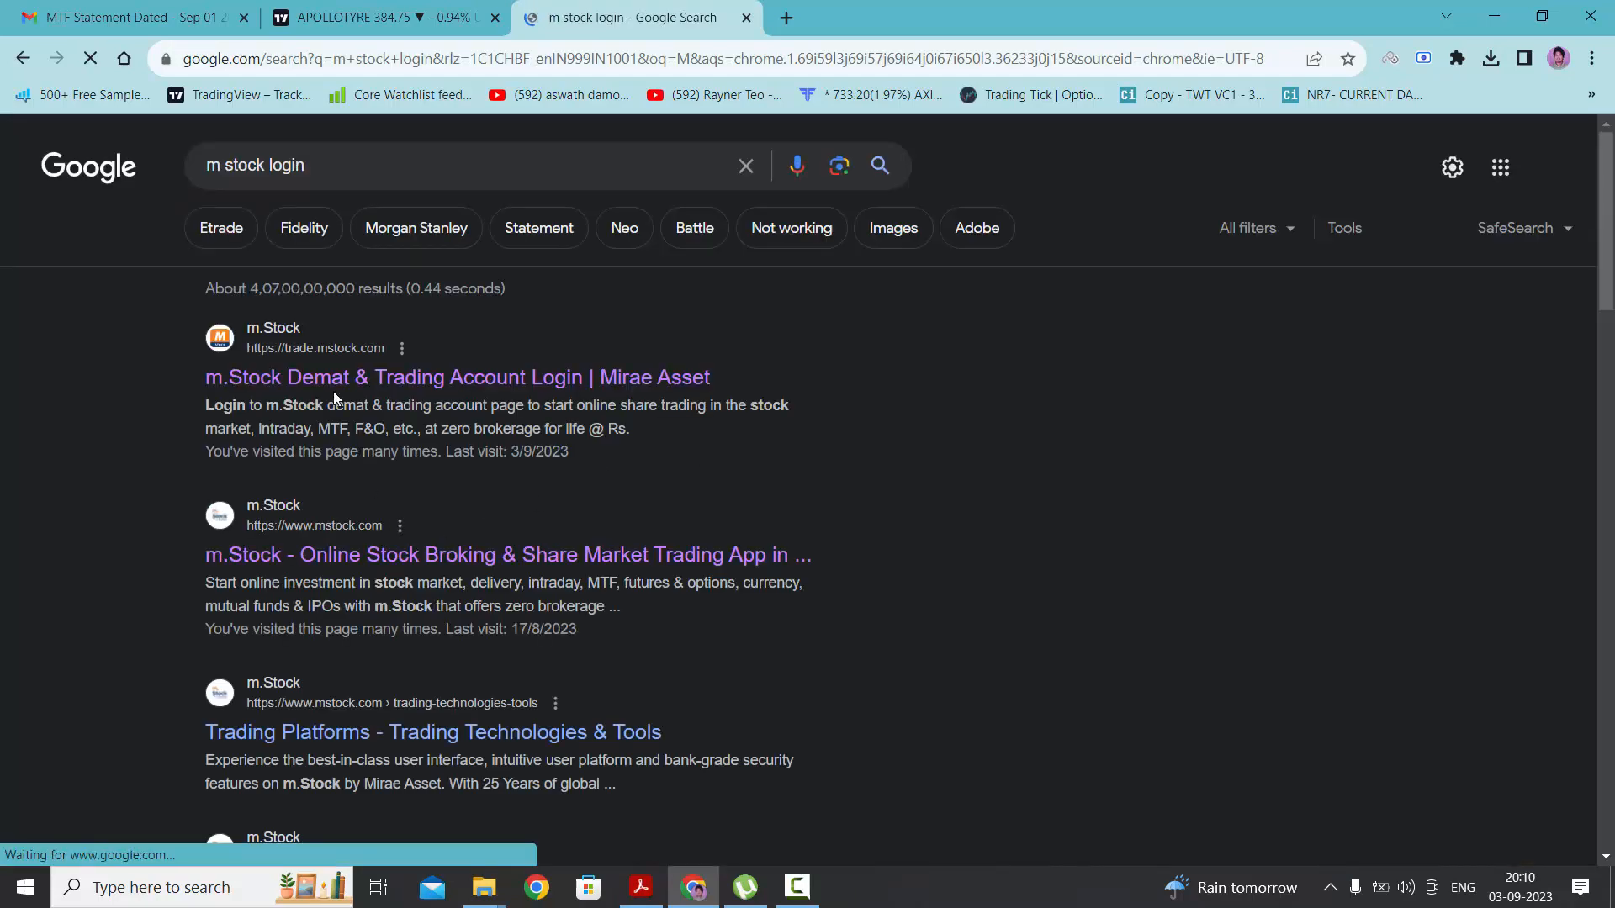
Step: Log in to the m.Stock trading account with credentials and OTP to reach the dashboard
{"action": "left_click", "coordinate": [456, 377]}
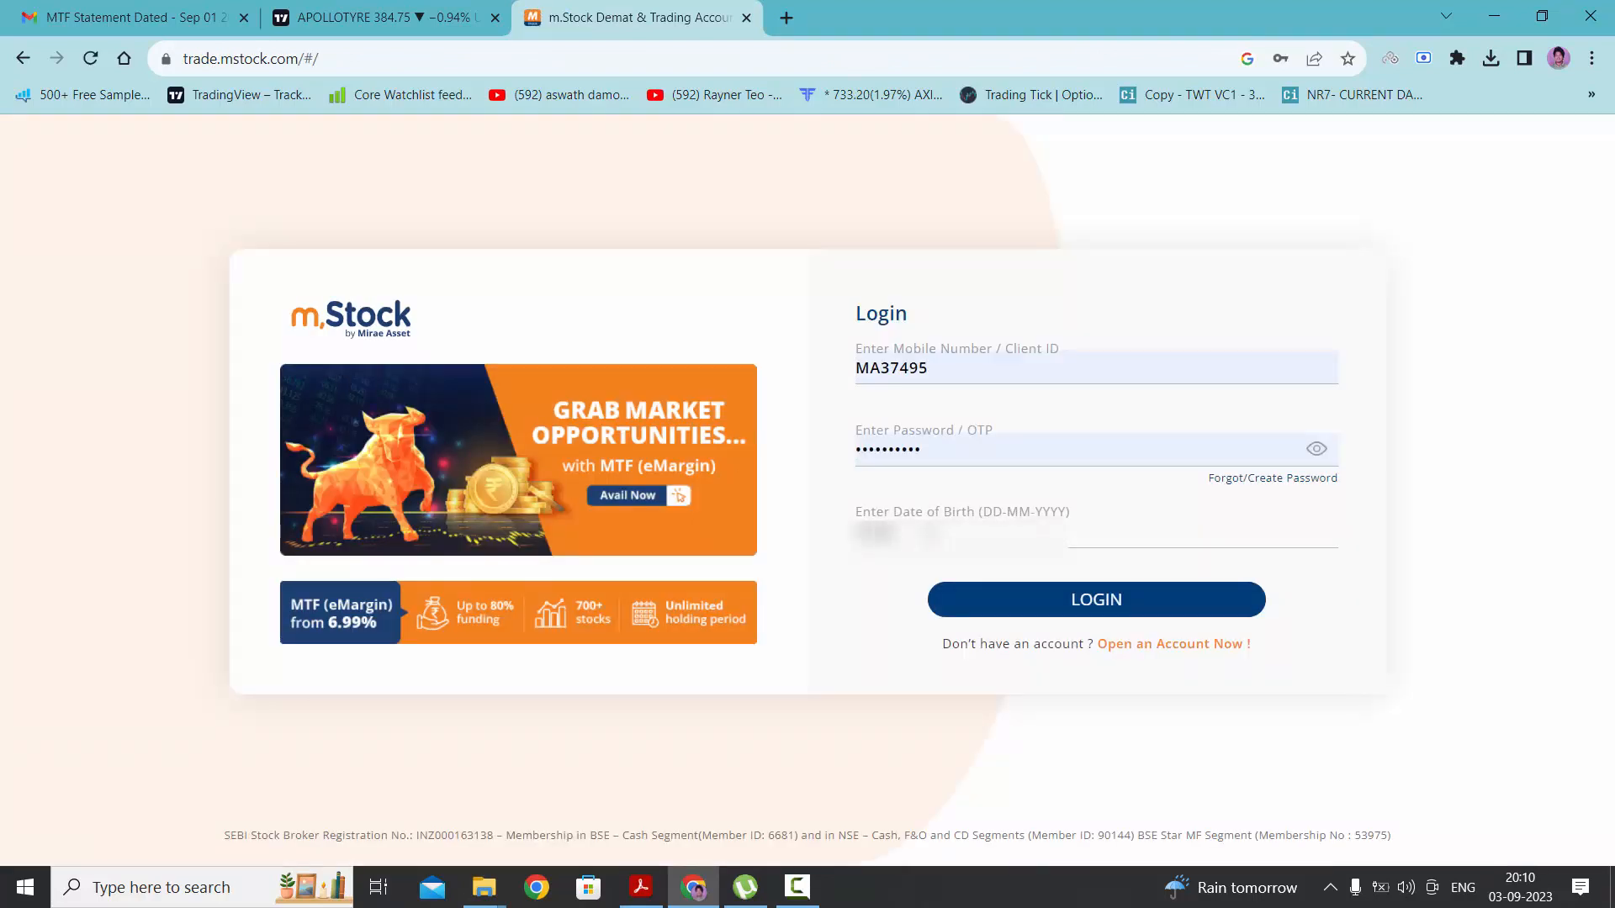
{"action": "left_click", "coordinate": [1095, 598]}
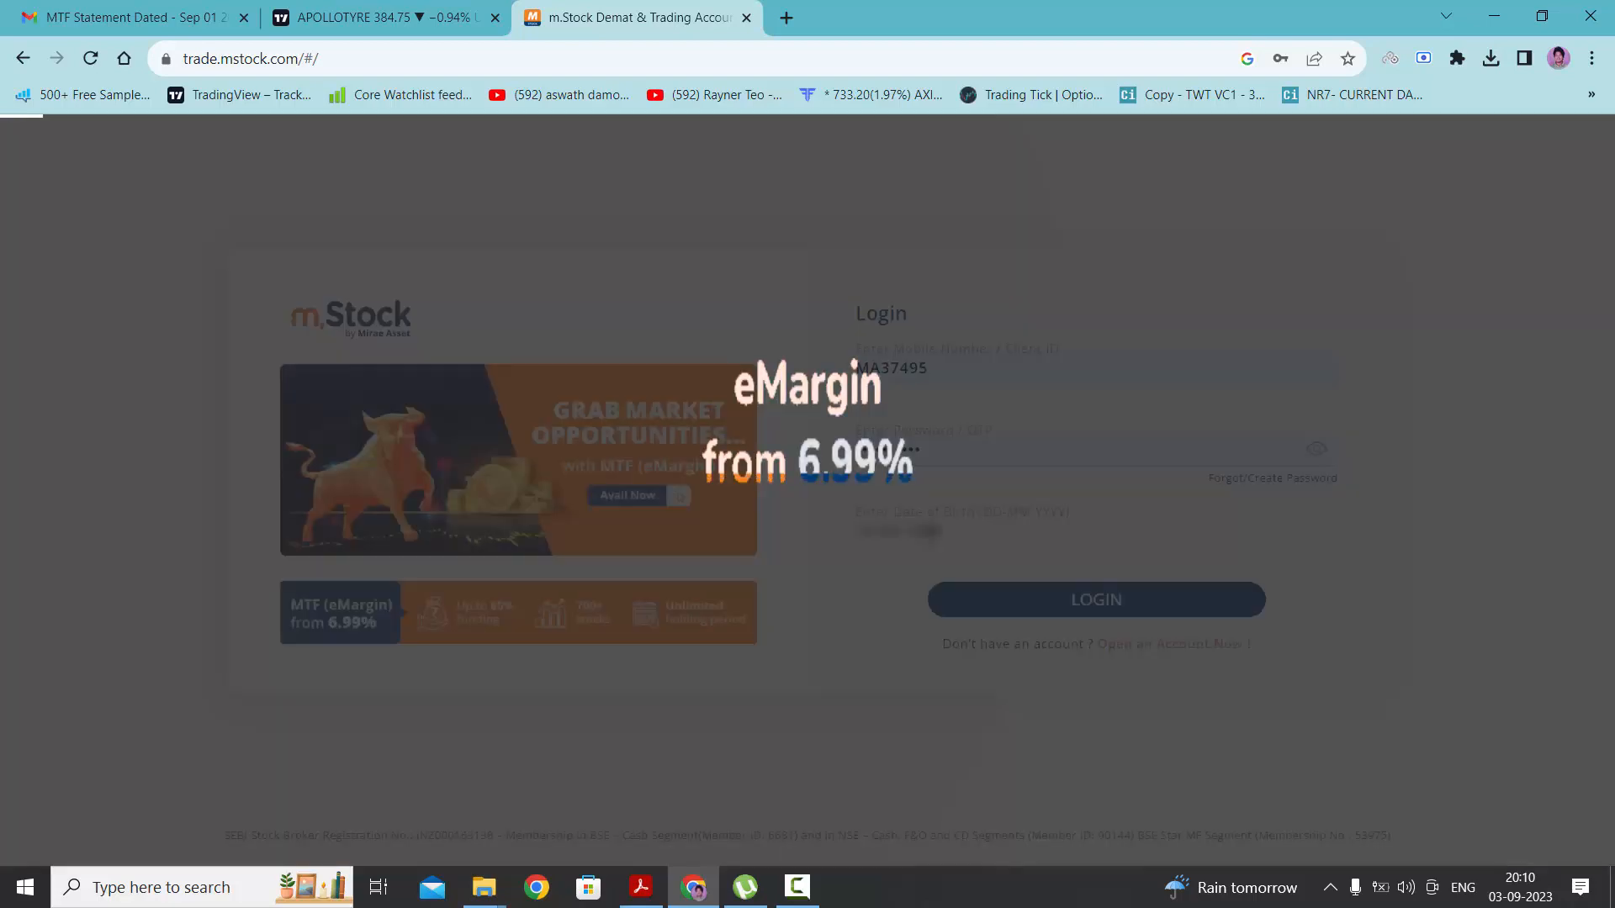
{"action": "left_click", "coordinate": [1095, 599]}
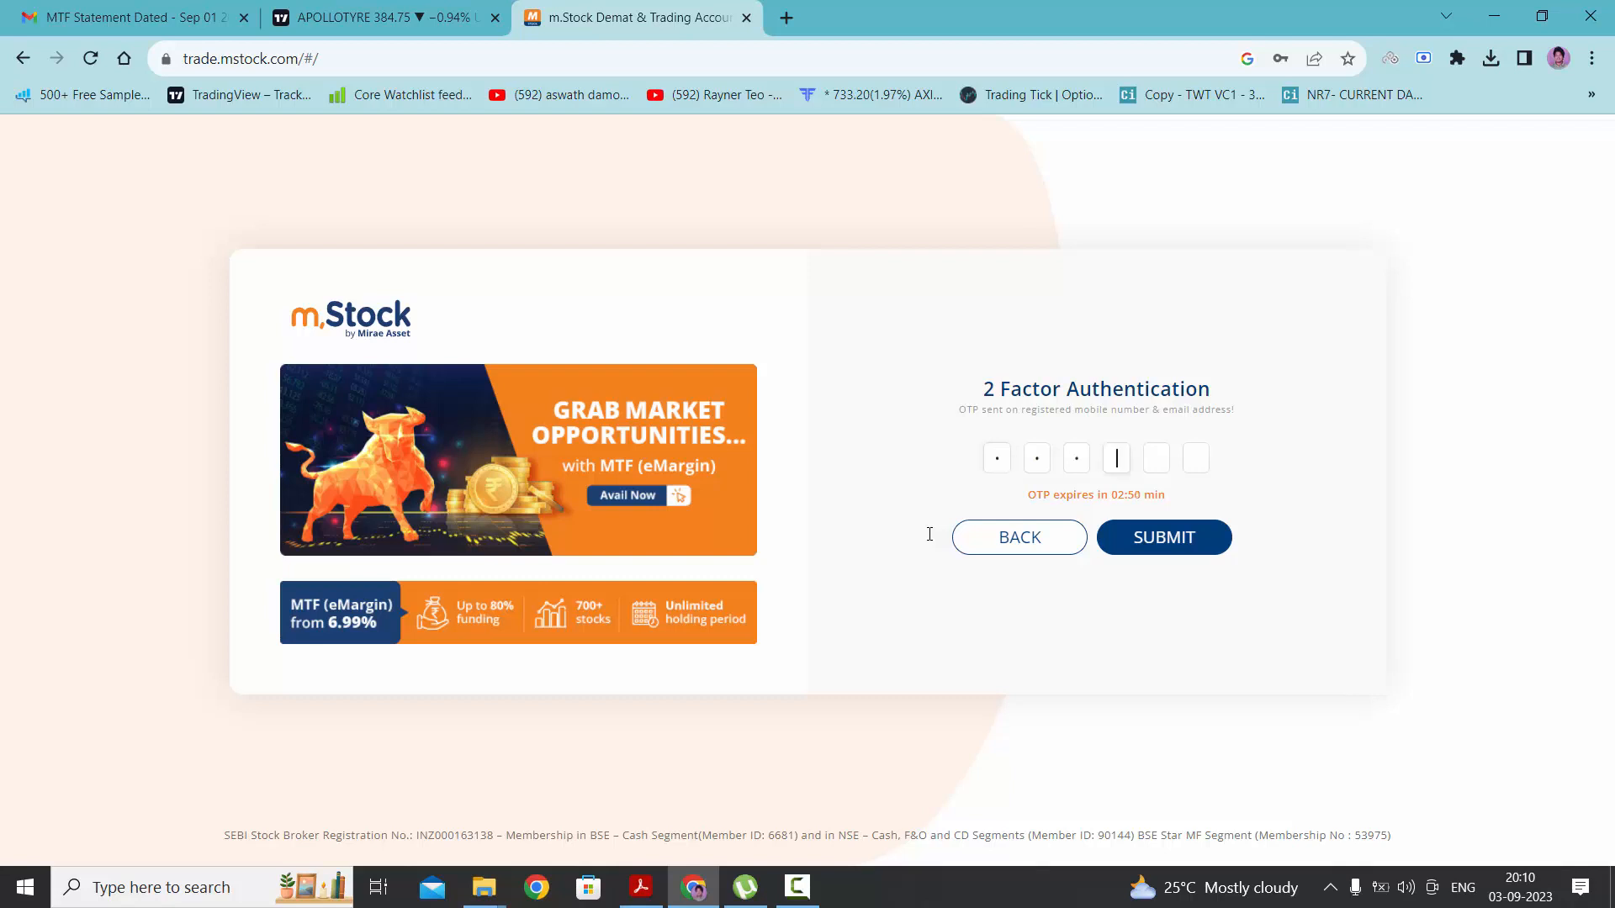
{"action": "left_click", "coordinate": [1162, 536]}
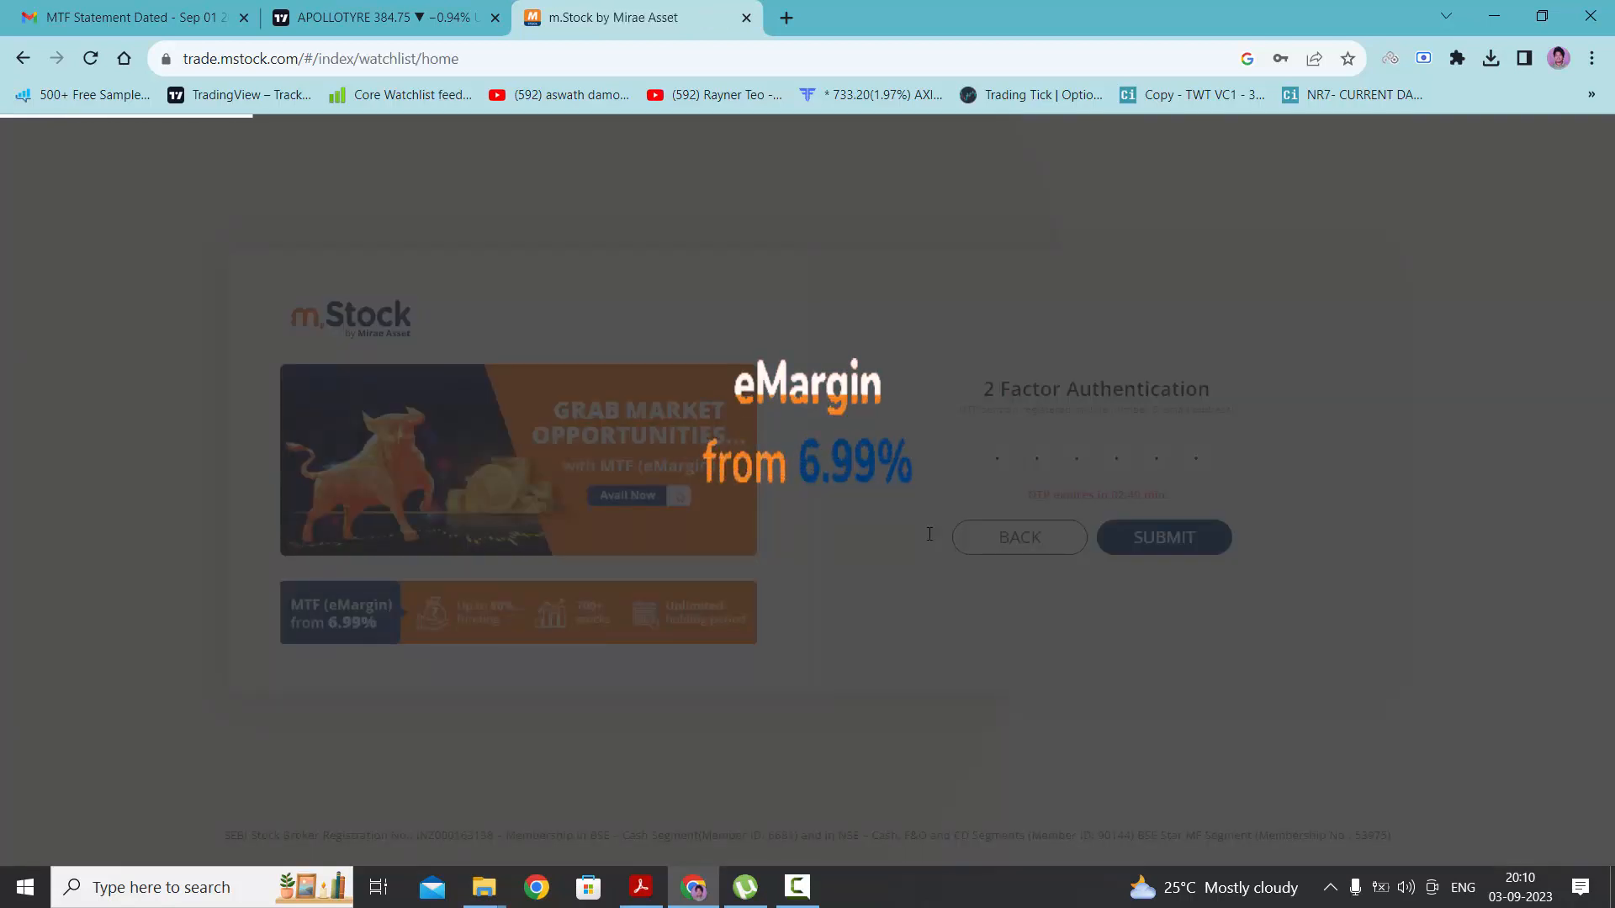
{"action": "left_click", "coordinate": [1162, 536]}
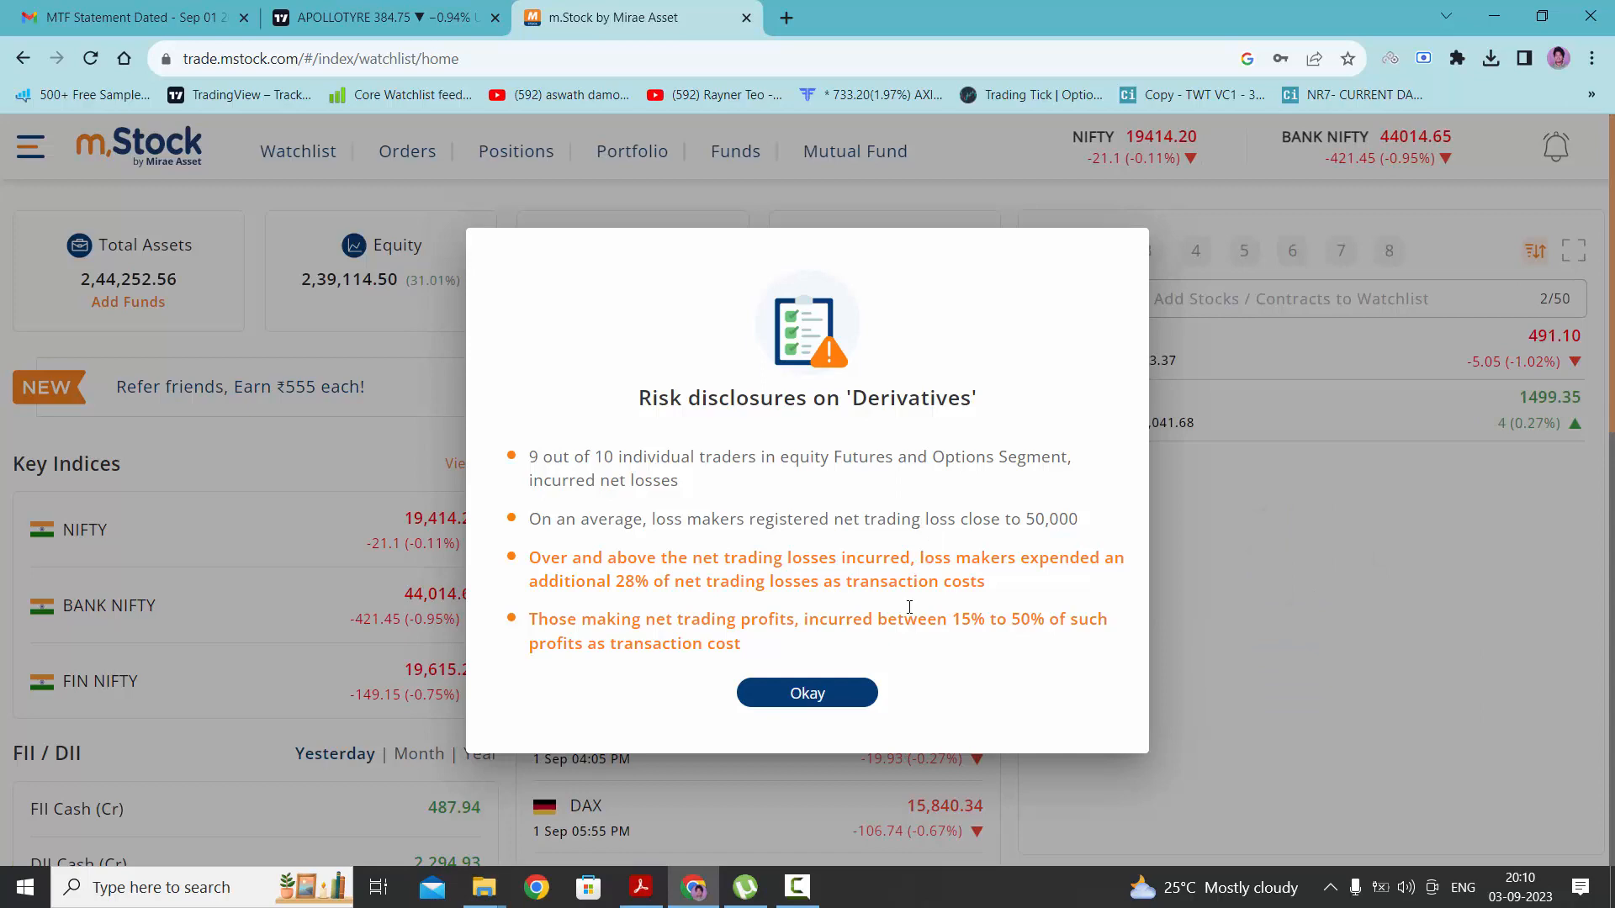
Step: Dismiss the risk disclosure and view the ICEMAKE and PERMAGN portfolio holdings
{"action": "left_click", "coordinate": [805, 691]}
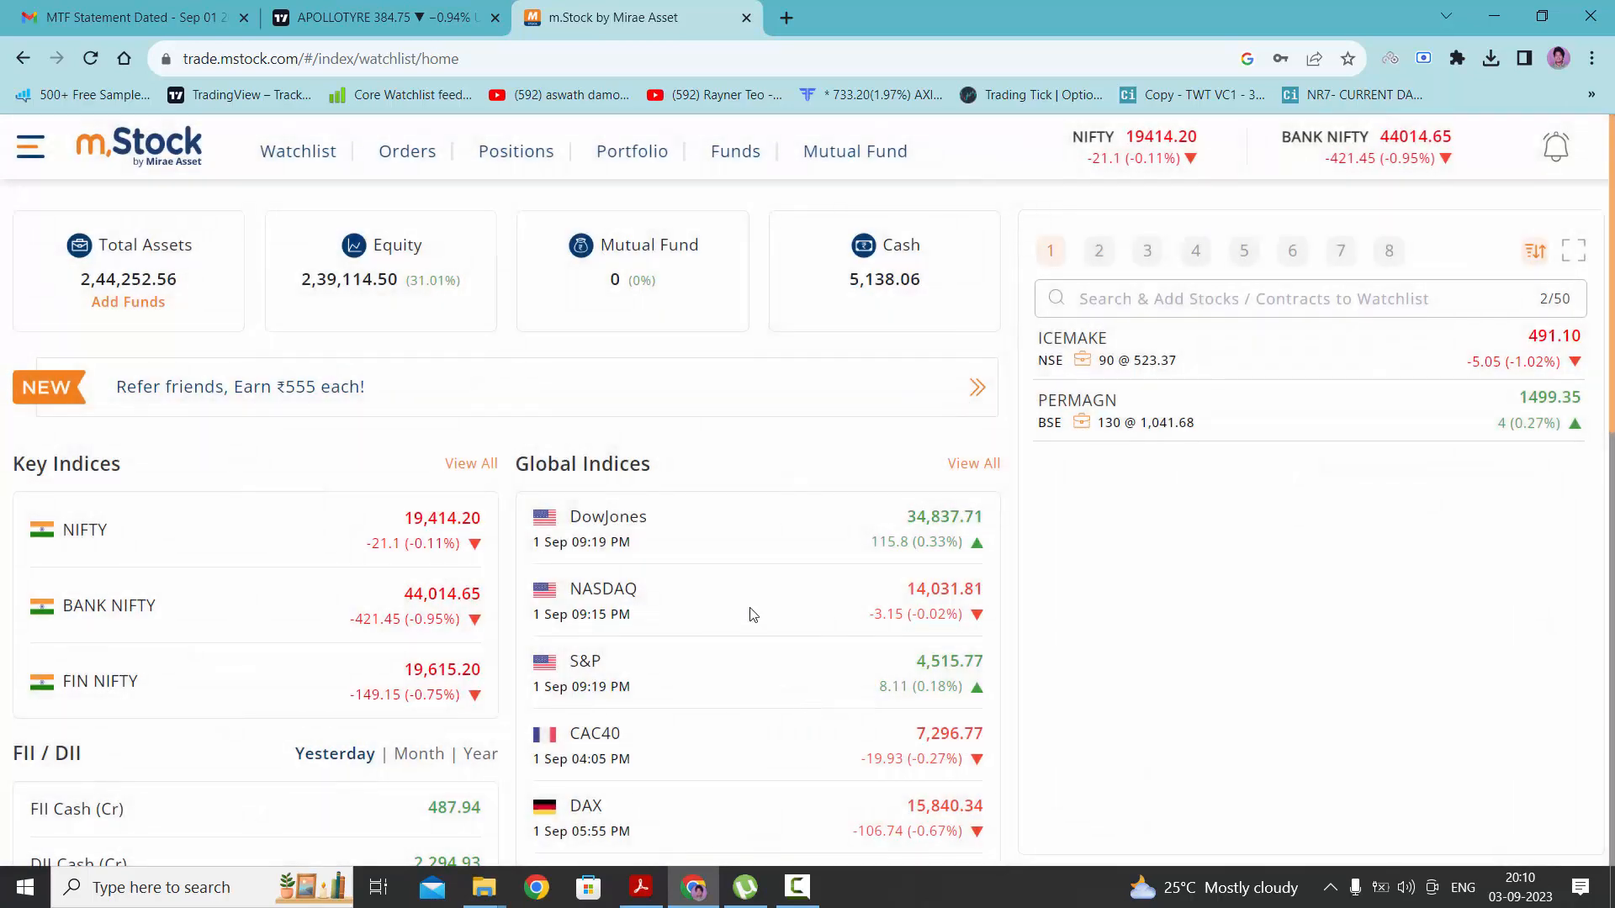
{"action": "mouse_move", "coordinate": [630, 152]}
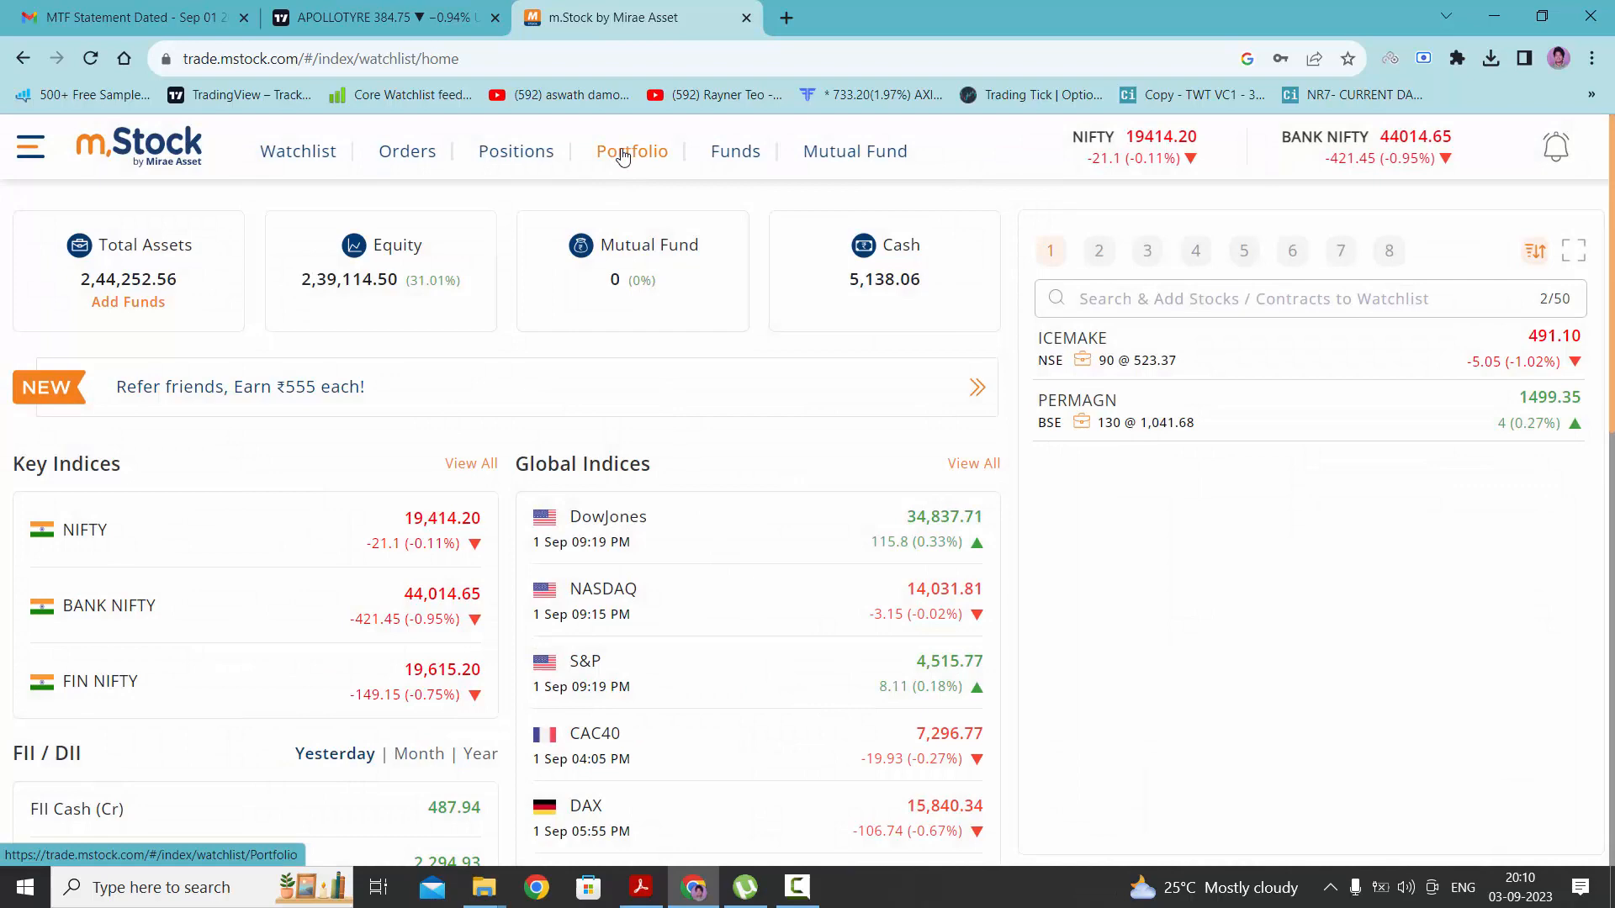
{"action": "left_click", "coordinate": [632, 150]}
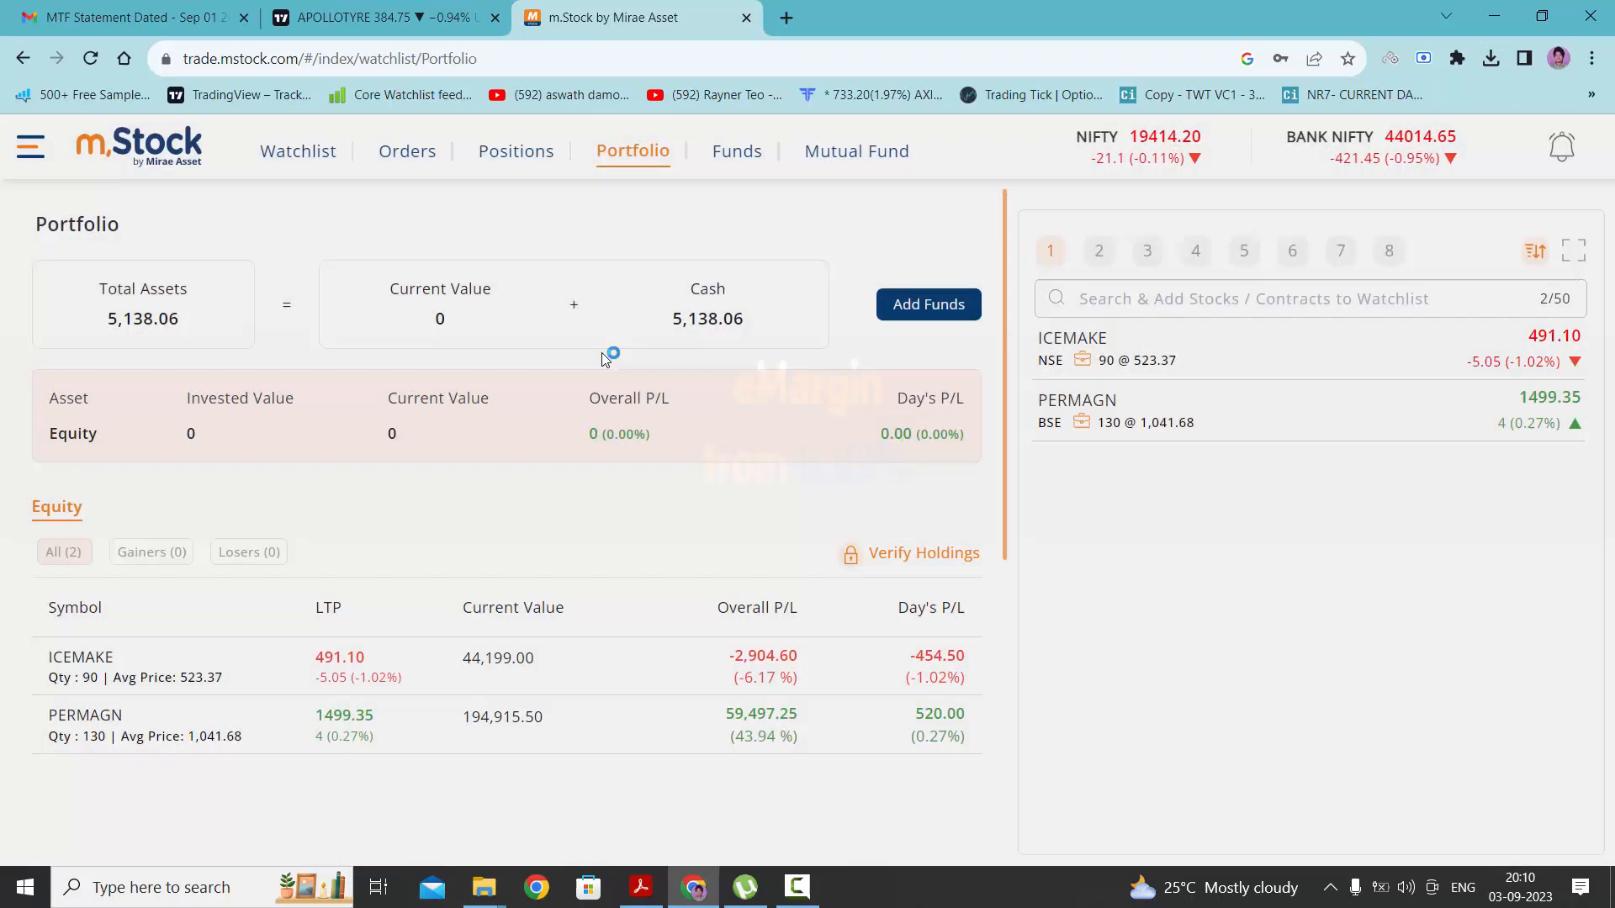
{"action": "scroll", "scroll_direction": "down", "scroll_amount": 3}
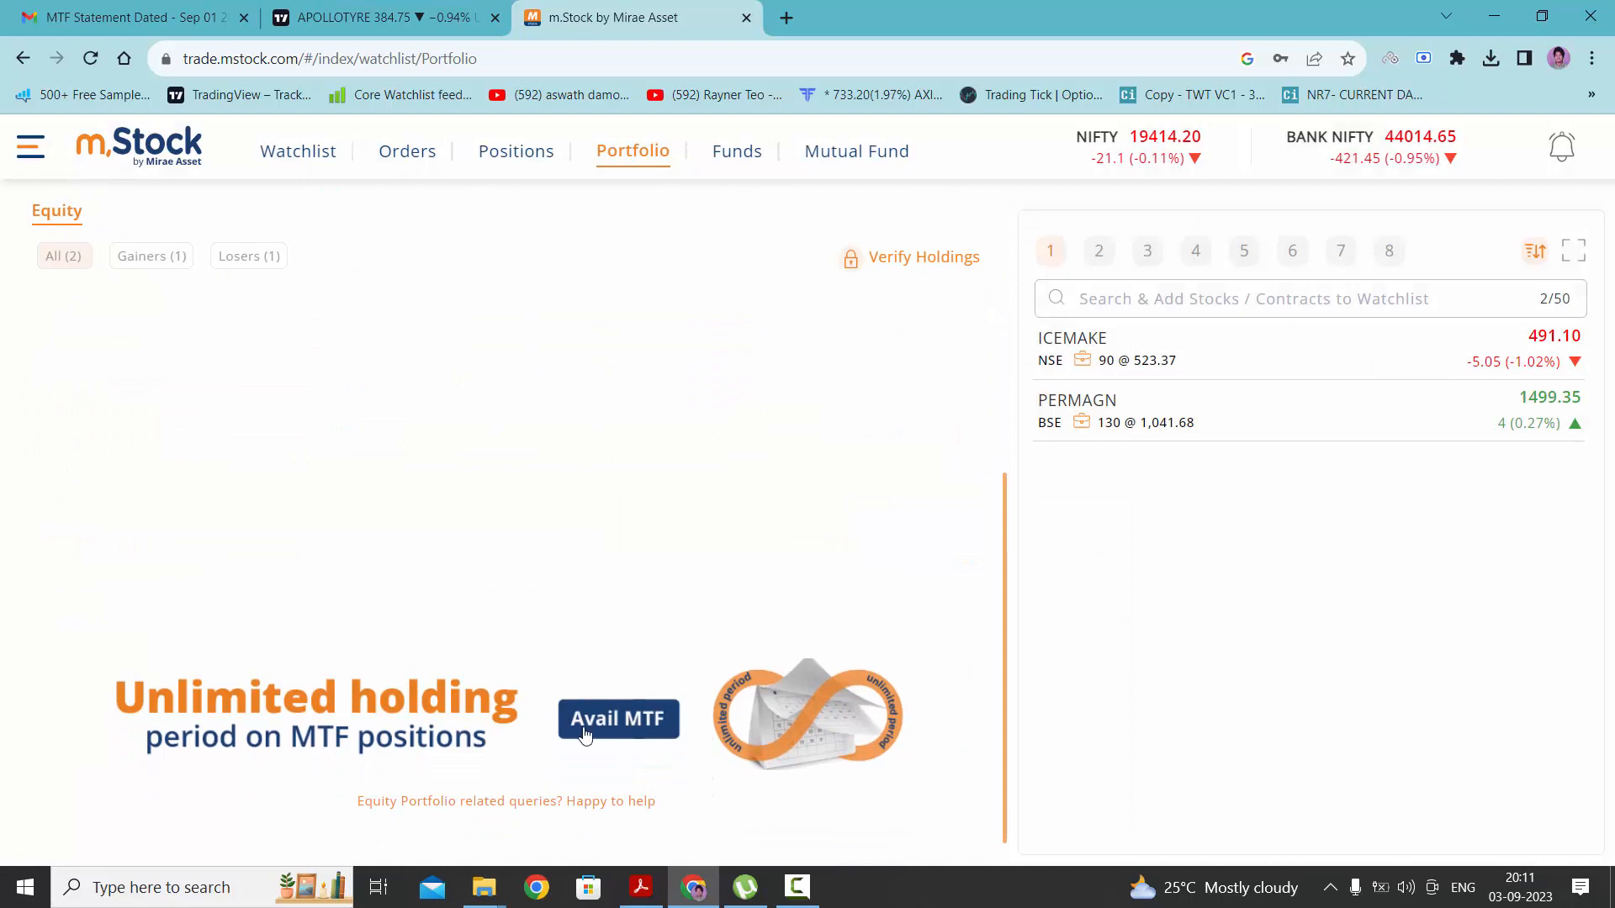
{"action": "mouse_move", "coordinate": [639, 732]}
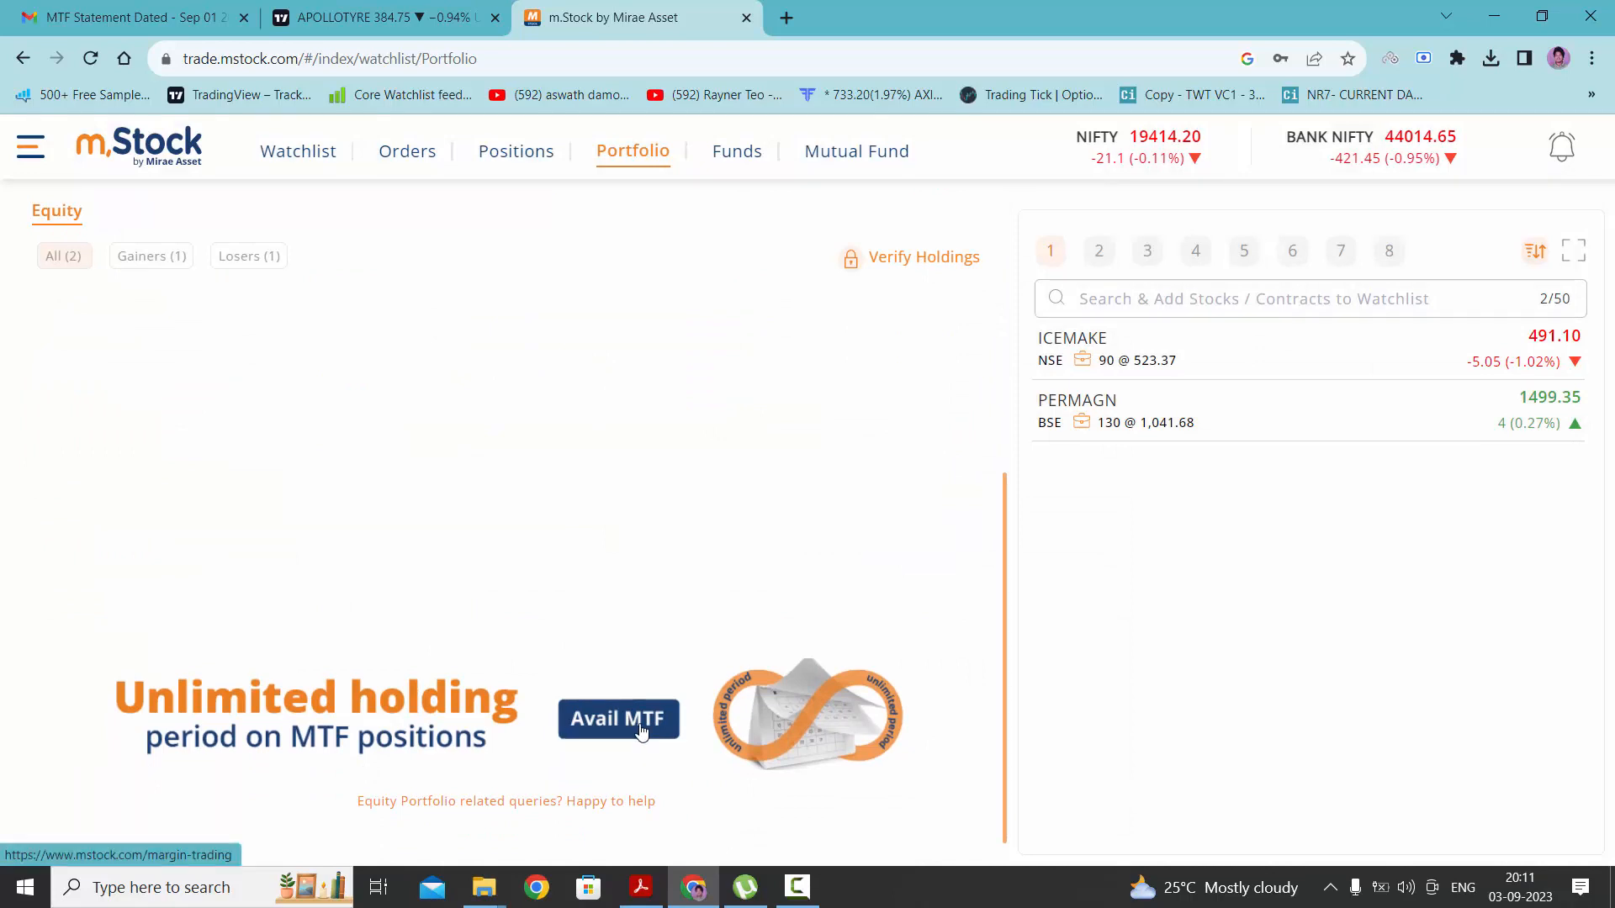
Step: From Avail MTF, reach the eMargin stock list of 700+ eligible companies
{"action": "left_click", "coordinate": [618, 718]}
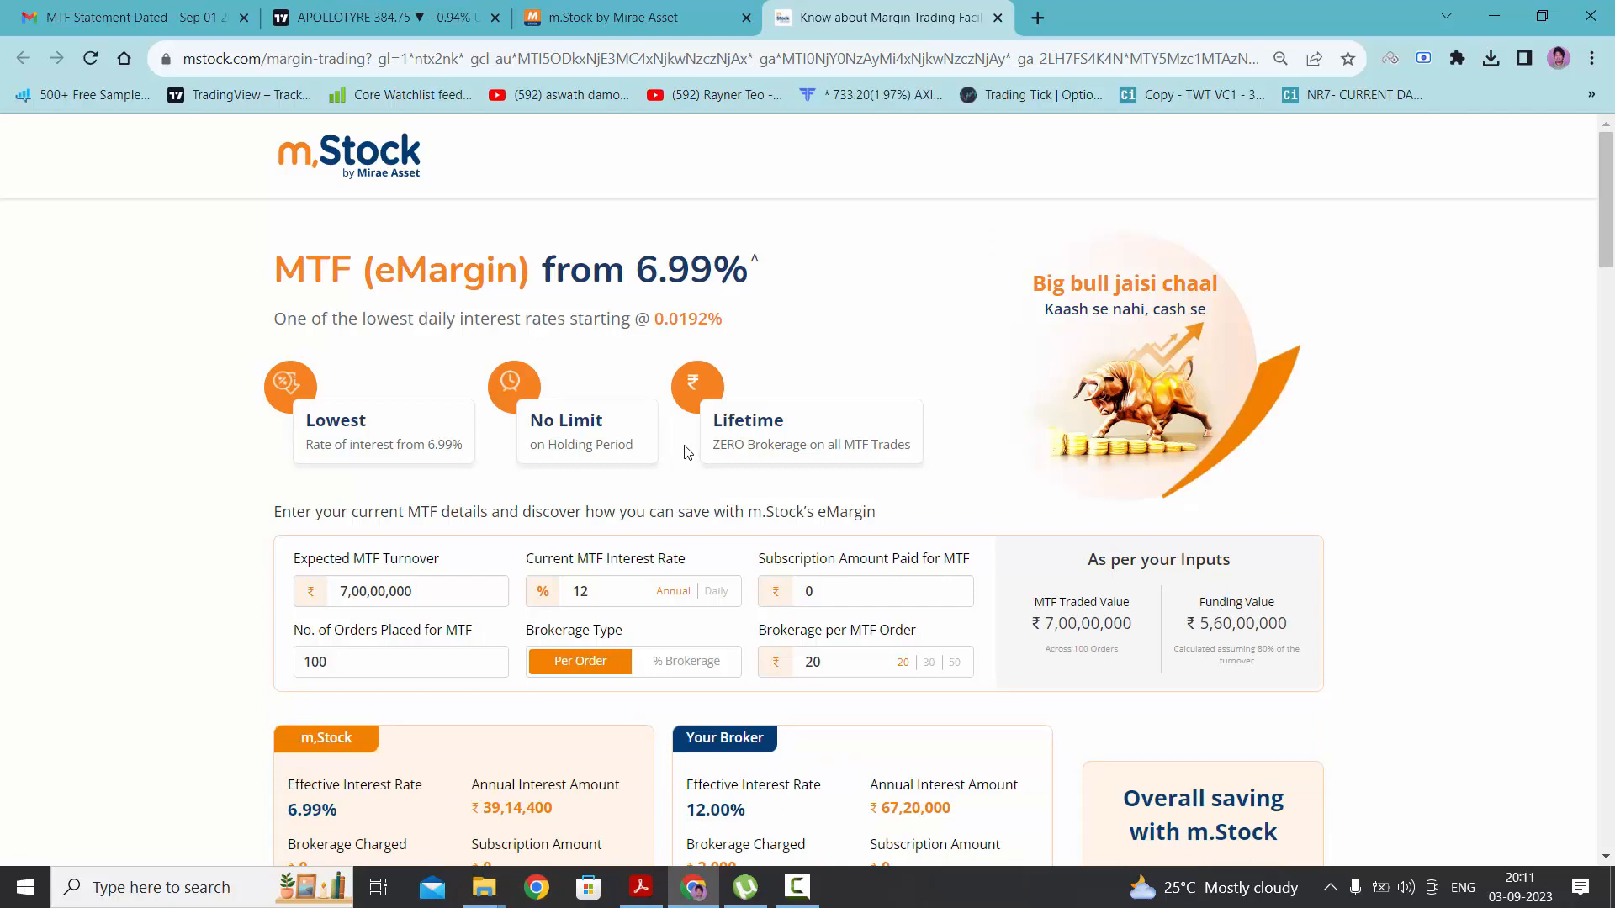
{"action": "scroll", "scroll_direction": "down", "scroll_amount": 3}
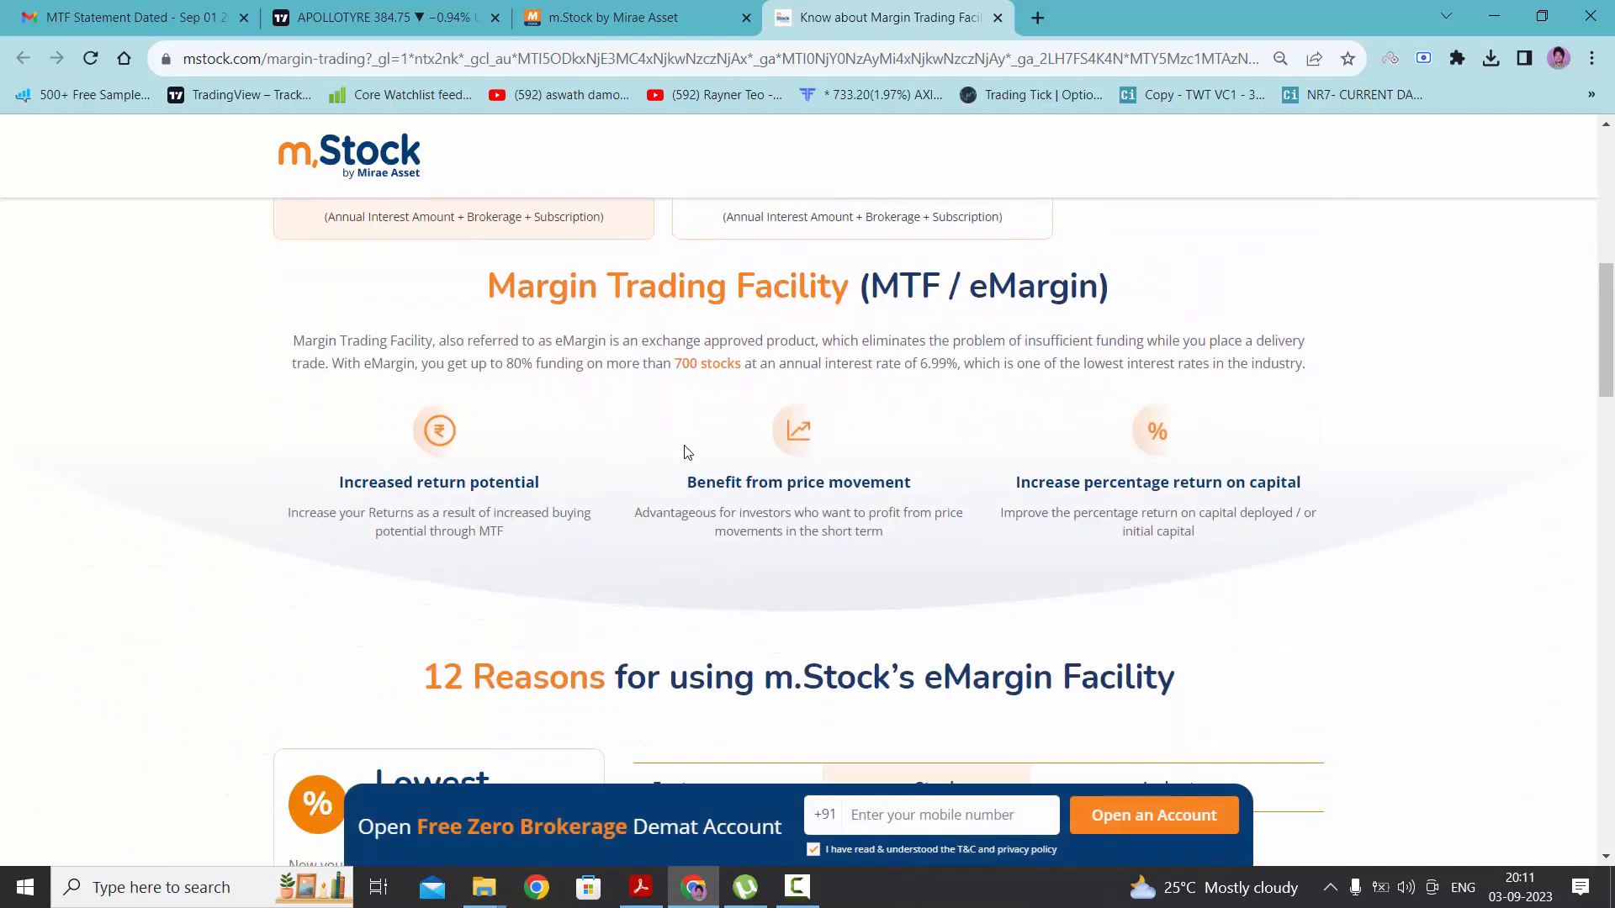
{"action": "scroll", "scroll_direction": "down", "scroll_amount": 3}
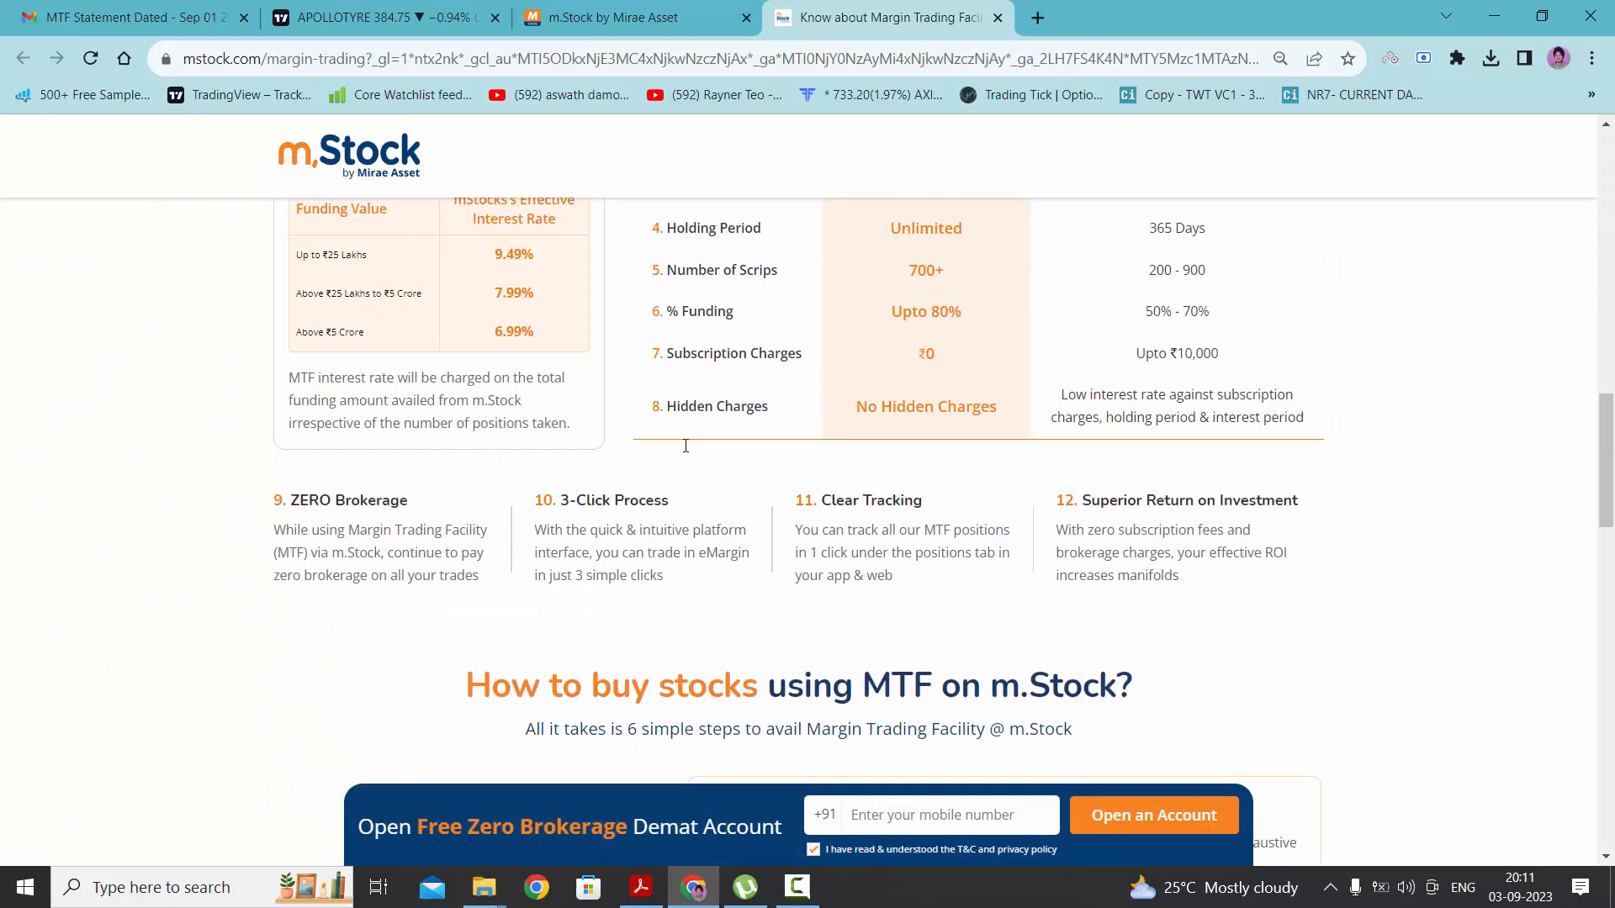
{"action": "scroll", "scroll_direction": "down", "scroll_amount": 3}
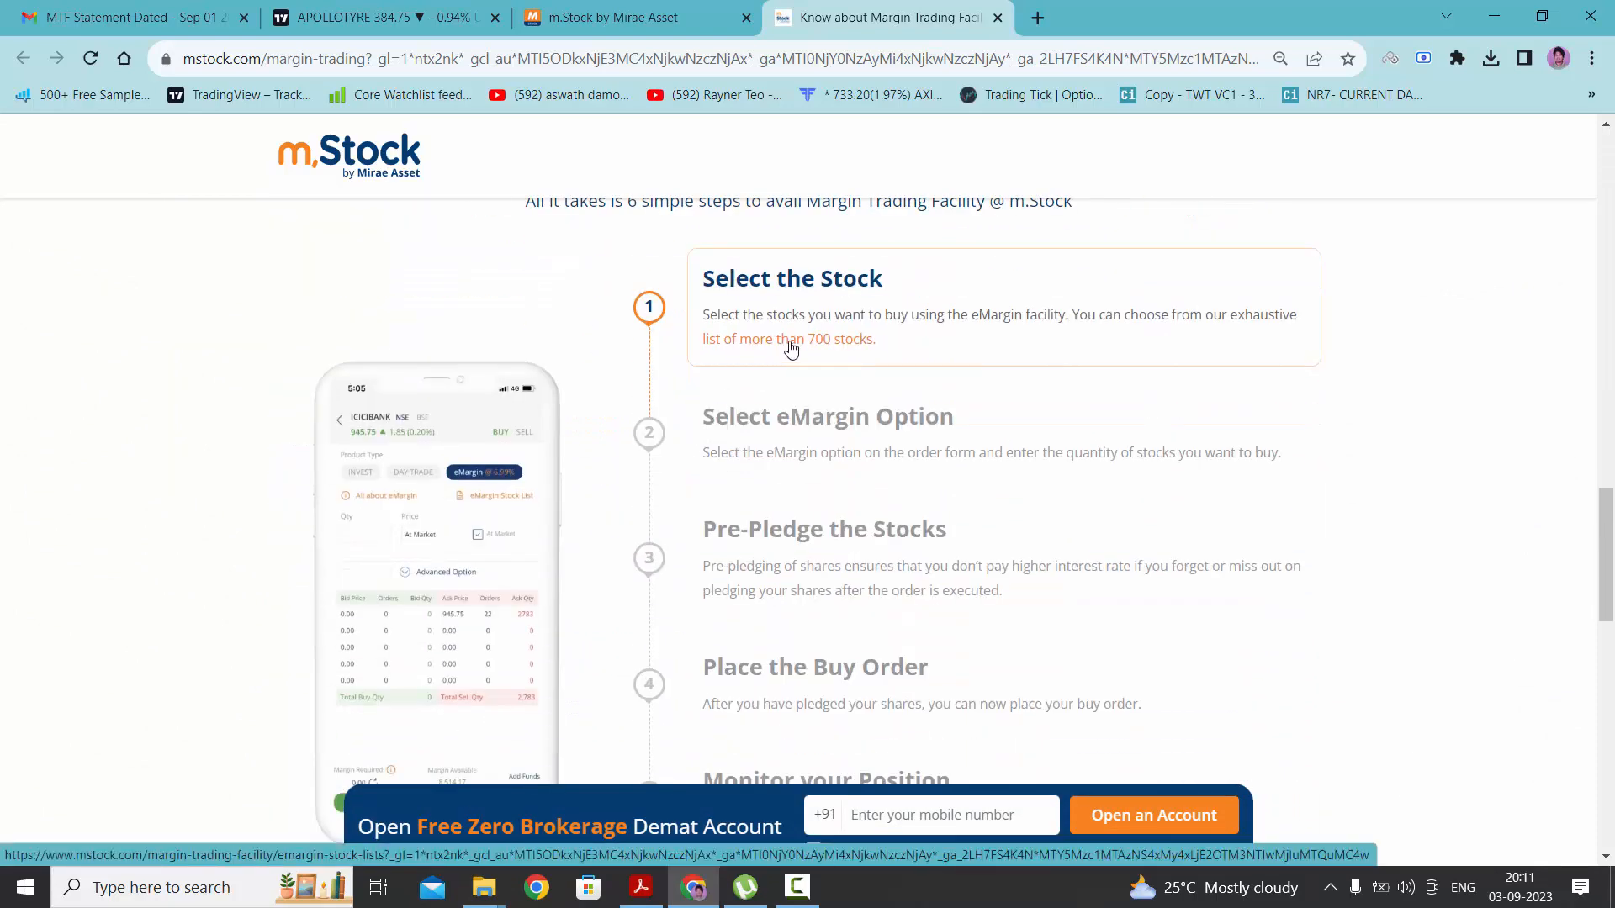
{"action": "left_click", "coordinate": [787, 338]}
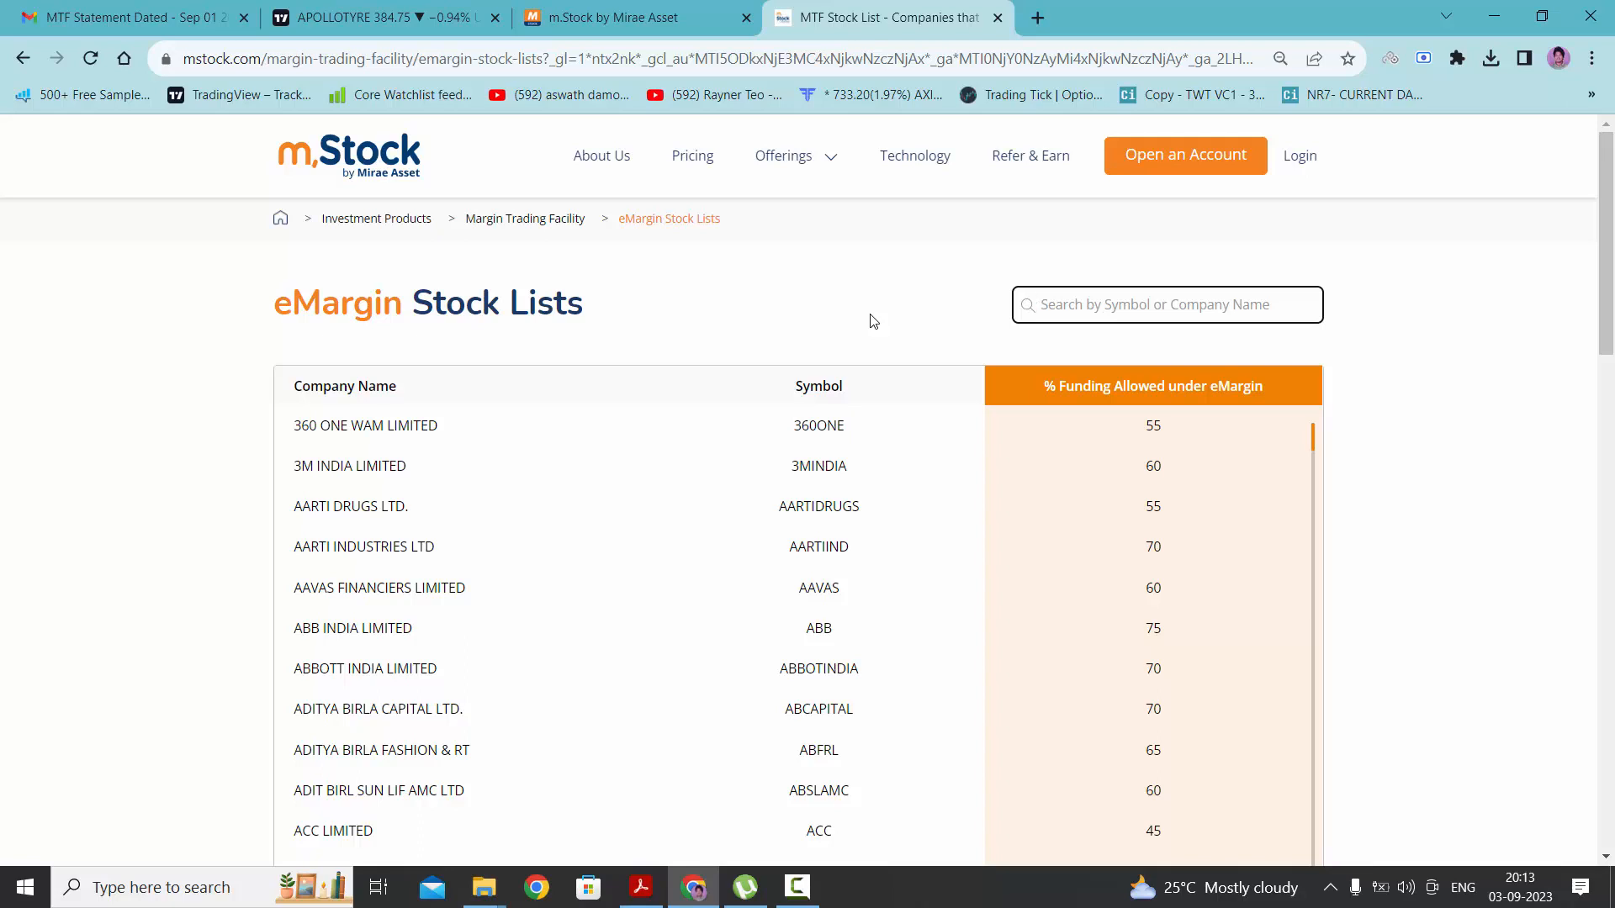
{"action": "mouse_move", "coordinate": [869, 452]}
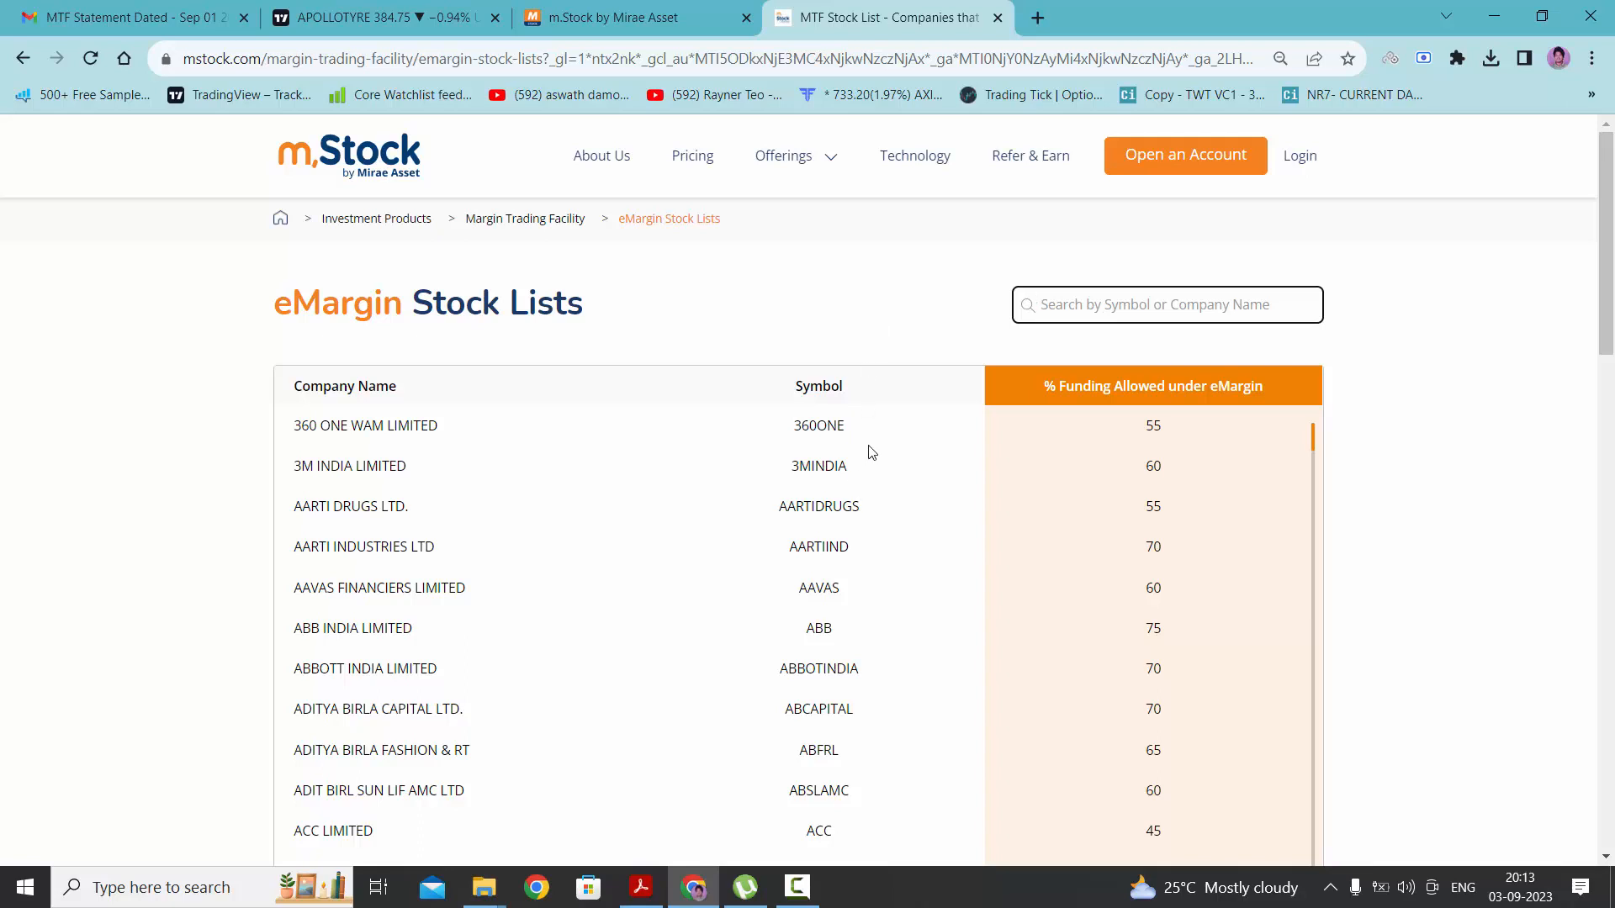
Step: Search the eMargin stock list for DLF, showing 70% funding allowed
{"action": "left_click", "coordinate": [1165, 304]}
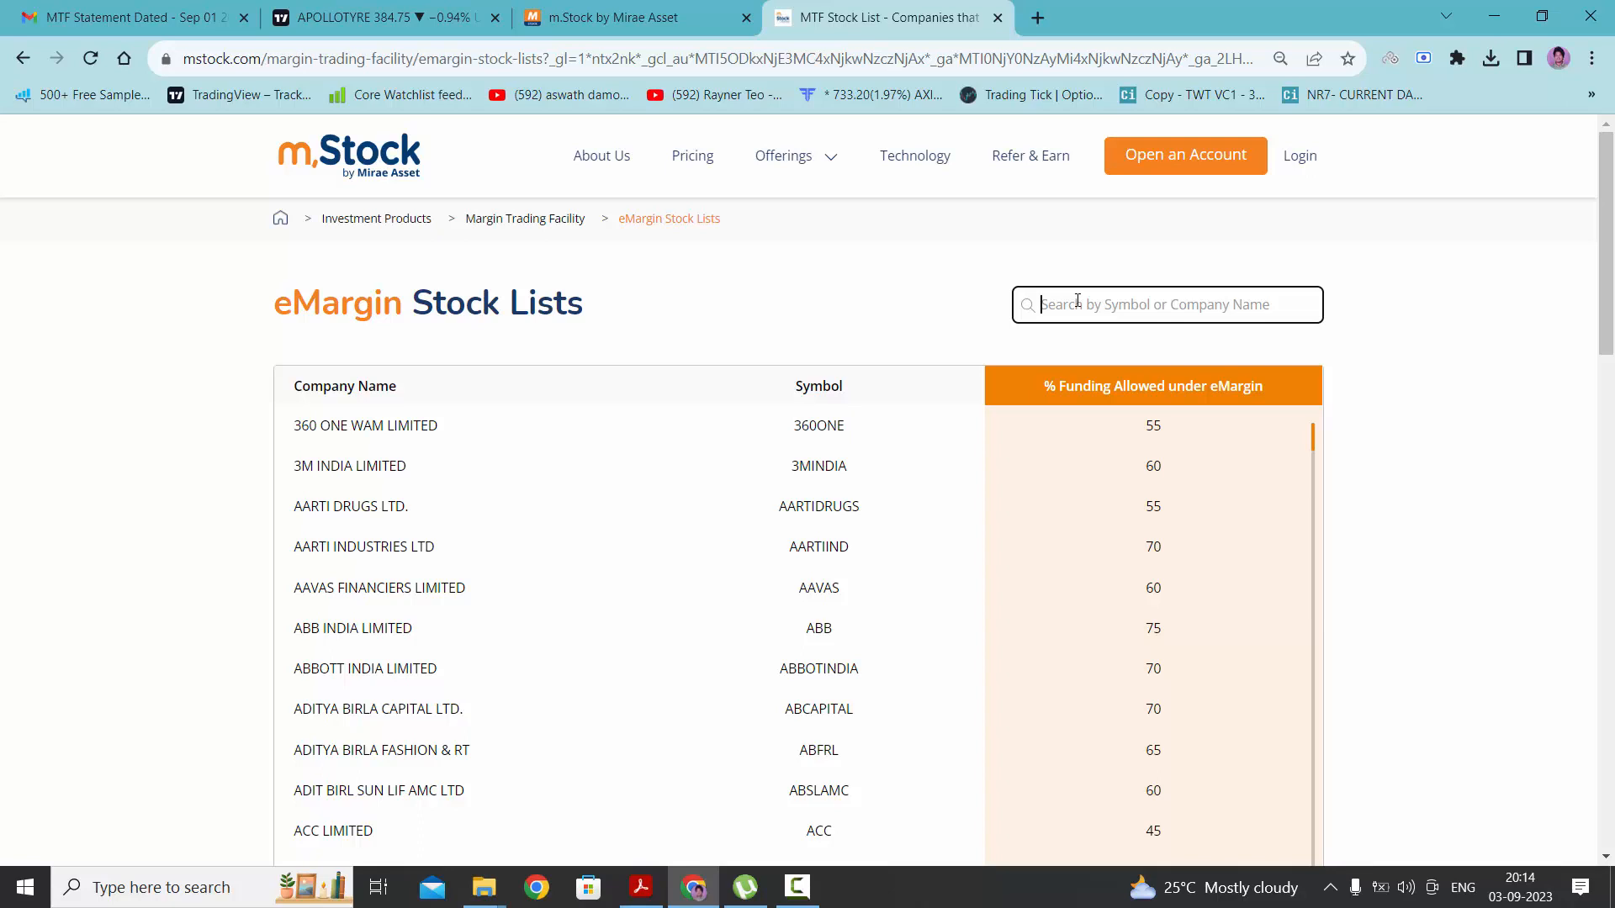
{"action": "type", "text": "DL"}
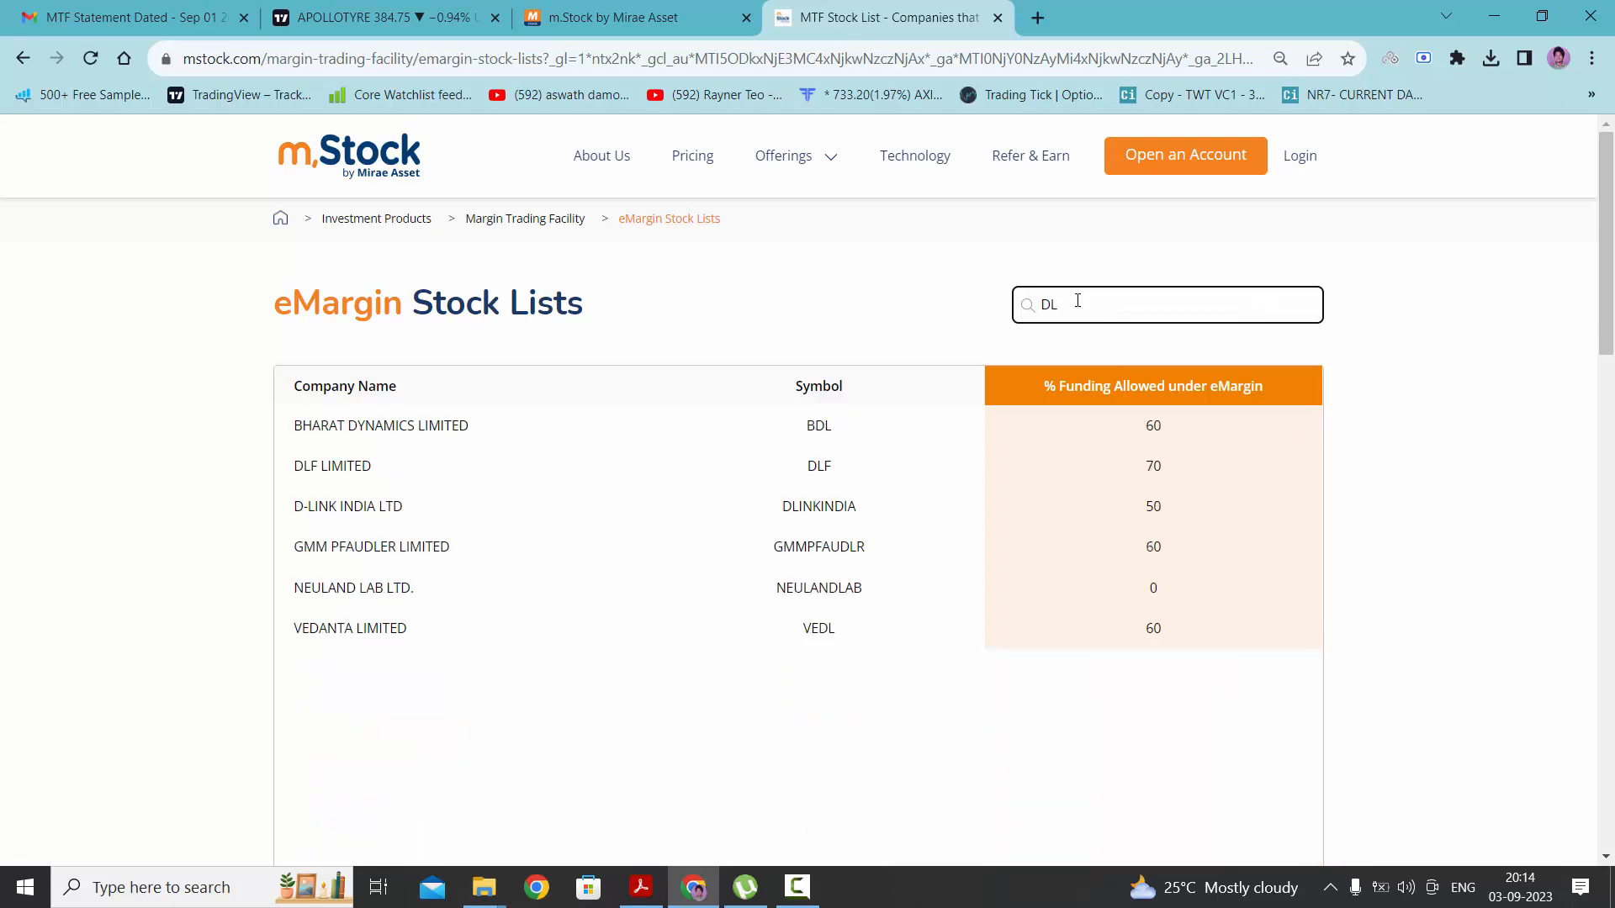
{"action": "type", "text": "F"}
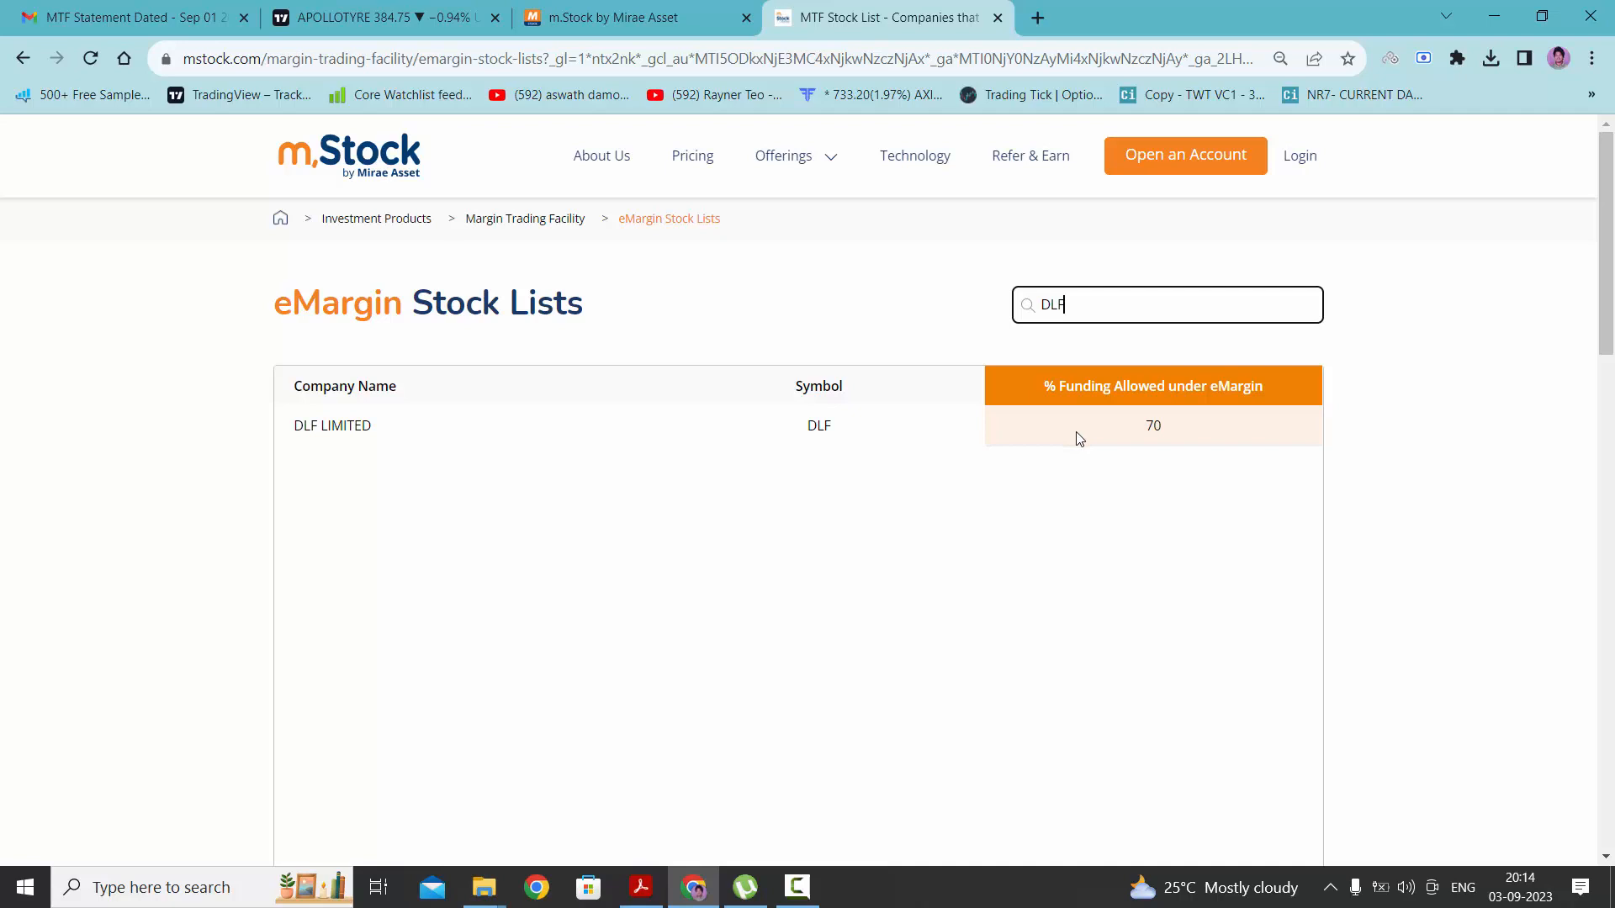
{"action": "mouse_move", "coordinate": [1067, 410]}
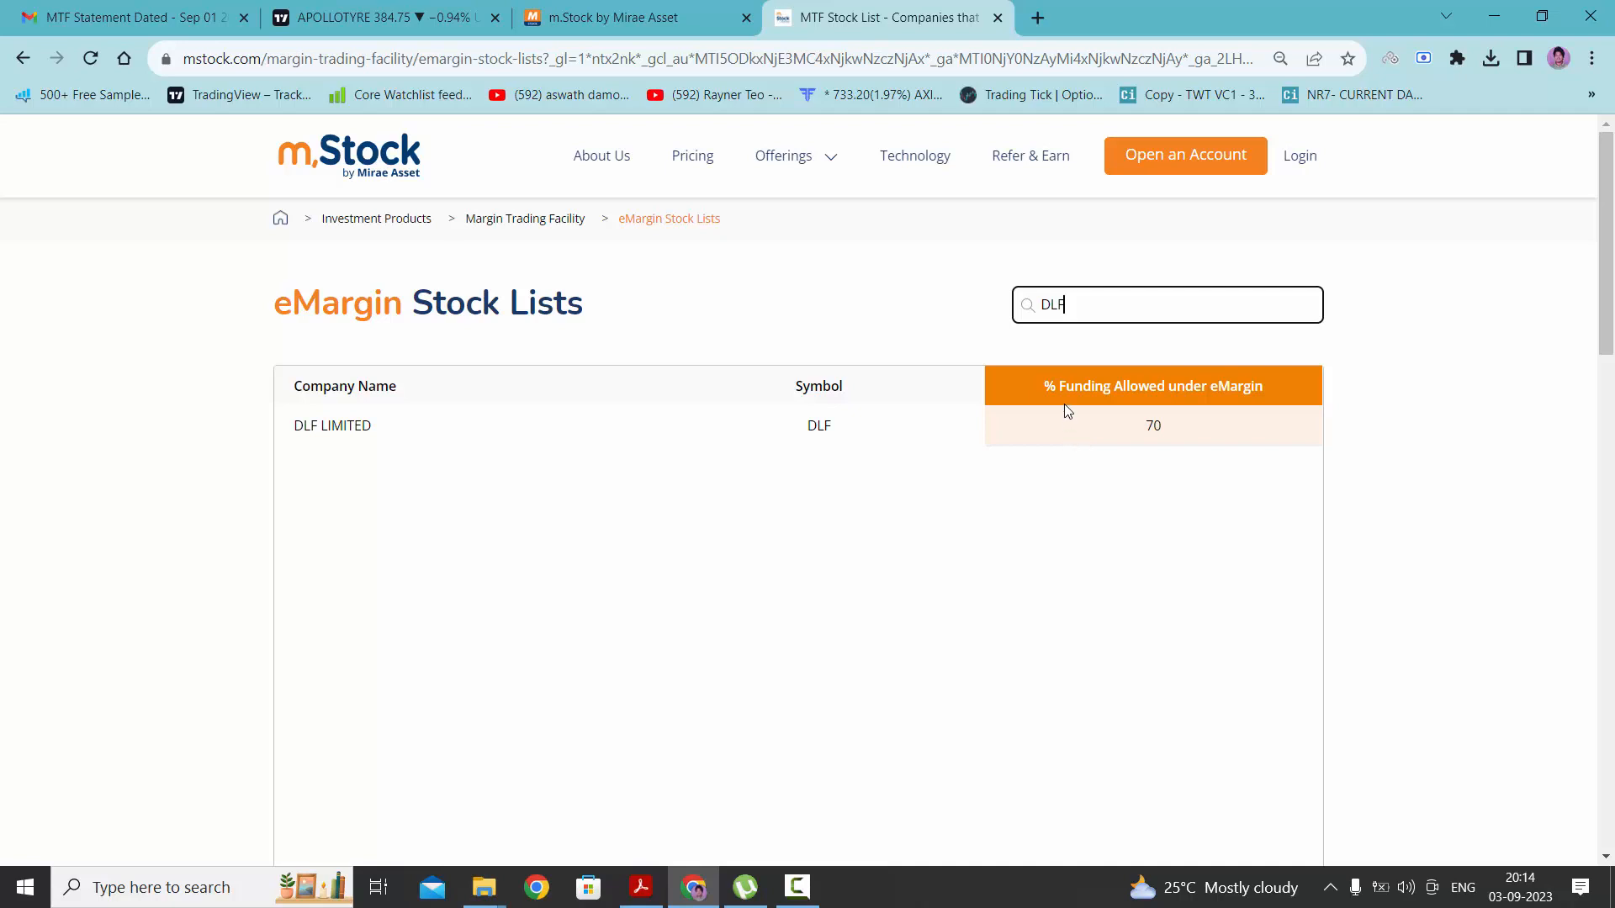
{"action": "mouse_move", "coordinate": [1164, 437]}
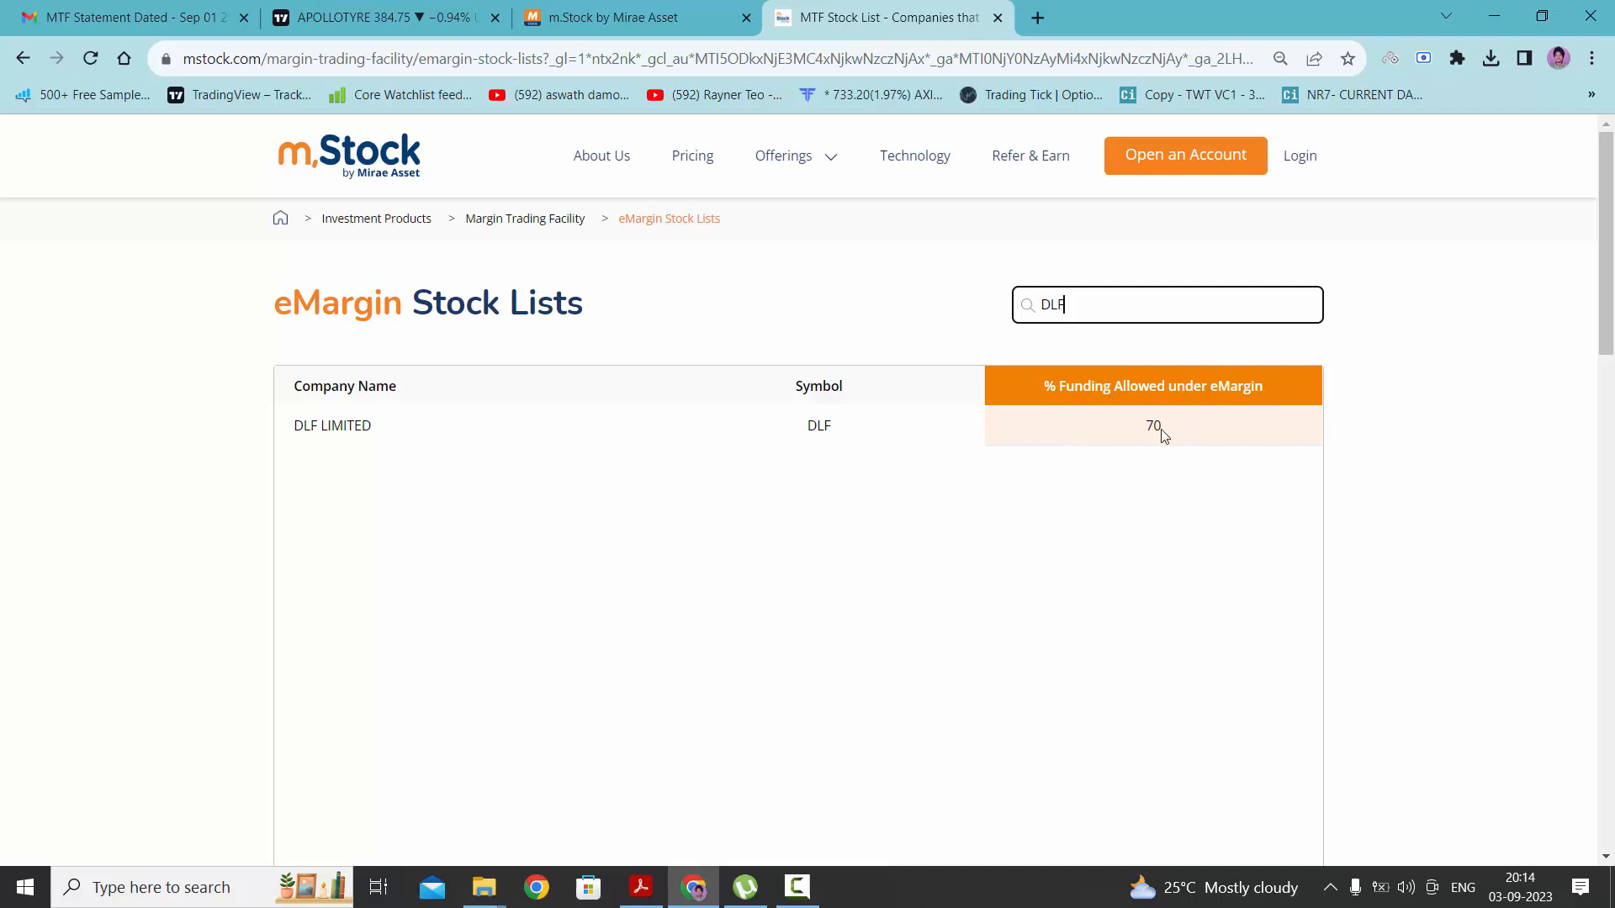
{"action": "mouse_move", "coordinate": [1140, 434]}
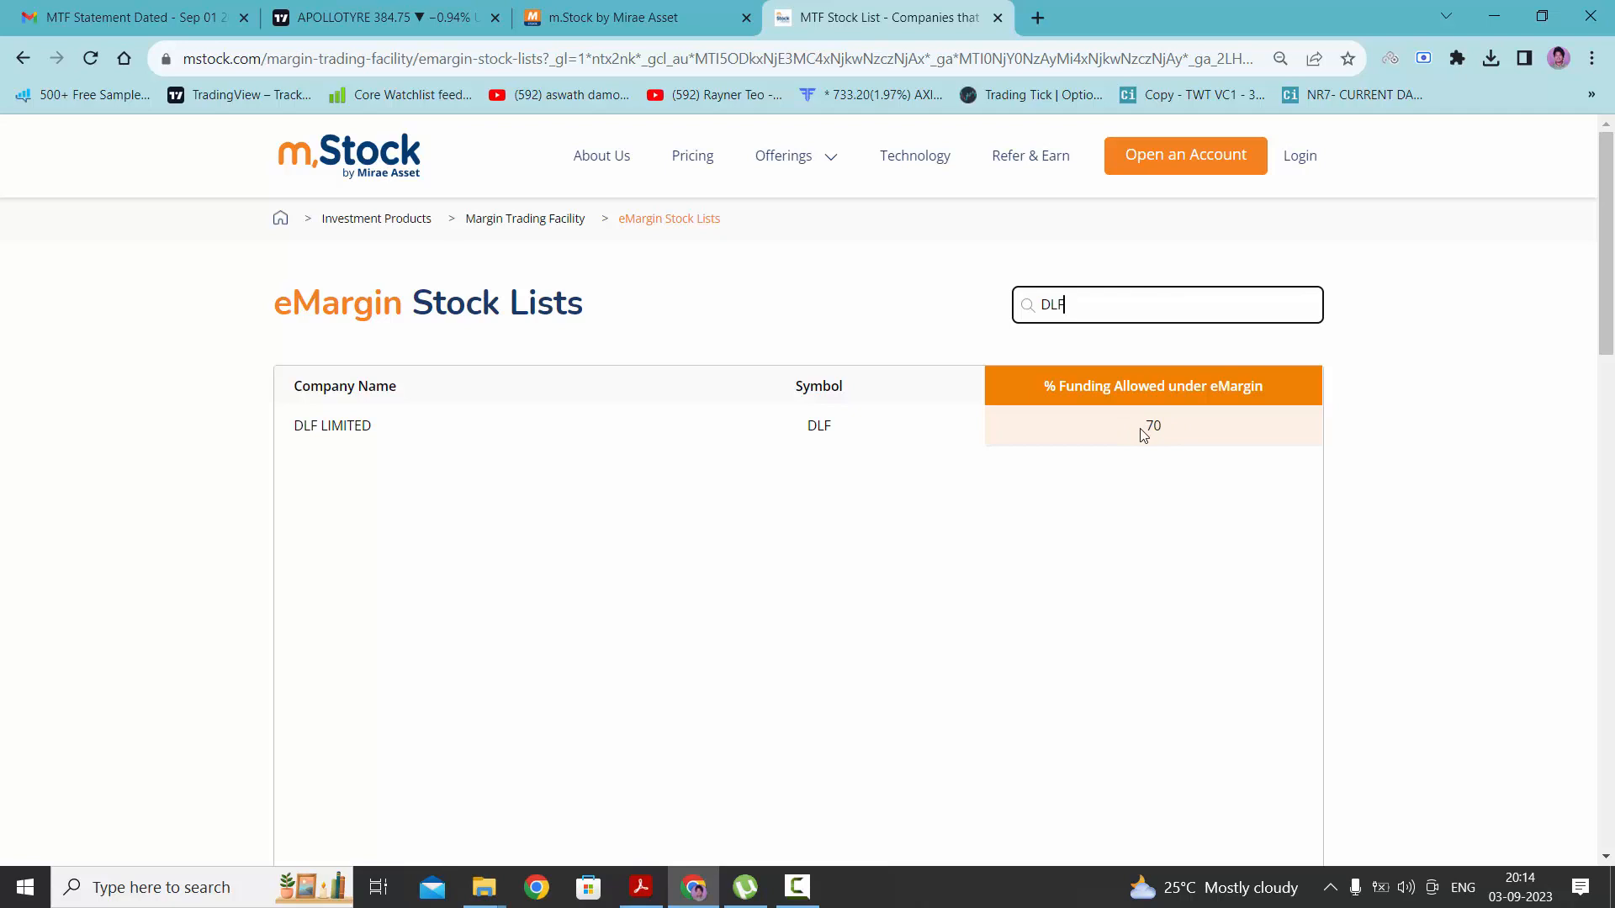
{"action": "mouse_move", "coordinate": [1141, 451]}
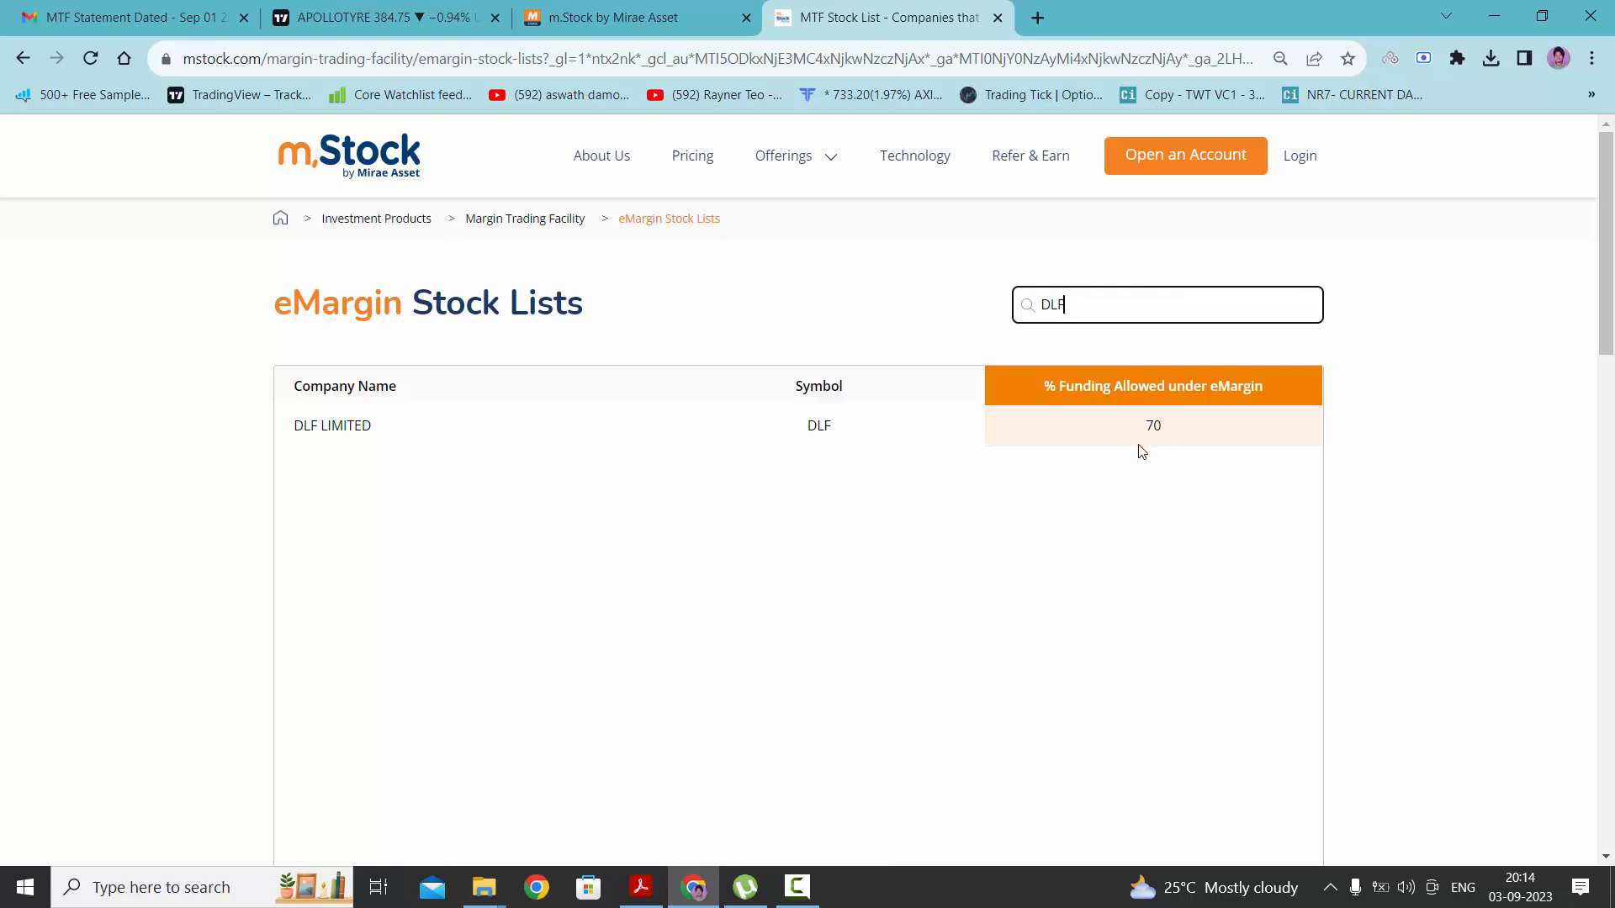
{"action": "mouse_move", "coordinate": [1146, 435]}
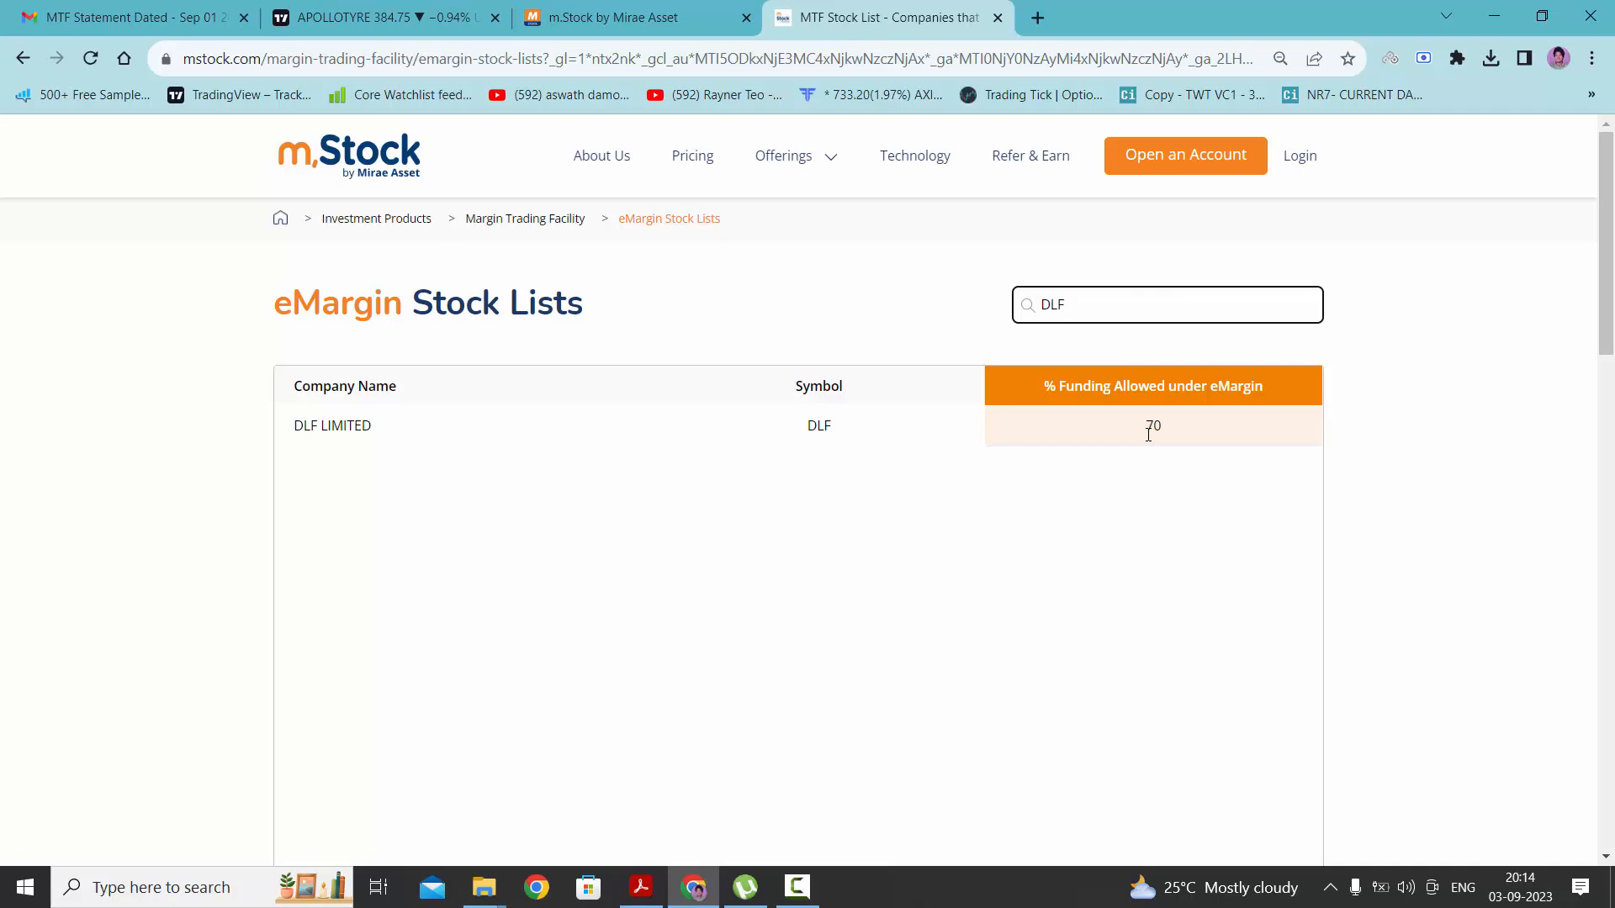
{"action": "mouse_move", "coordinate": [1113, 464]}
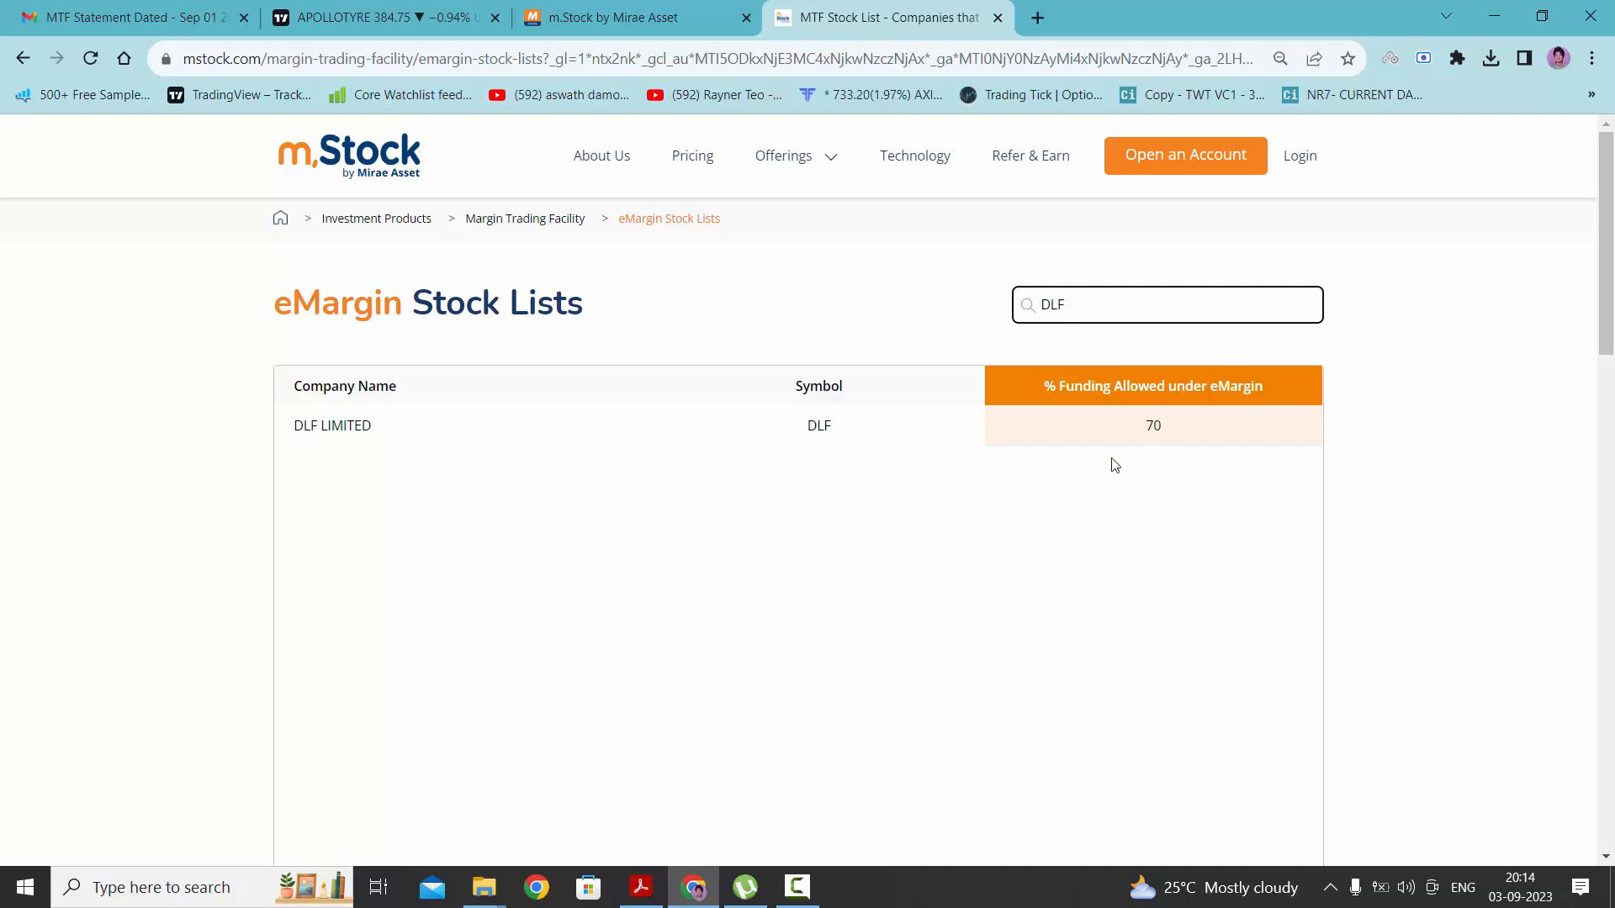
Step: Return to the m.Stock trading tab's Portfolio page with DLF in the watchlist
{"action": "left_click", "coordinate": [601, 17]}
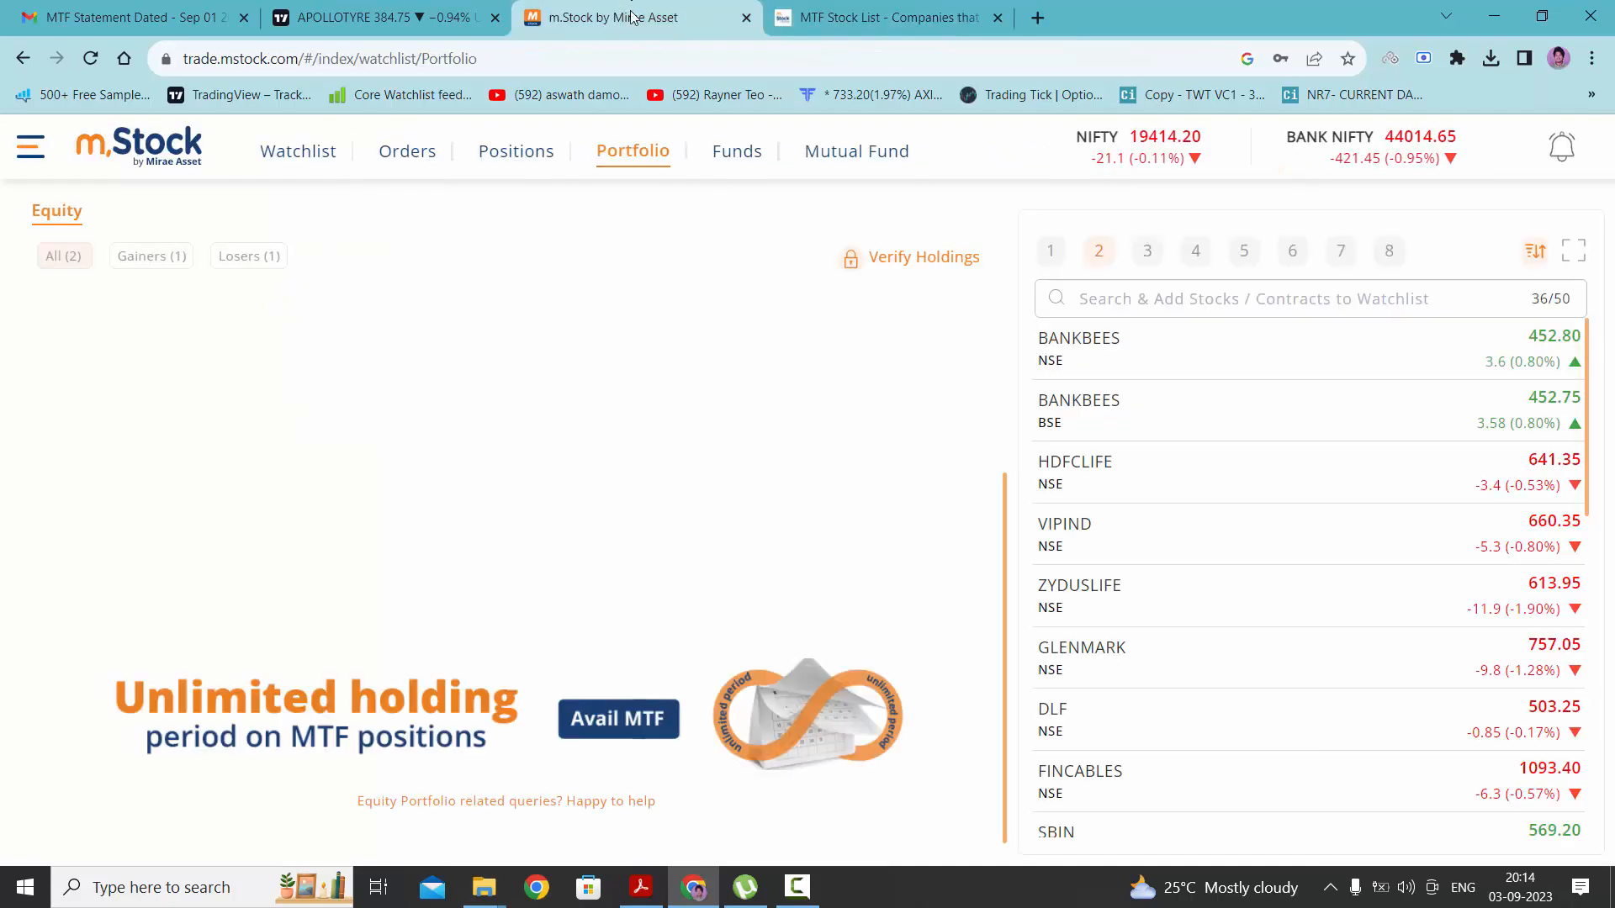
{"action": "mouse_move", "coordinate": [1130, 348]}
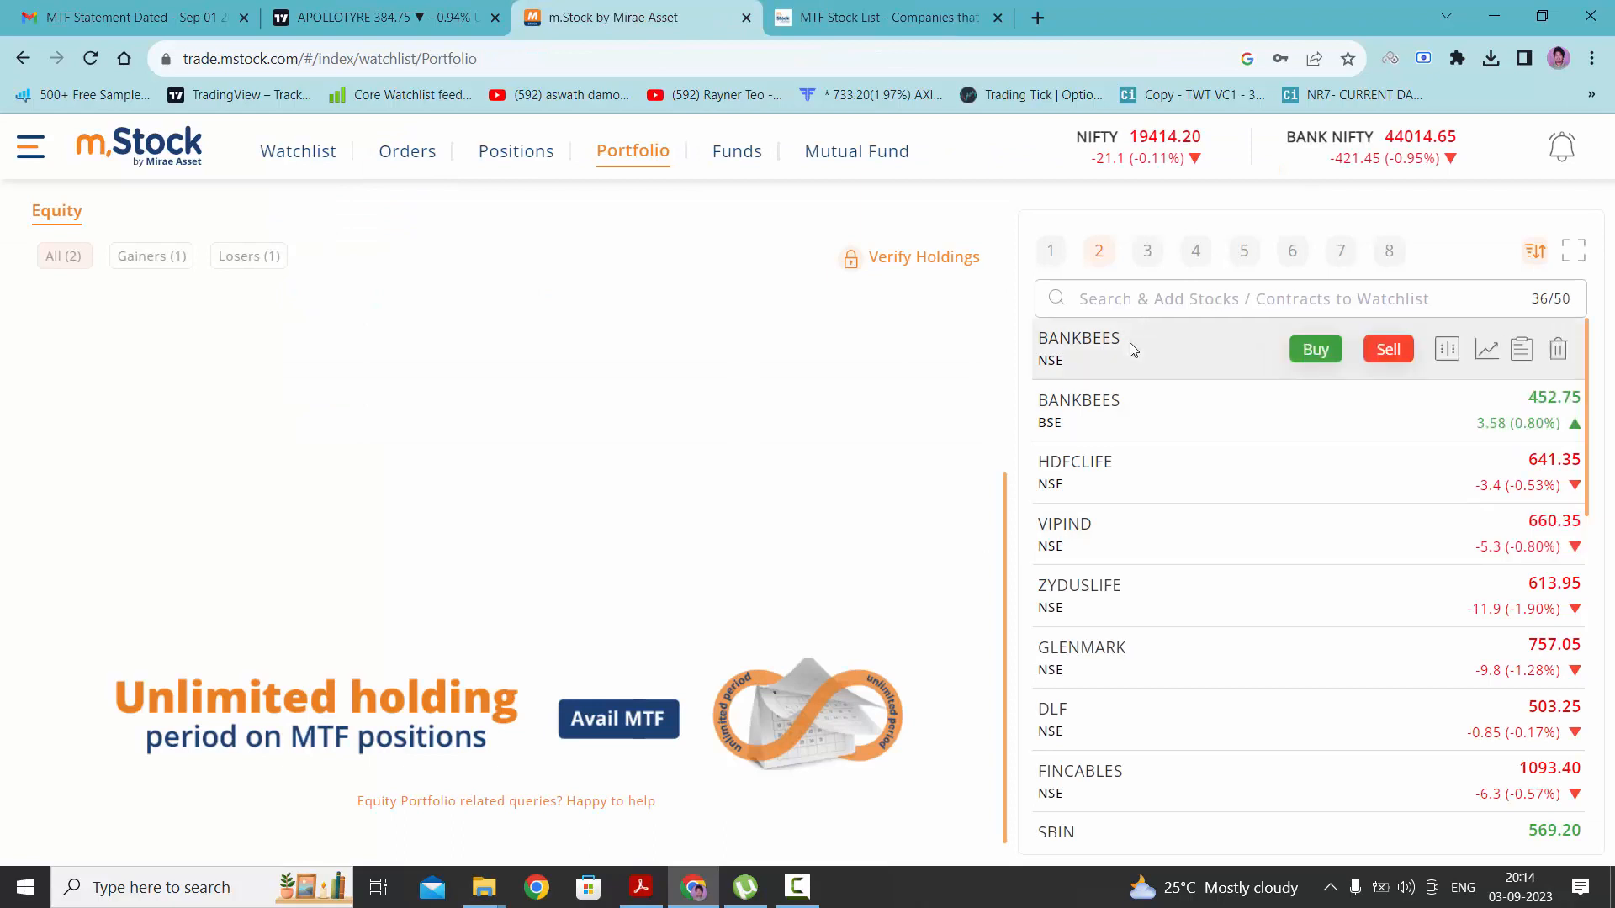
{"action": "mouse_move", "coordinate": [1150, 567]}
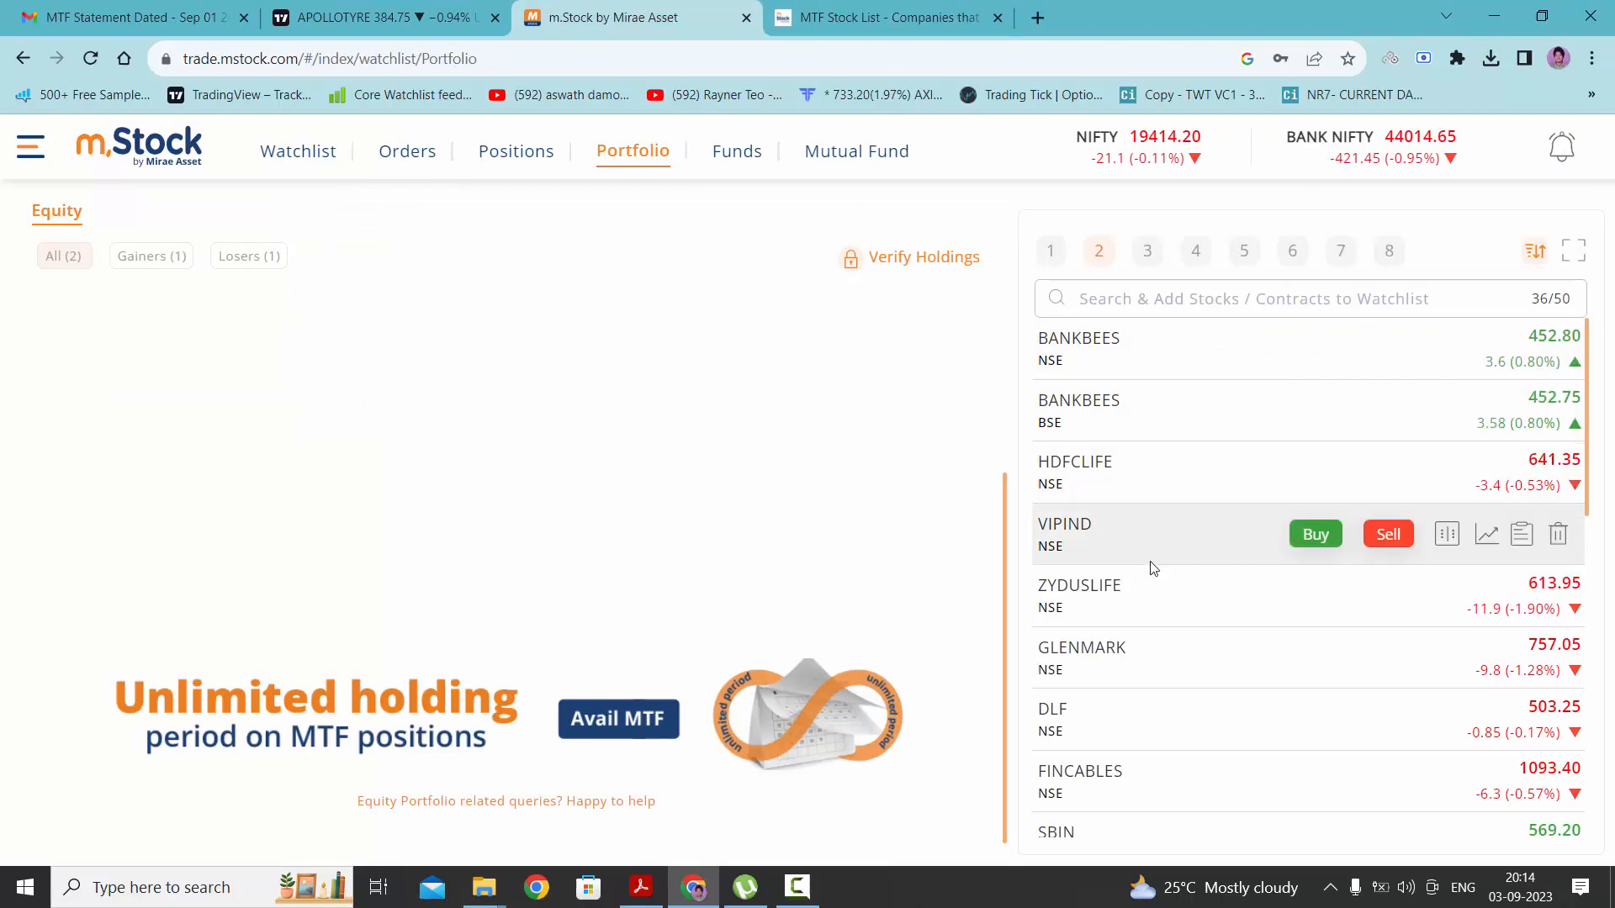
{"action": "mouse_move", "coordinate": [1315, 732]}
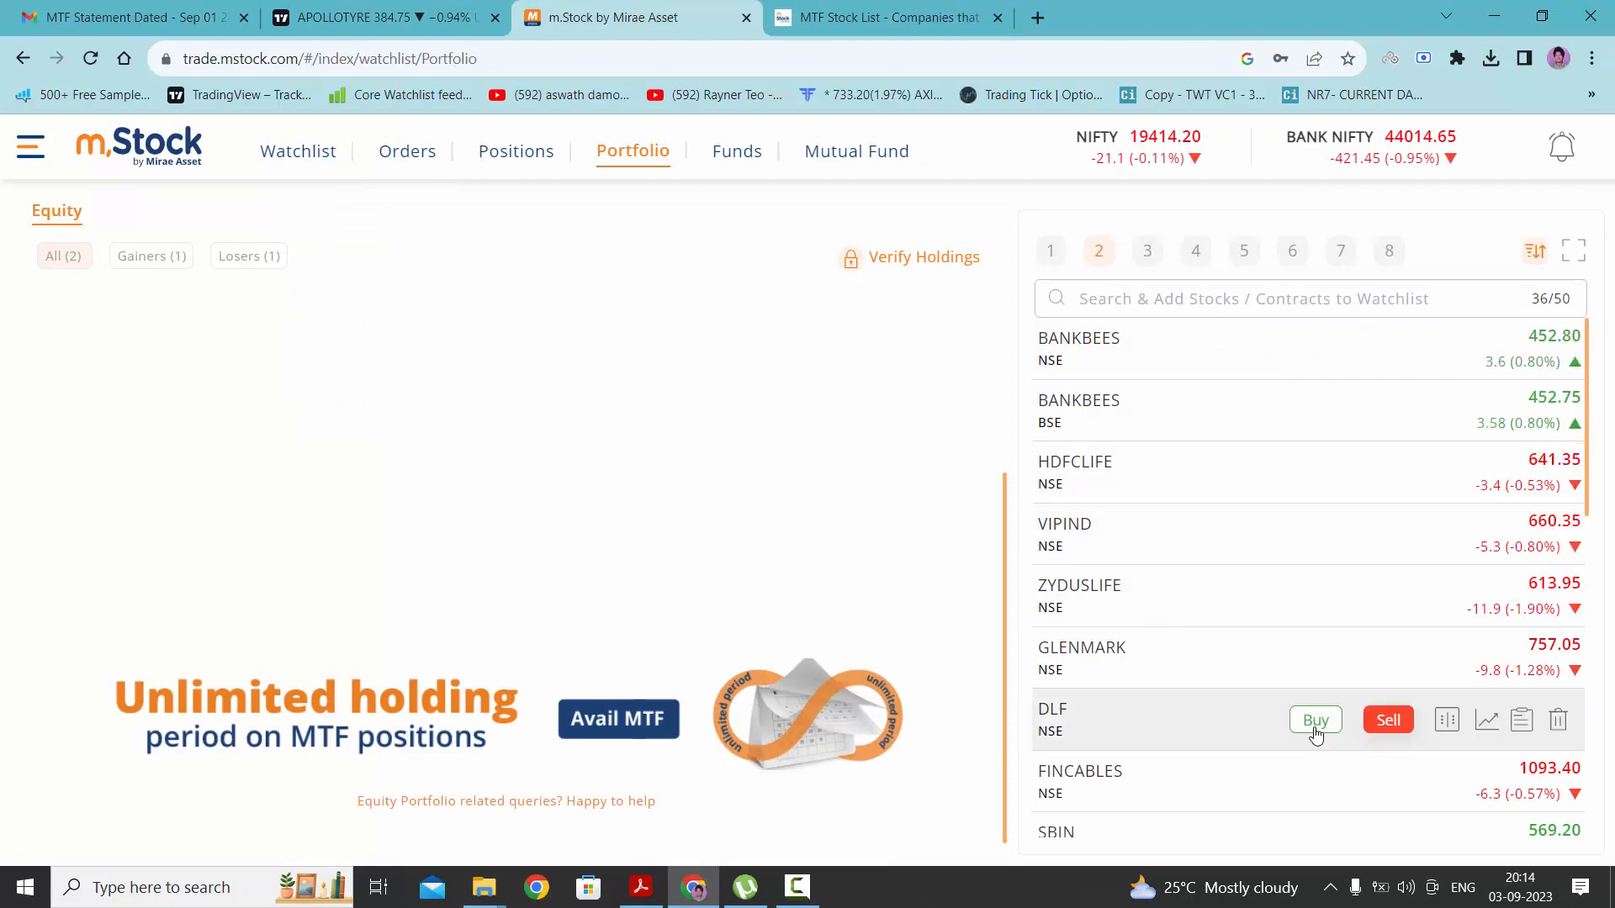
Step: Start a DLF buy order as an eMargin trade for 1 share, margin 152.49
{"action": "left_click", "coordinate": [1315, 718]}
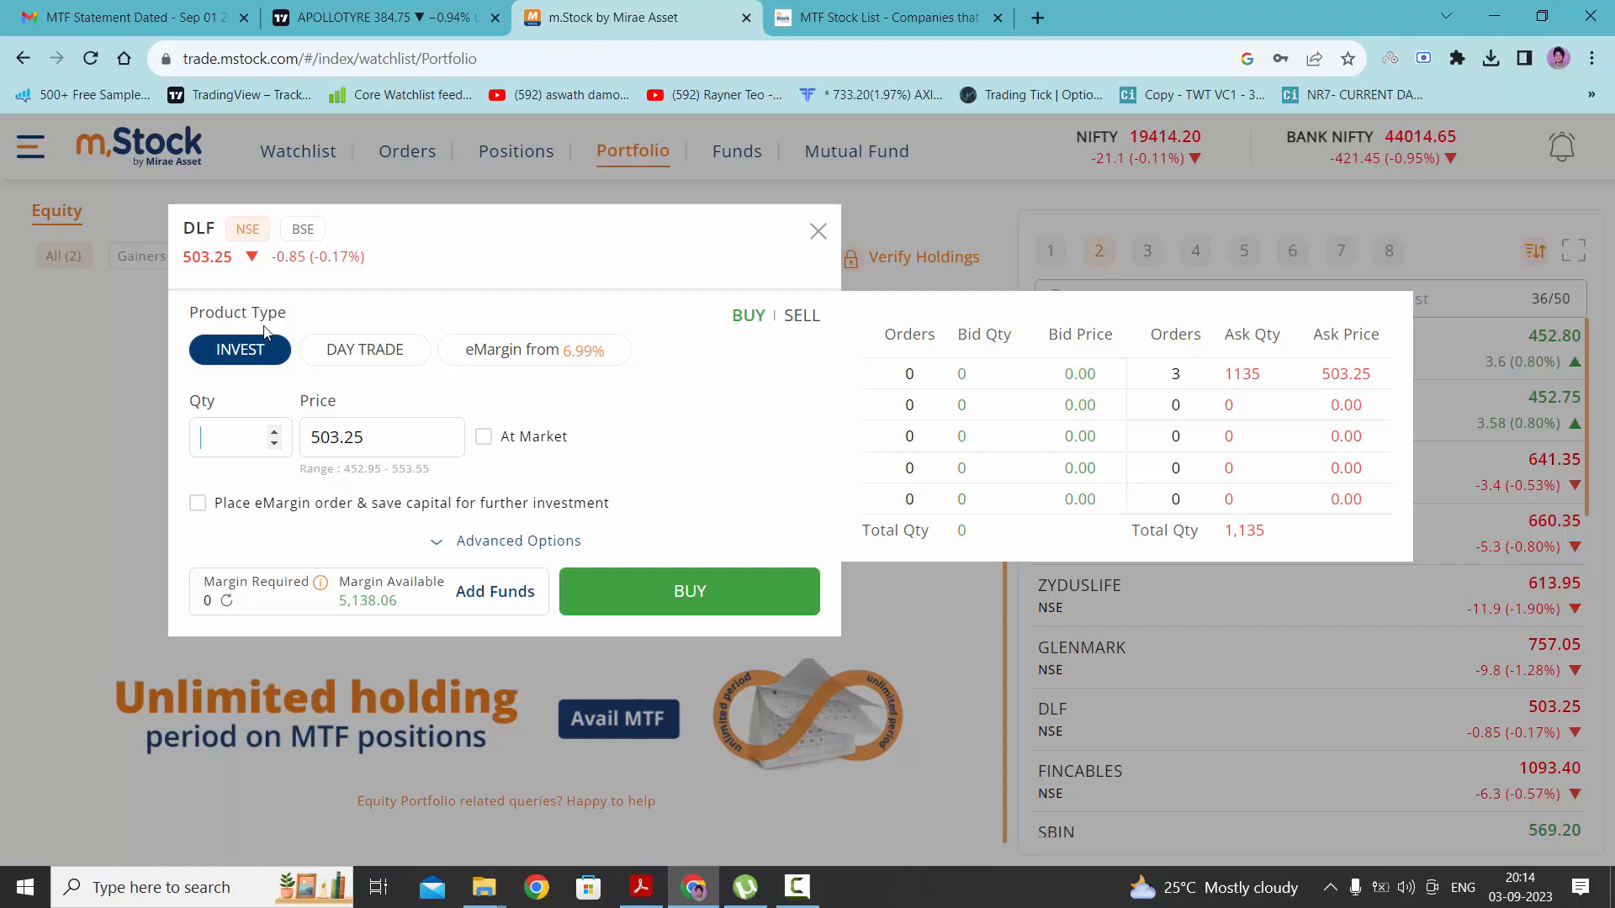
{"action": "mouse_move", "coordinate": [293, 321]}
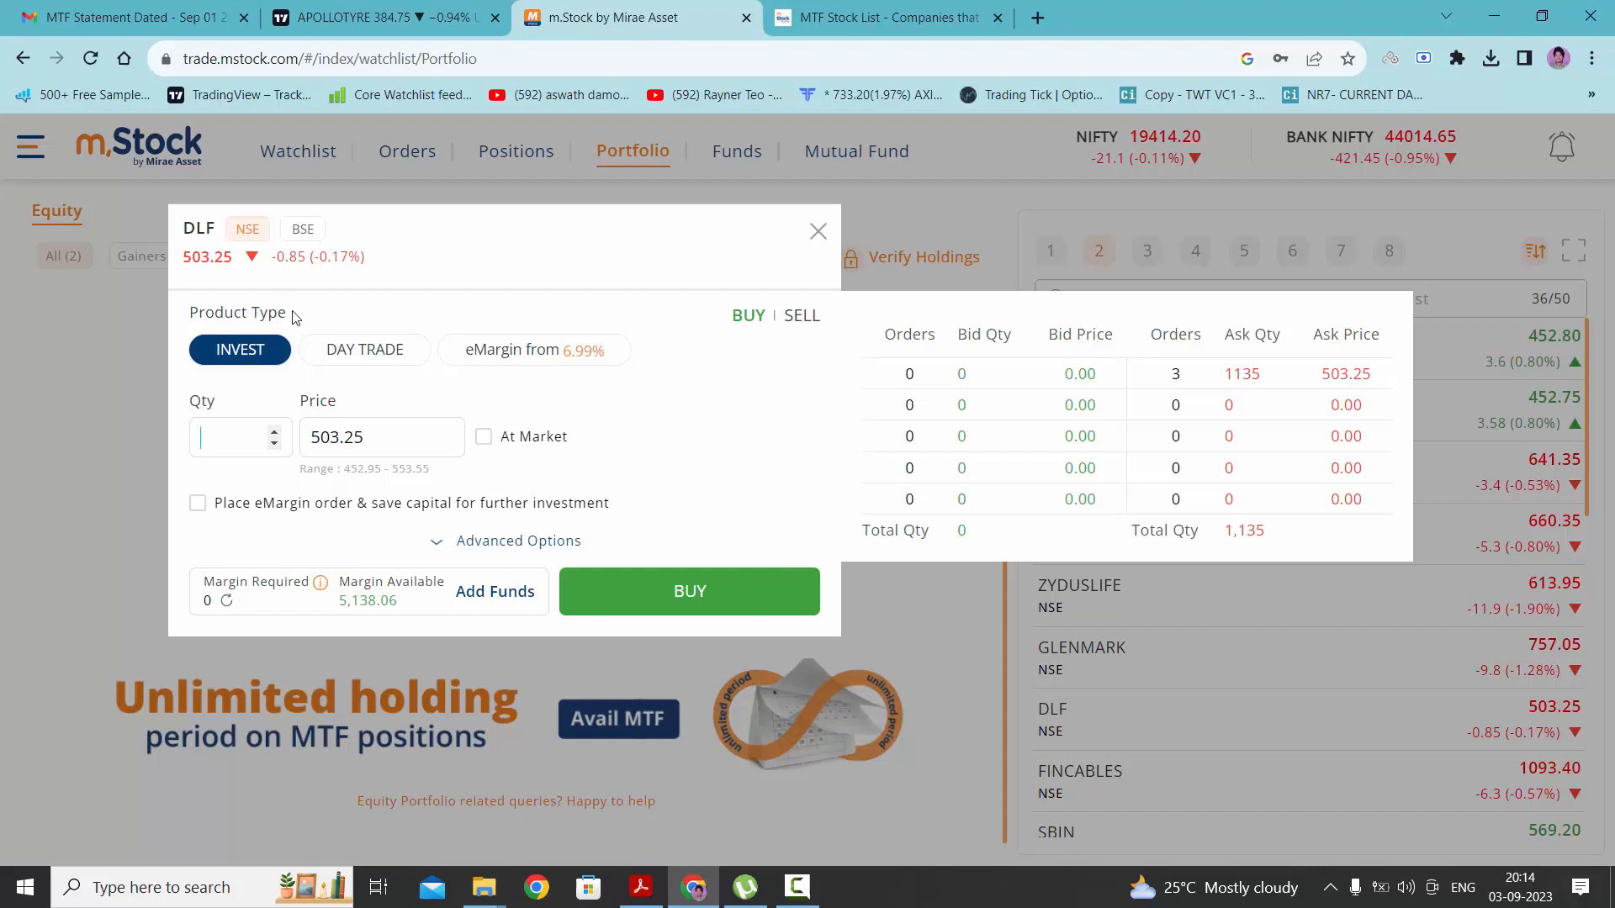
{"action": "mouse_move", "coordinate": [525, 360]}
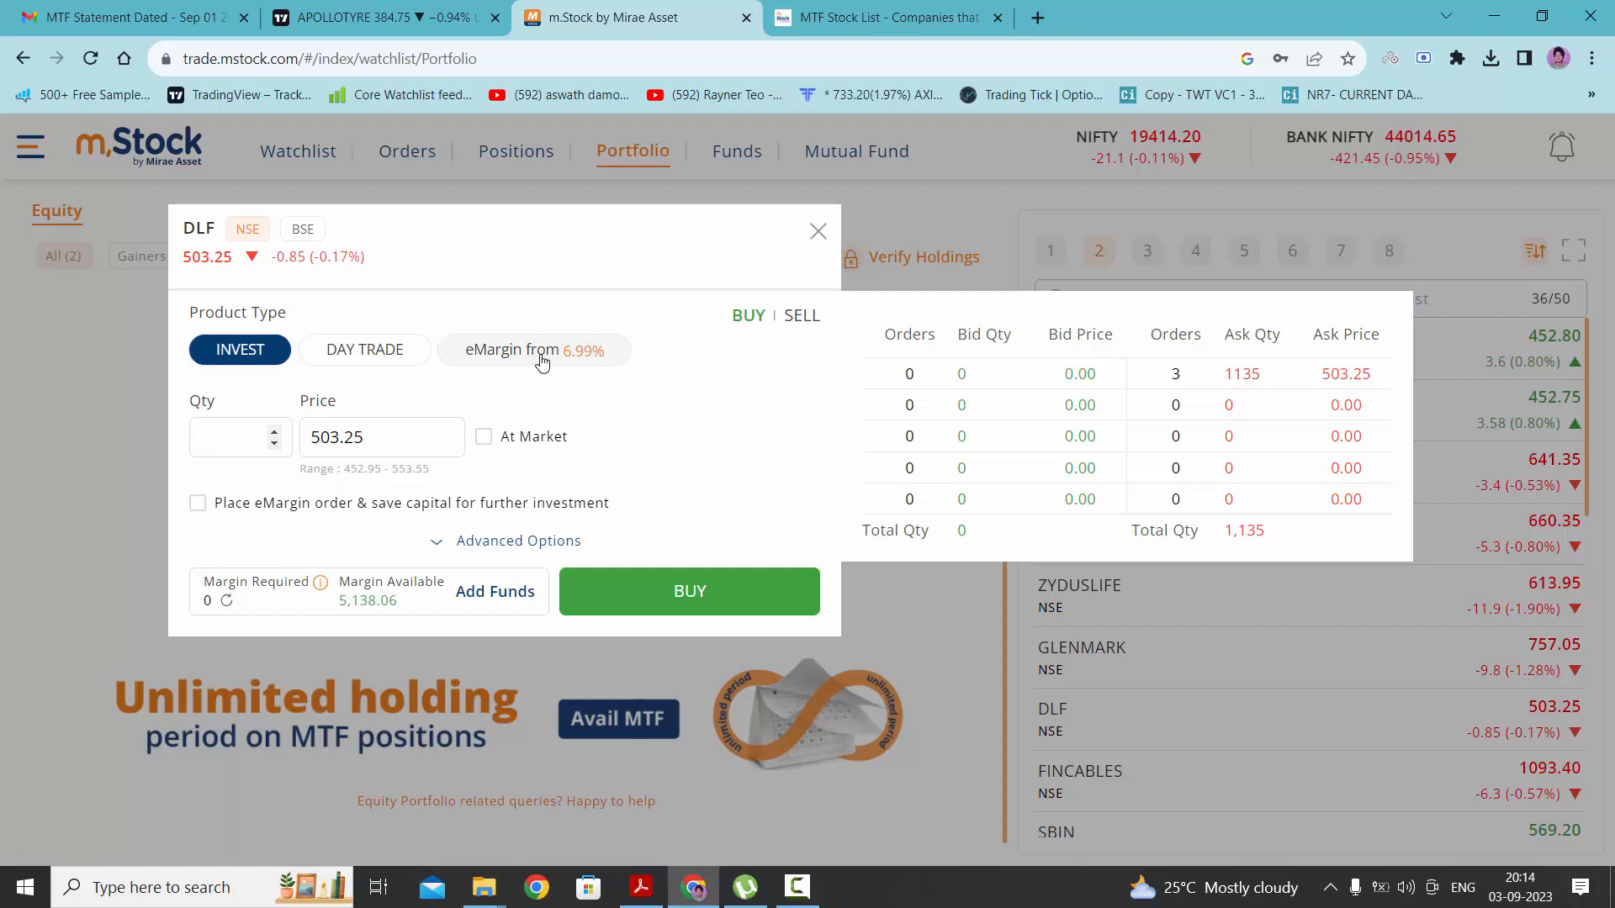
{"action": "left_click", "coordinate": [533, 349]}
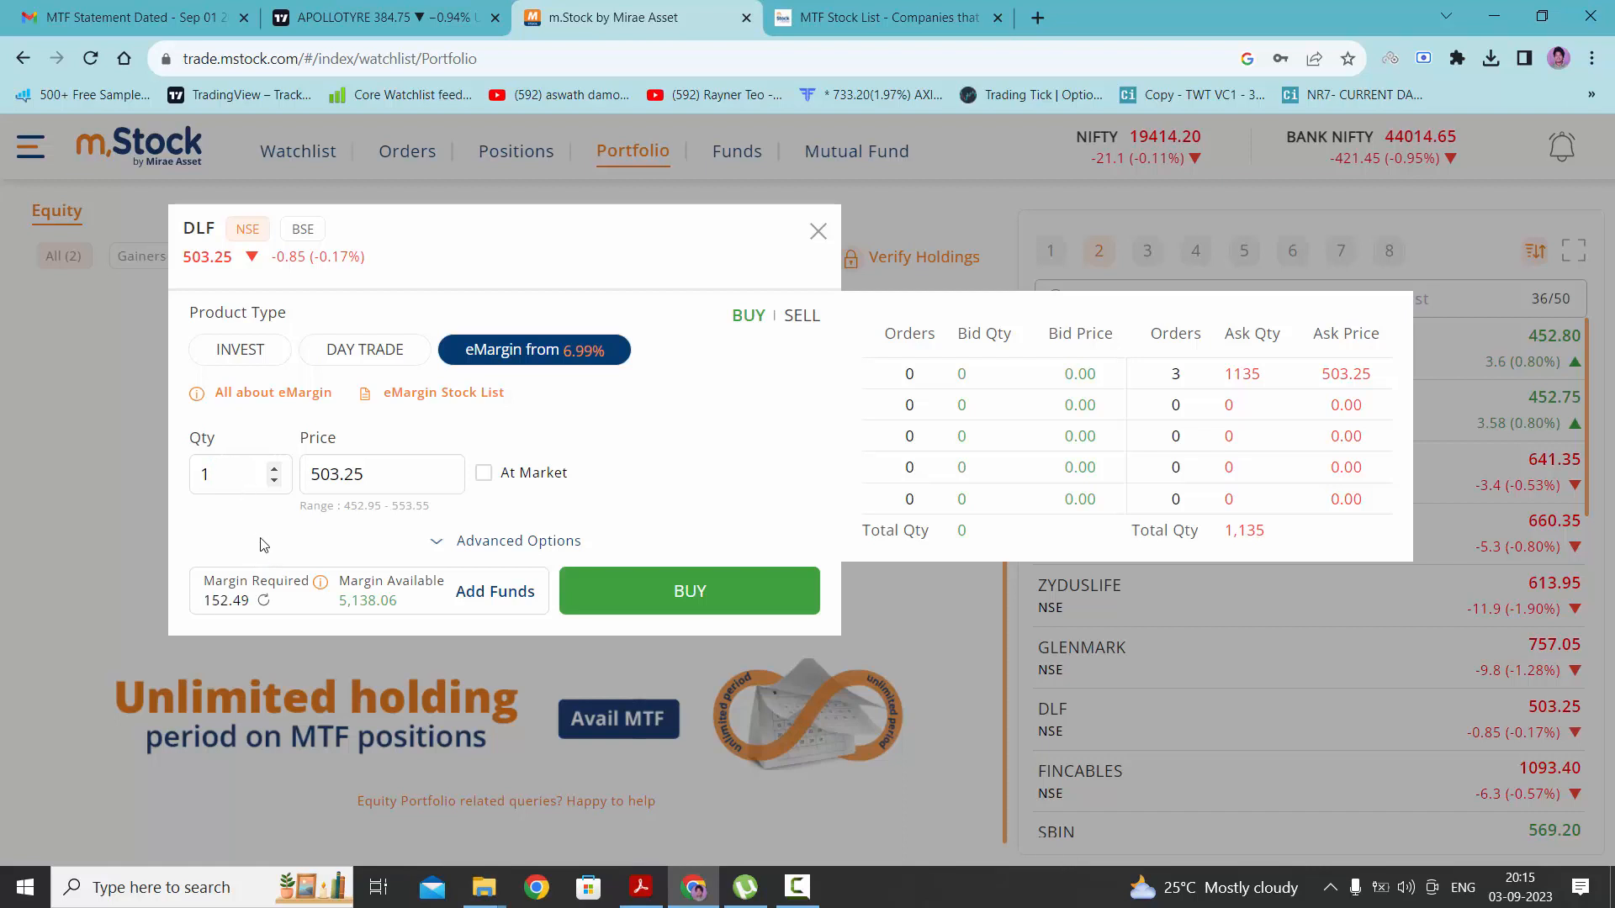
{"action": "mouse_move", "coordinate": [272, 604]}
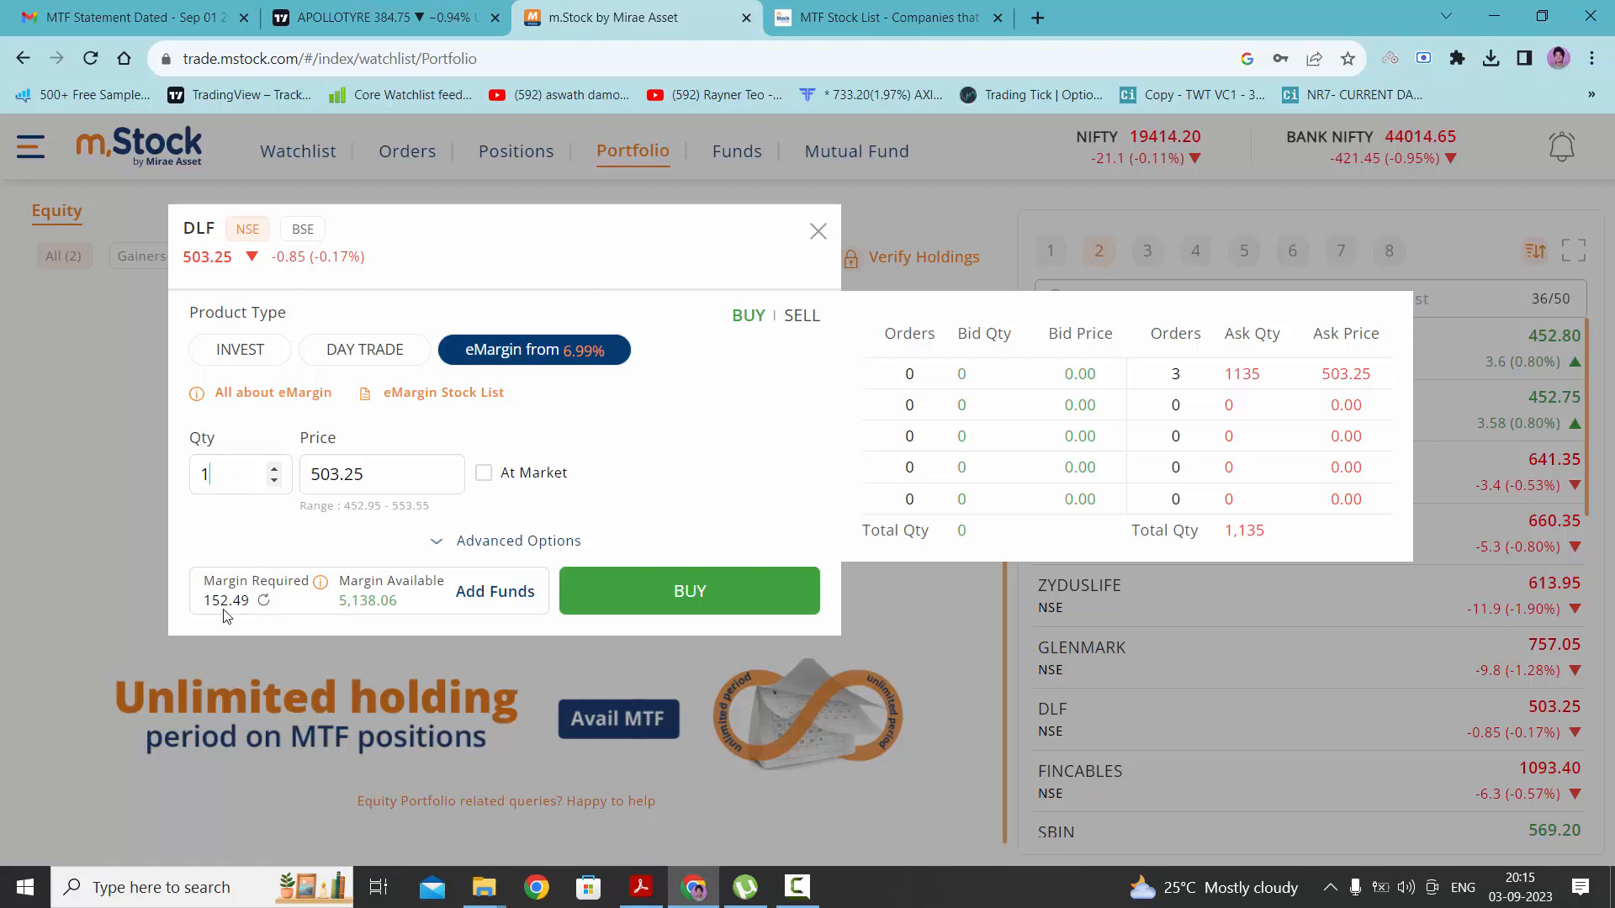
{"action": "mouse_move", "coordinate": [296, 553]}
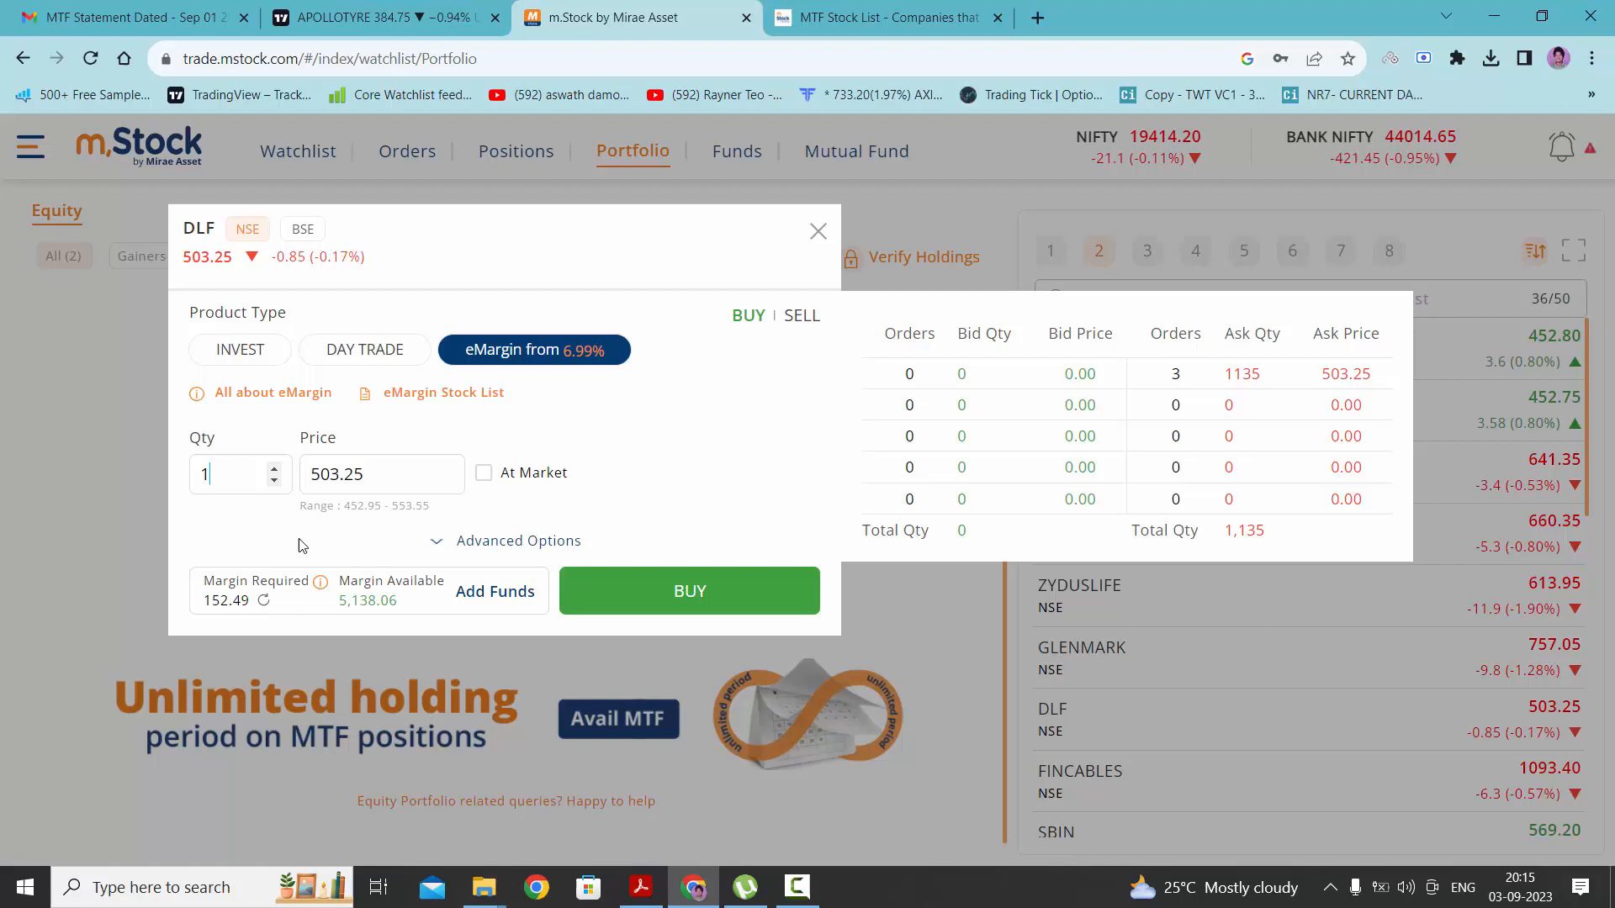
{"action": "mouse_move", "coordinate": [628, 520]}
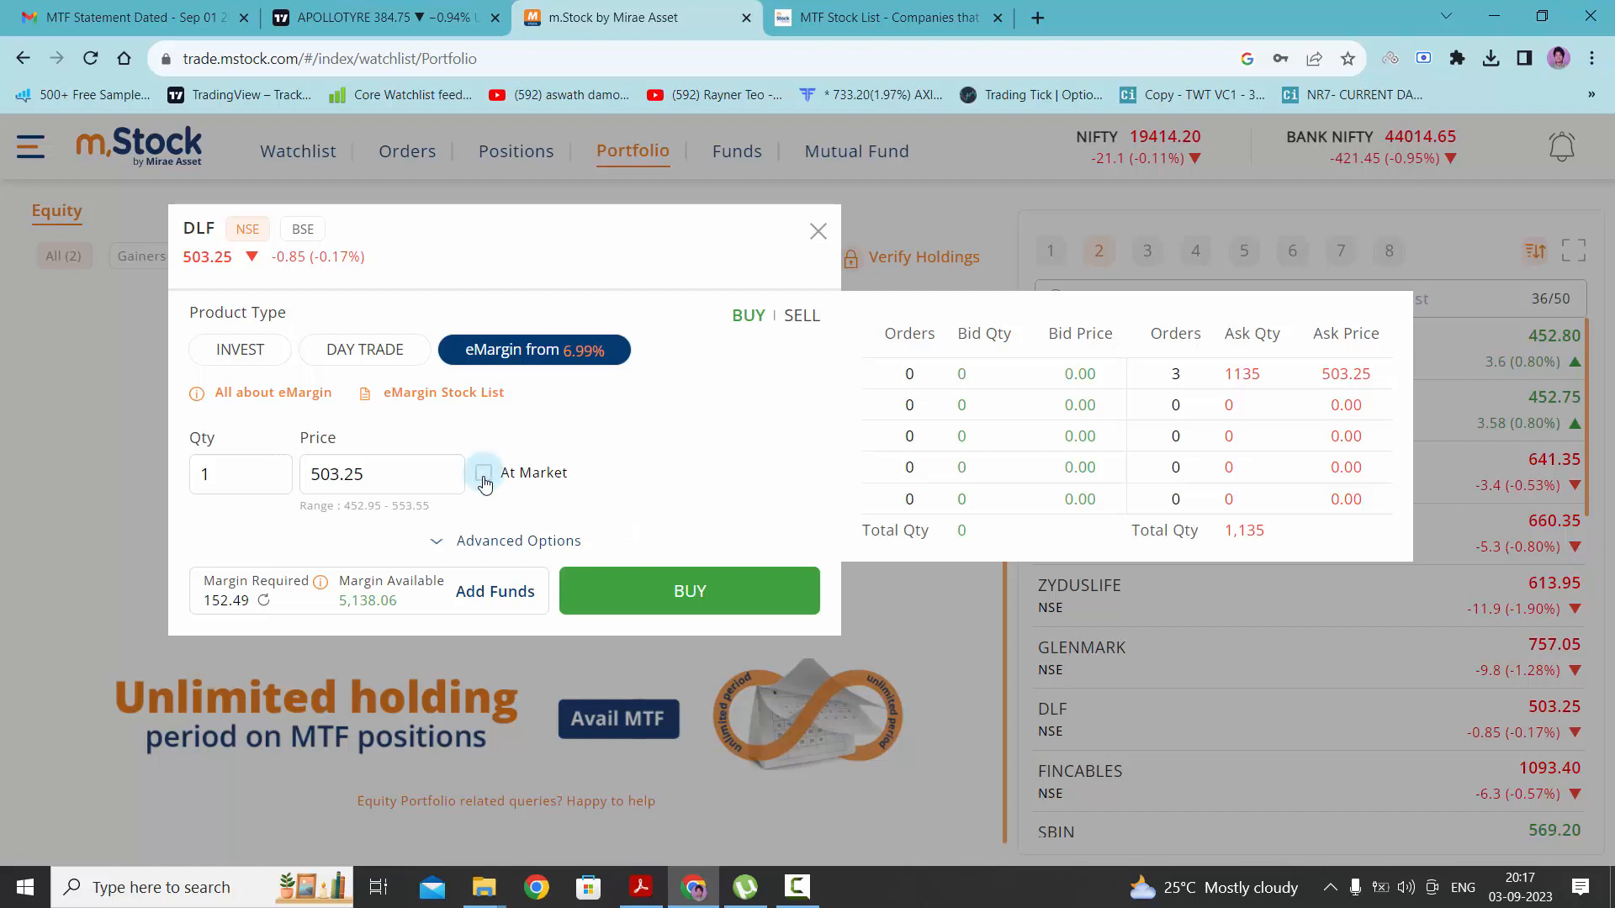
Step: Submit the DLF eMargin buy order at market price; it gets rejected
{"action": "left_click", "coordinate": [483, 473]}
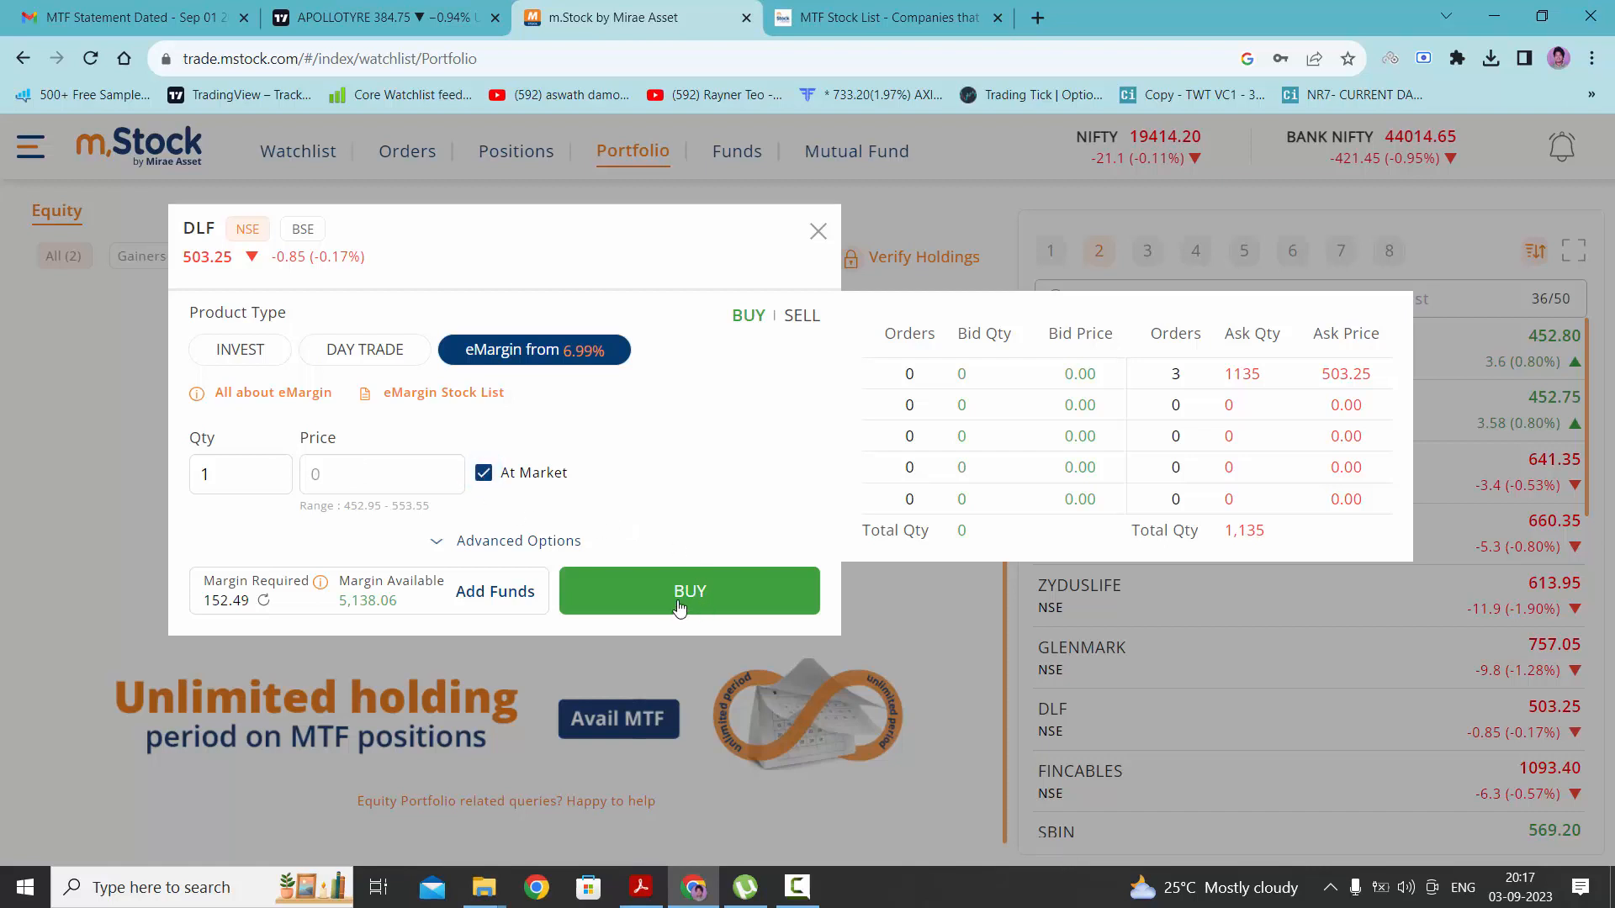
{"action": "left_click", "coordinate": [688, 591]}
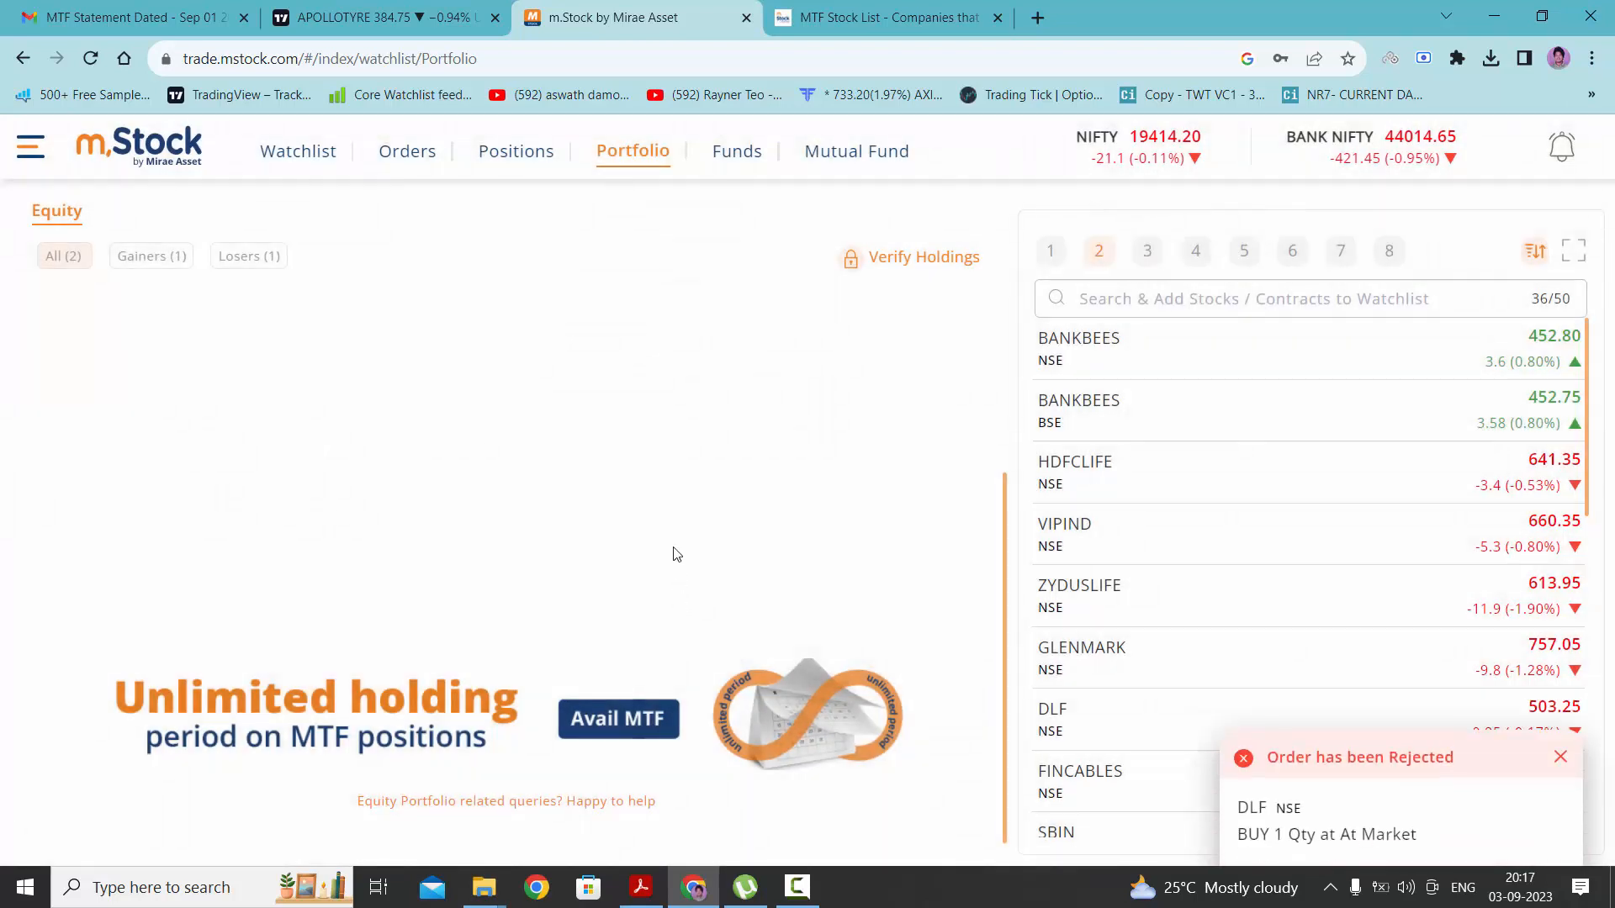
{"action": "mouse_move", "coordinate": [1373, 792]}
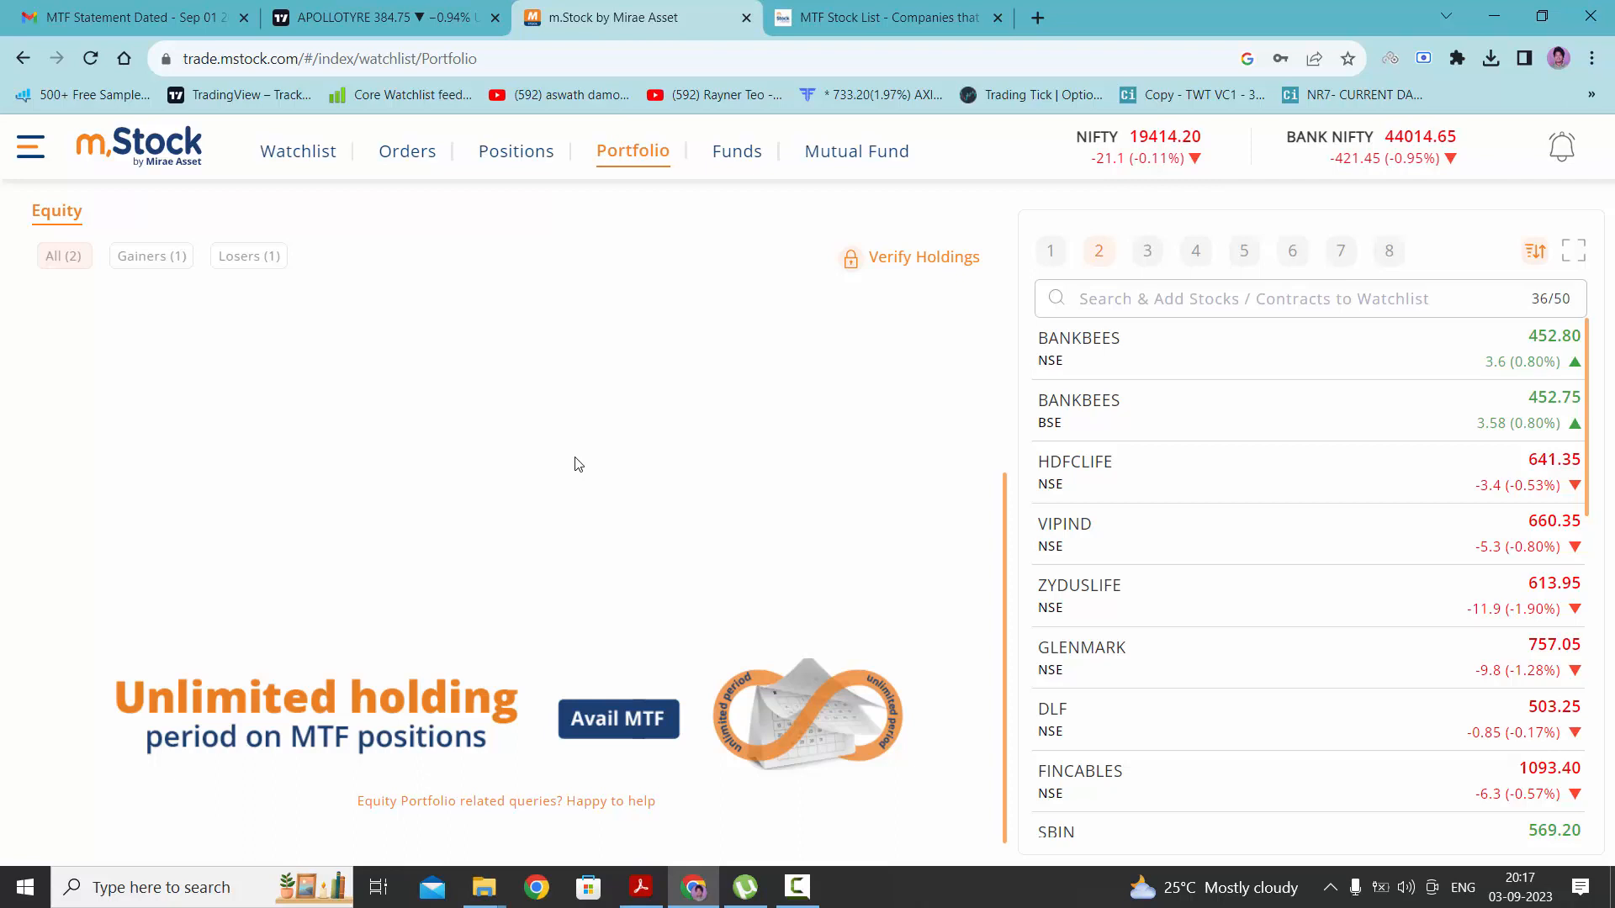
{"action": "mouse_move", "coordinate": [515, 150]}
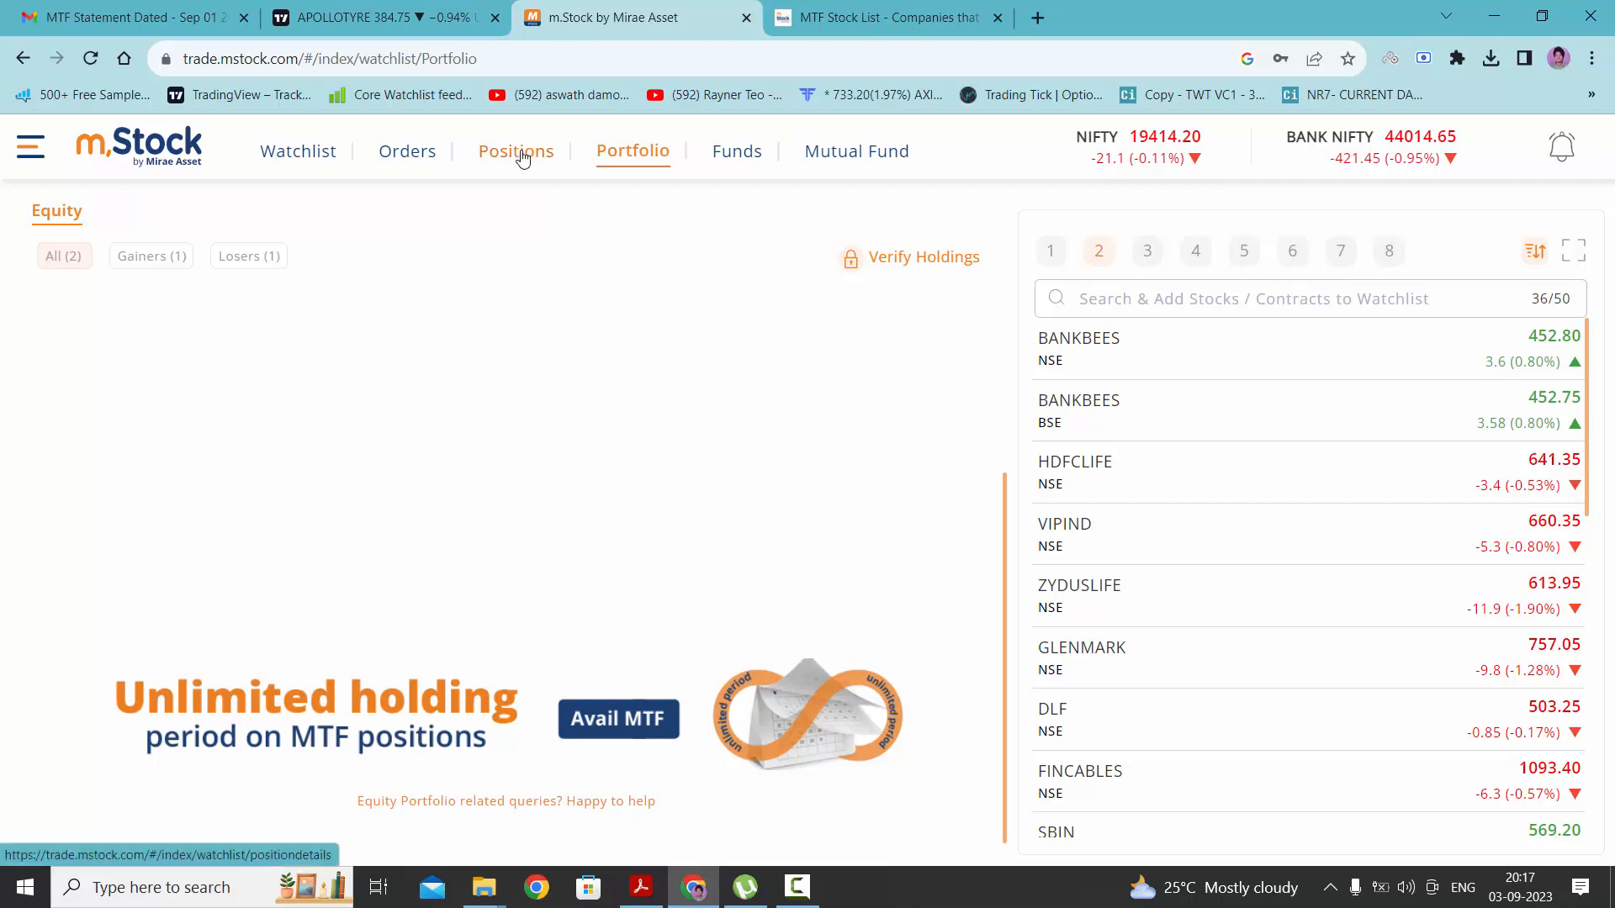
Step: Check today's empty Positions page, then return to the Portfolio holdings
{"action": "left_click", "coordinate": [516, 150]}
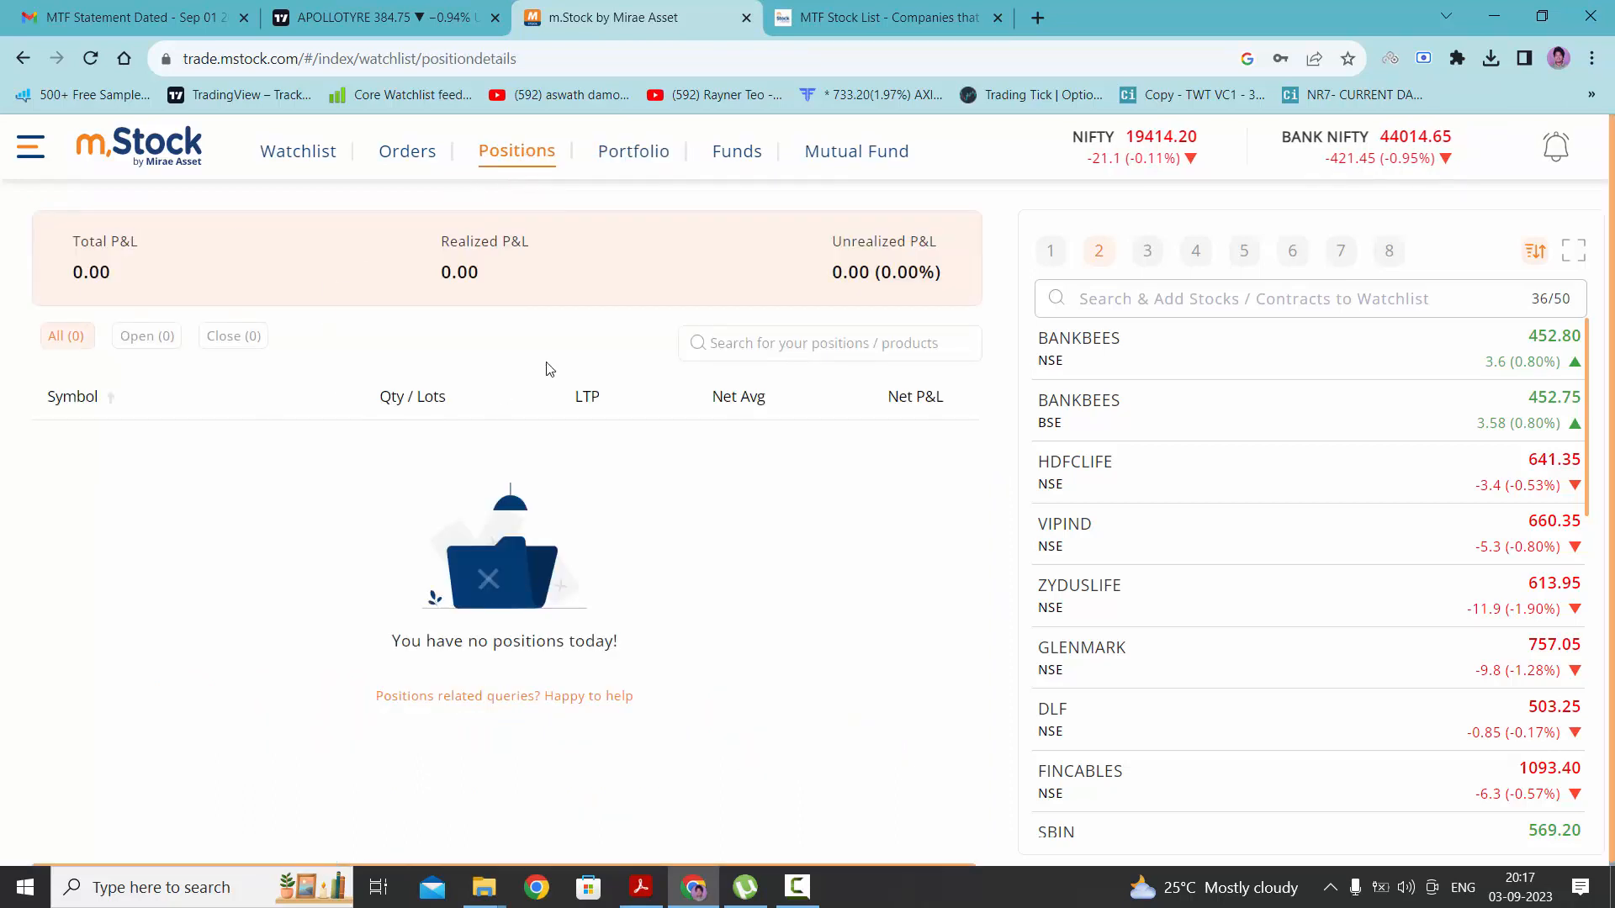
{"action": "mouse_move", "coordinate": [212, 476]}
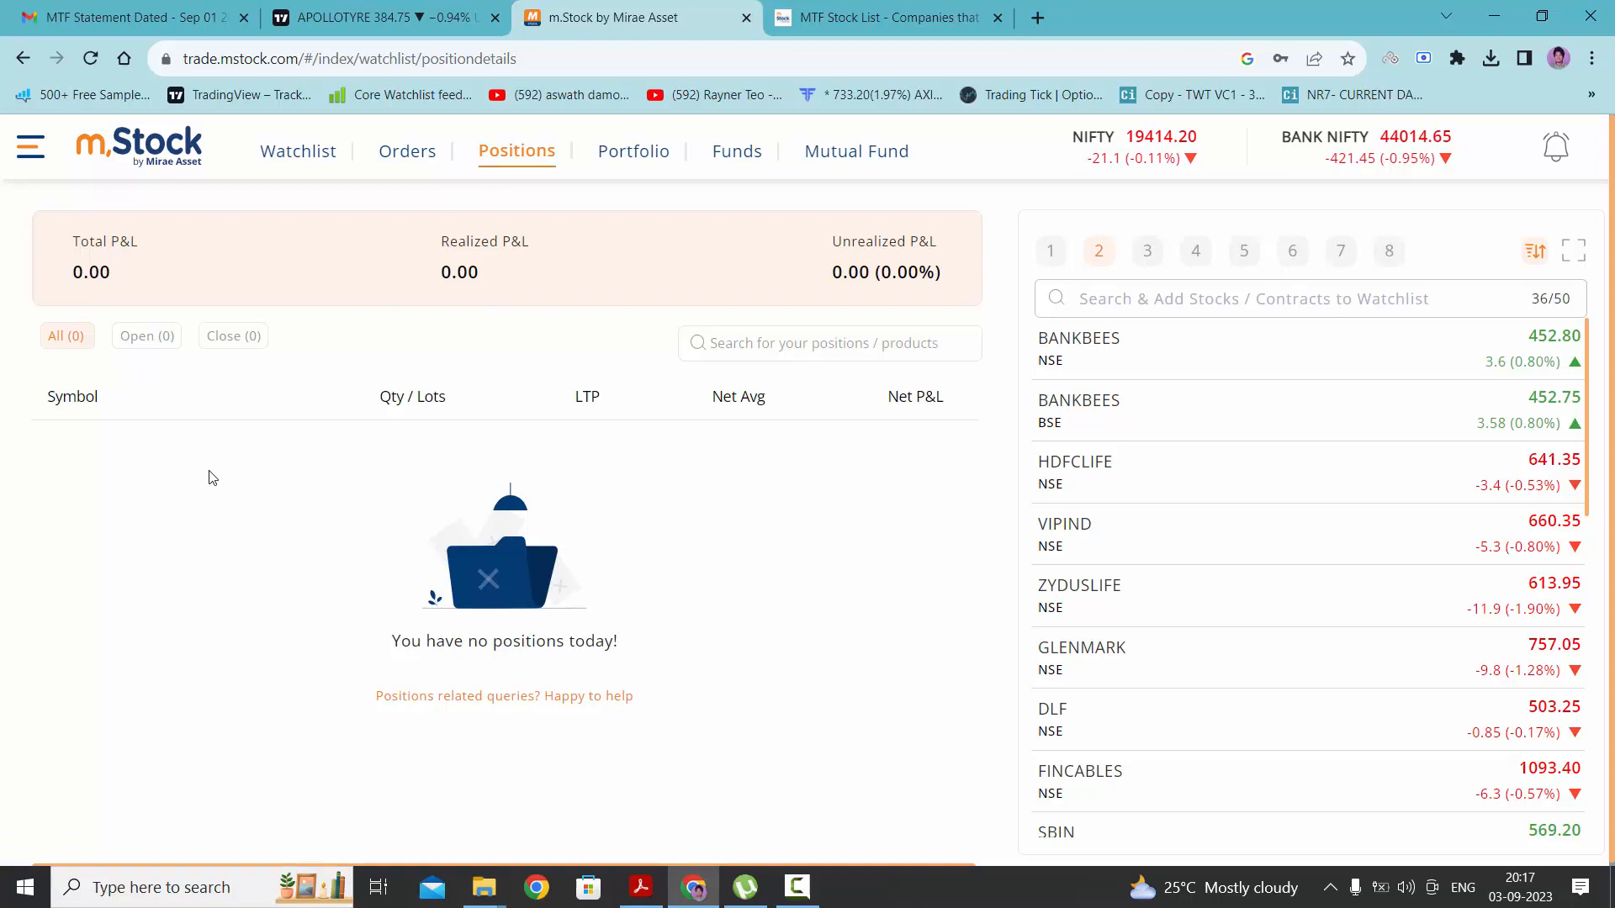
{"action": "mouse_move", "coordinate": [632, 150]}
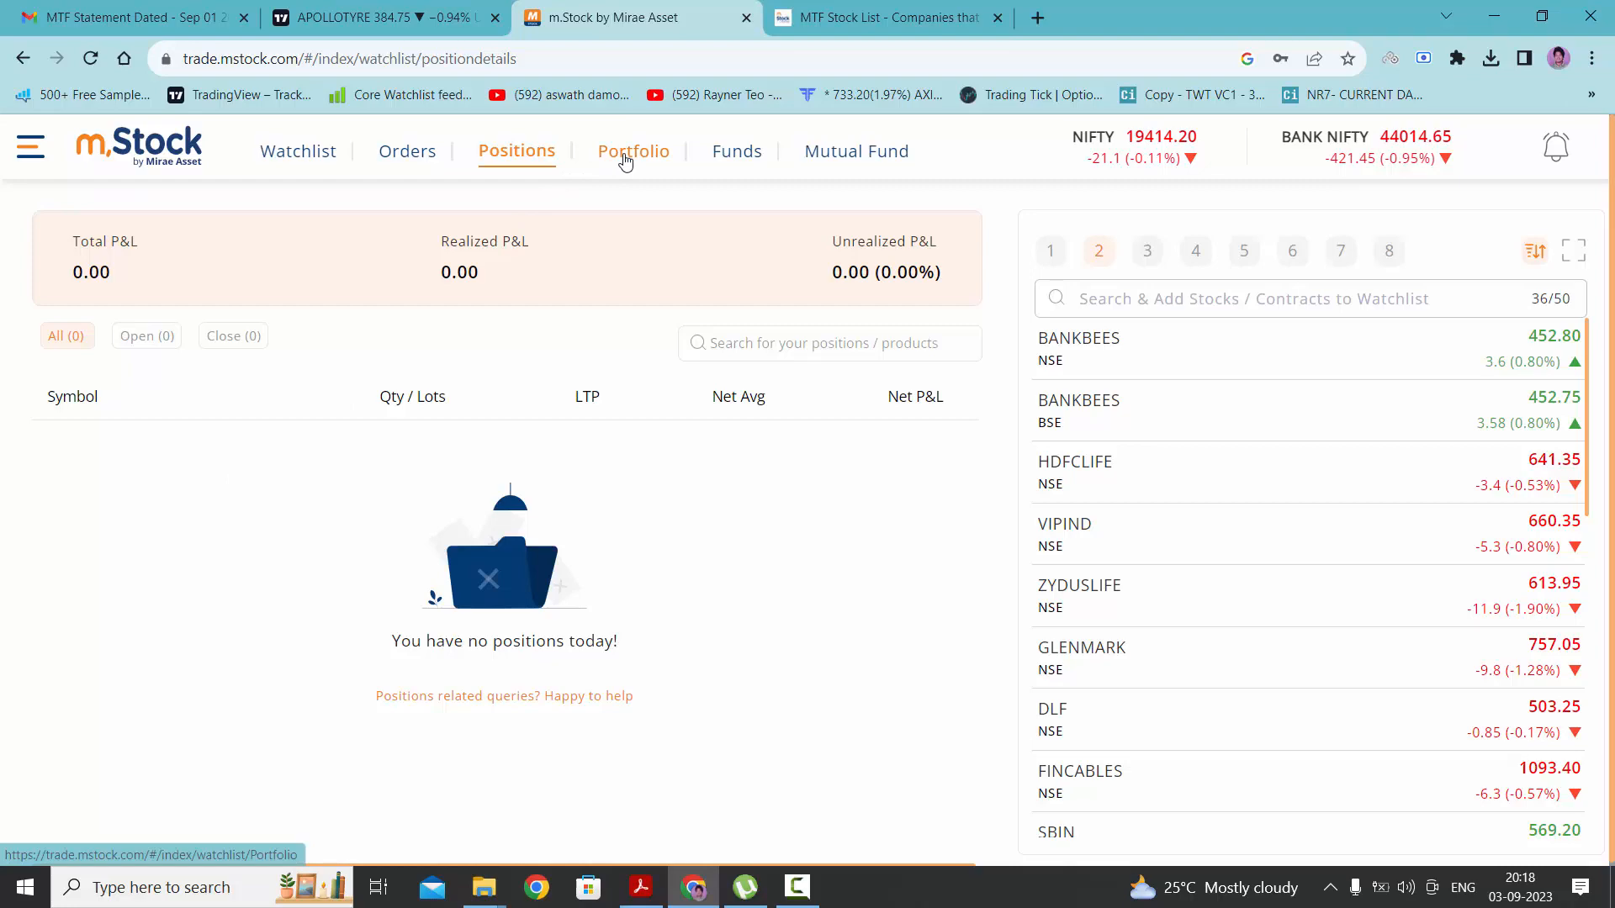
{"action": "left_click", "coordinate": [633, 150]}
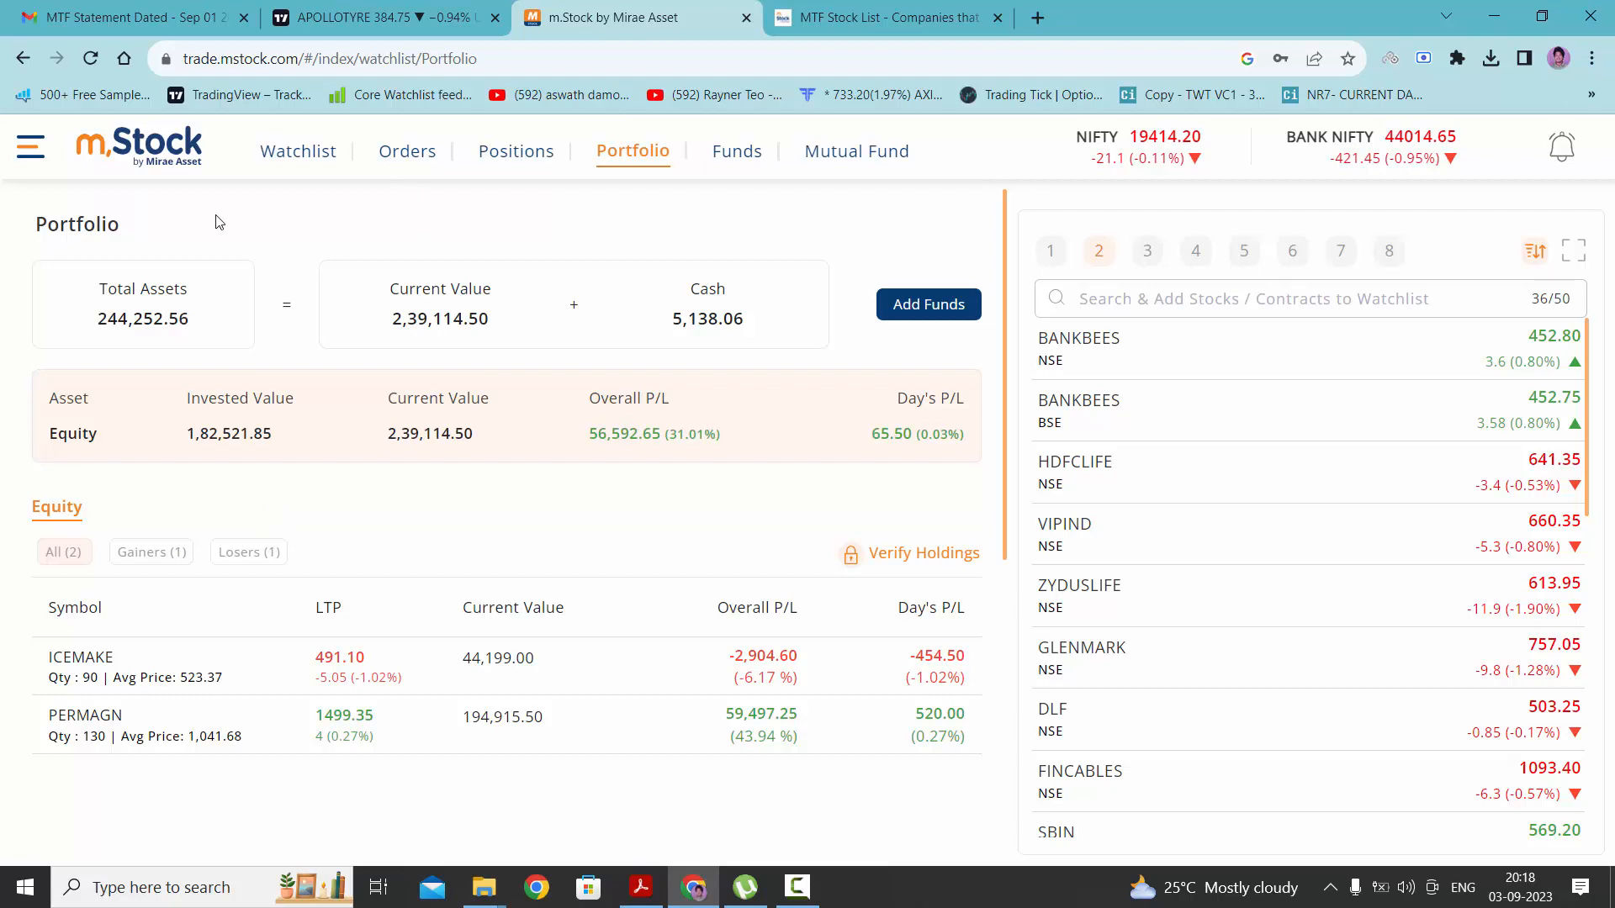
{"action": "mouse_move", "coordinate": [164, 228]}
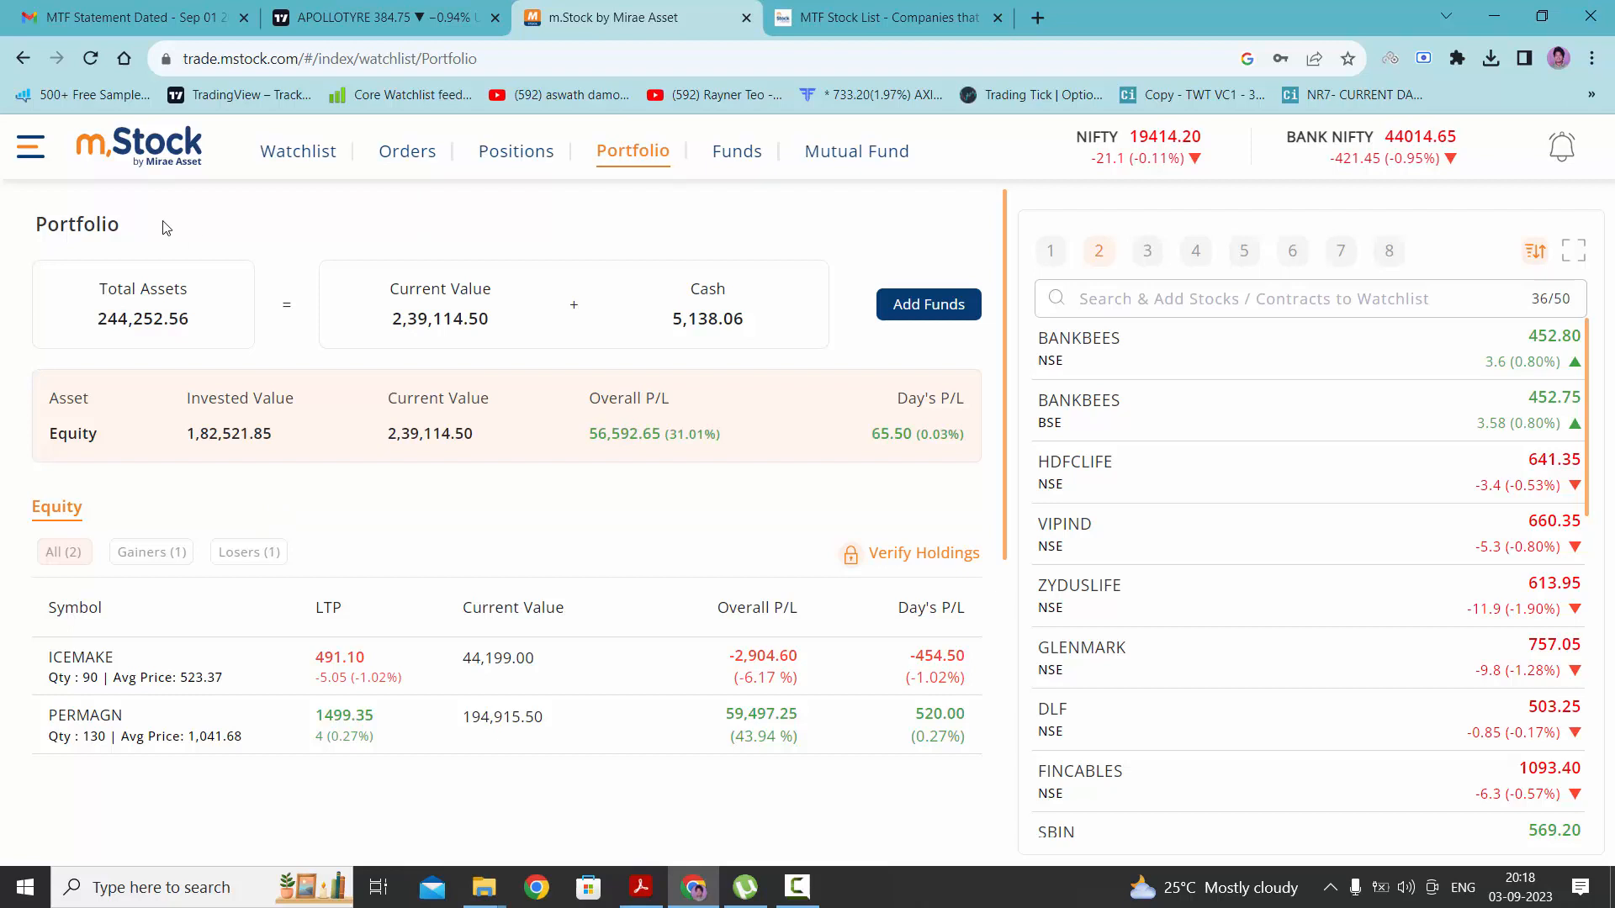
{"action": "mouse_move", "coordinate": [28, 146]}
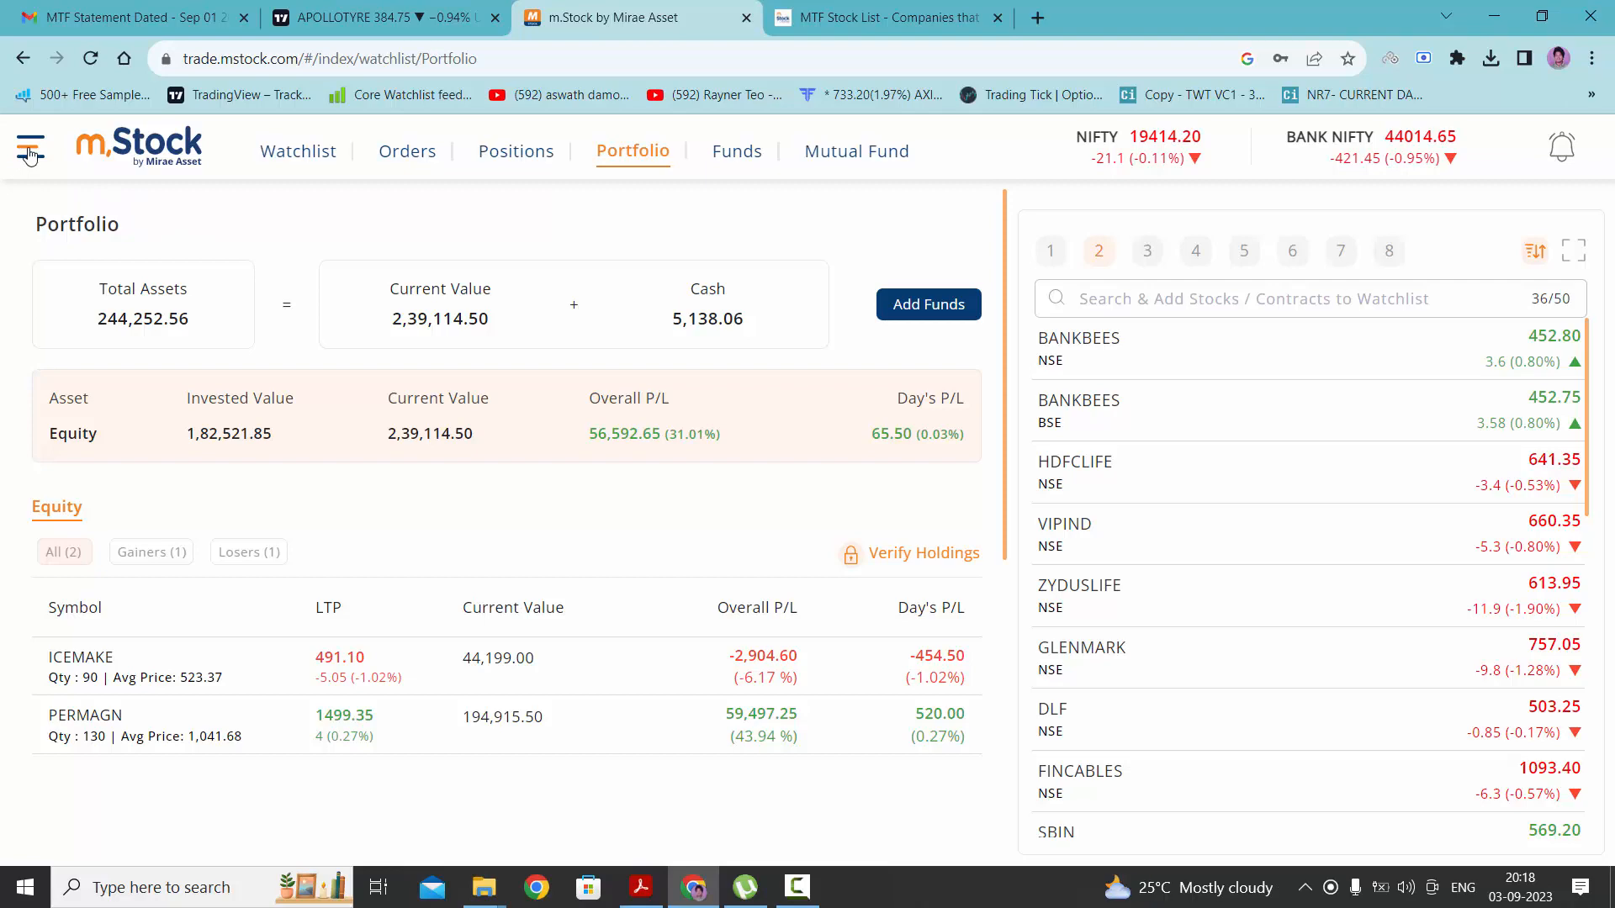
Step: Open the eMargin Ledger report from the Reports menu, showing zero balance
{"action": "left_click", "coordinate": [28, 148]}
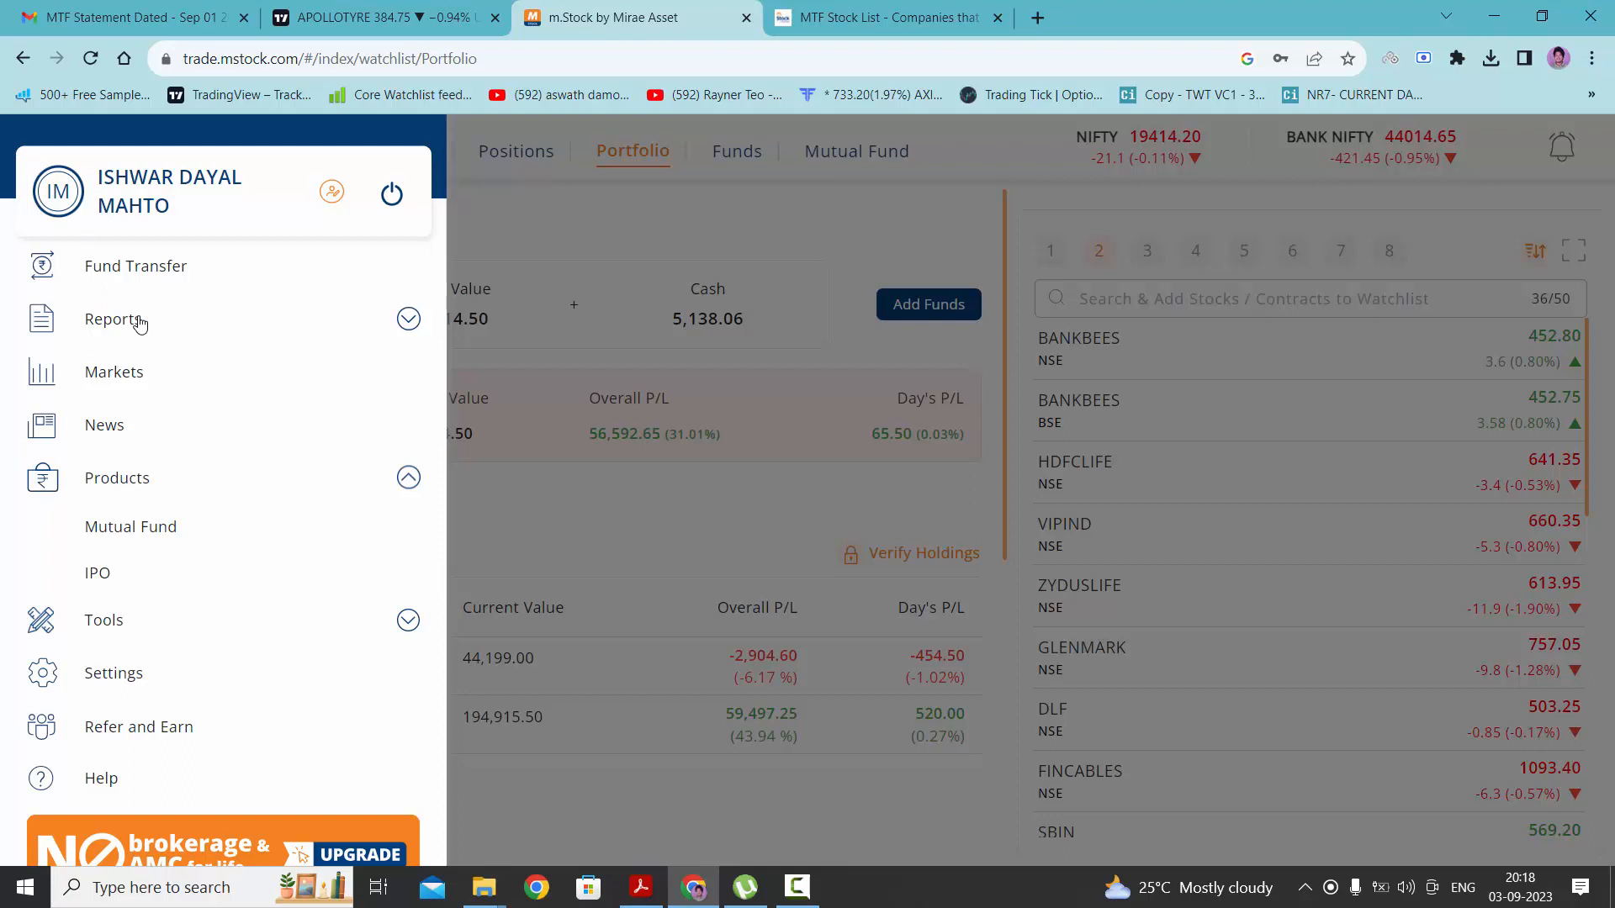
{"action": "left_click", "coordinate": [113, 318]}
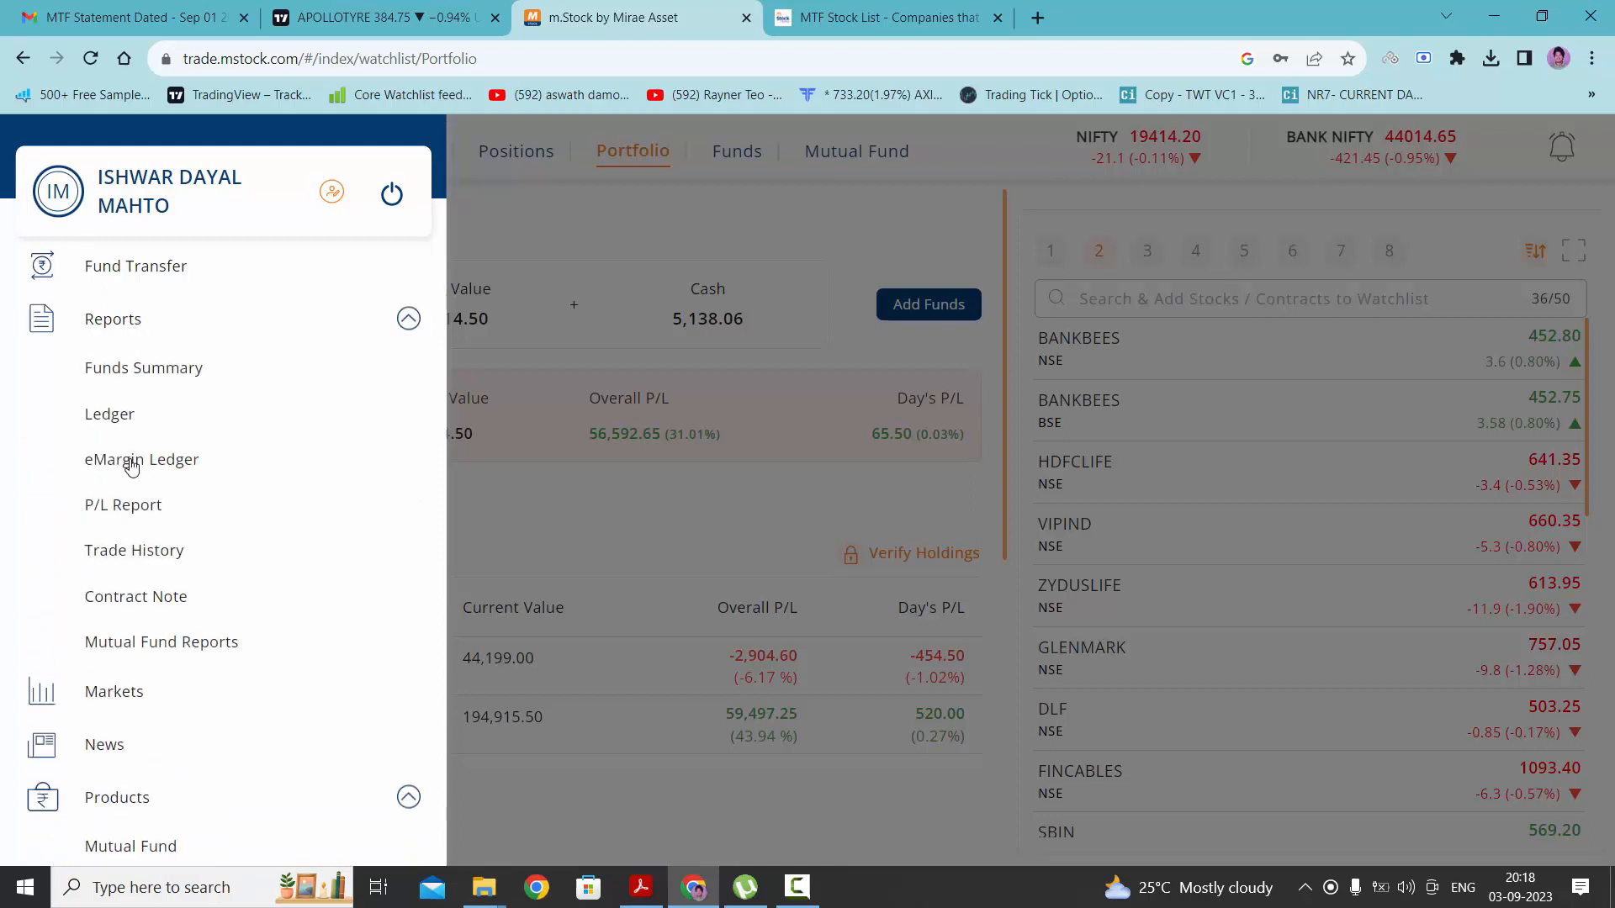
{"action": "left_click", "coordinate": [141, 459]}
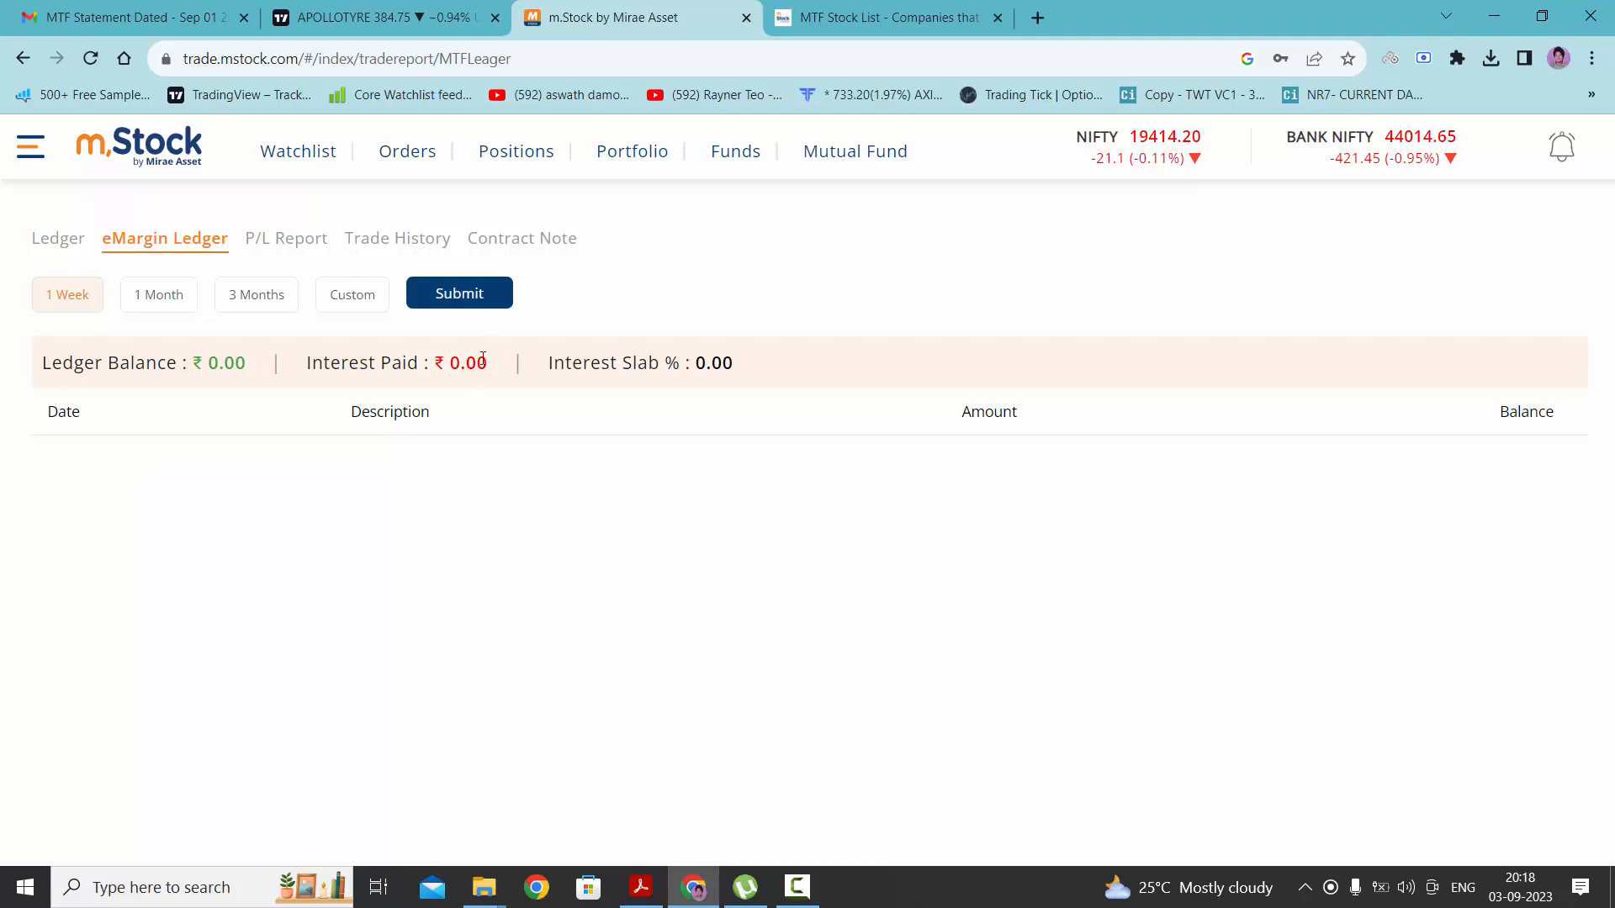
{"action": "mouse_move", "coordinate": [621, 385]}
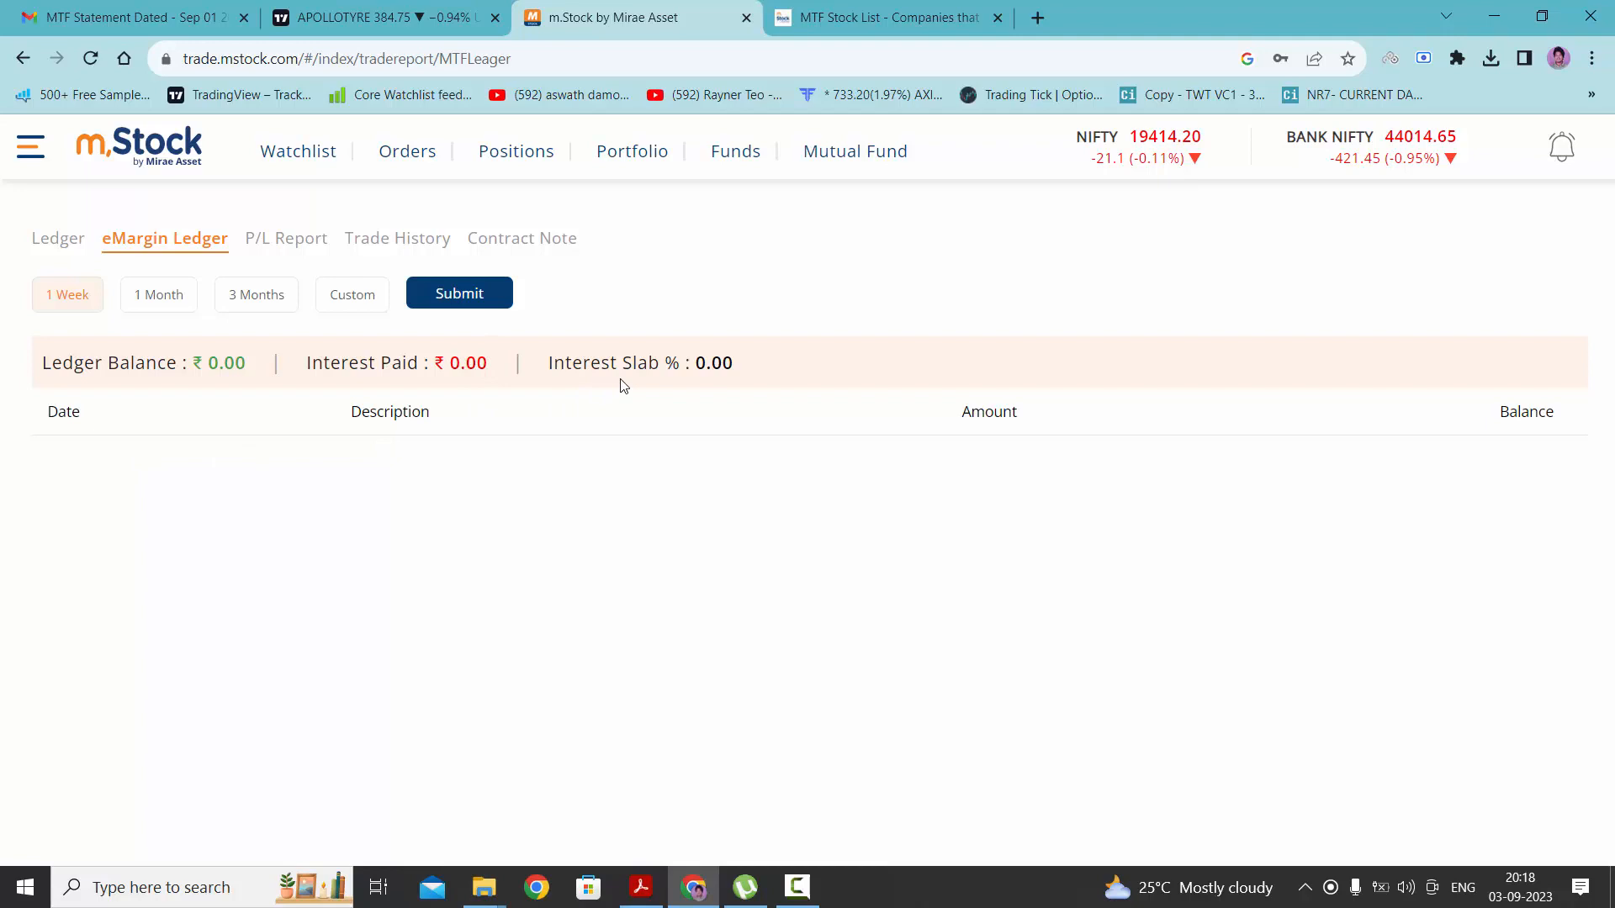
{"action": "mouse_move", "coordinate": [433, 563]}
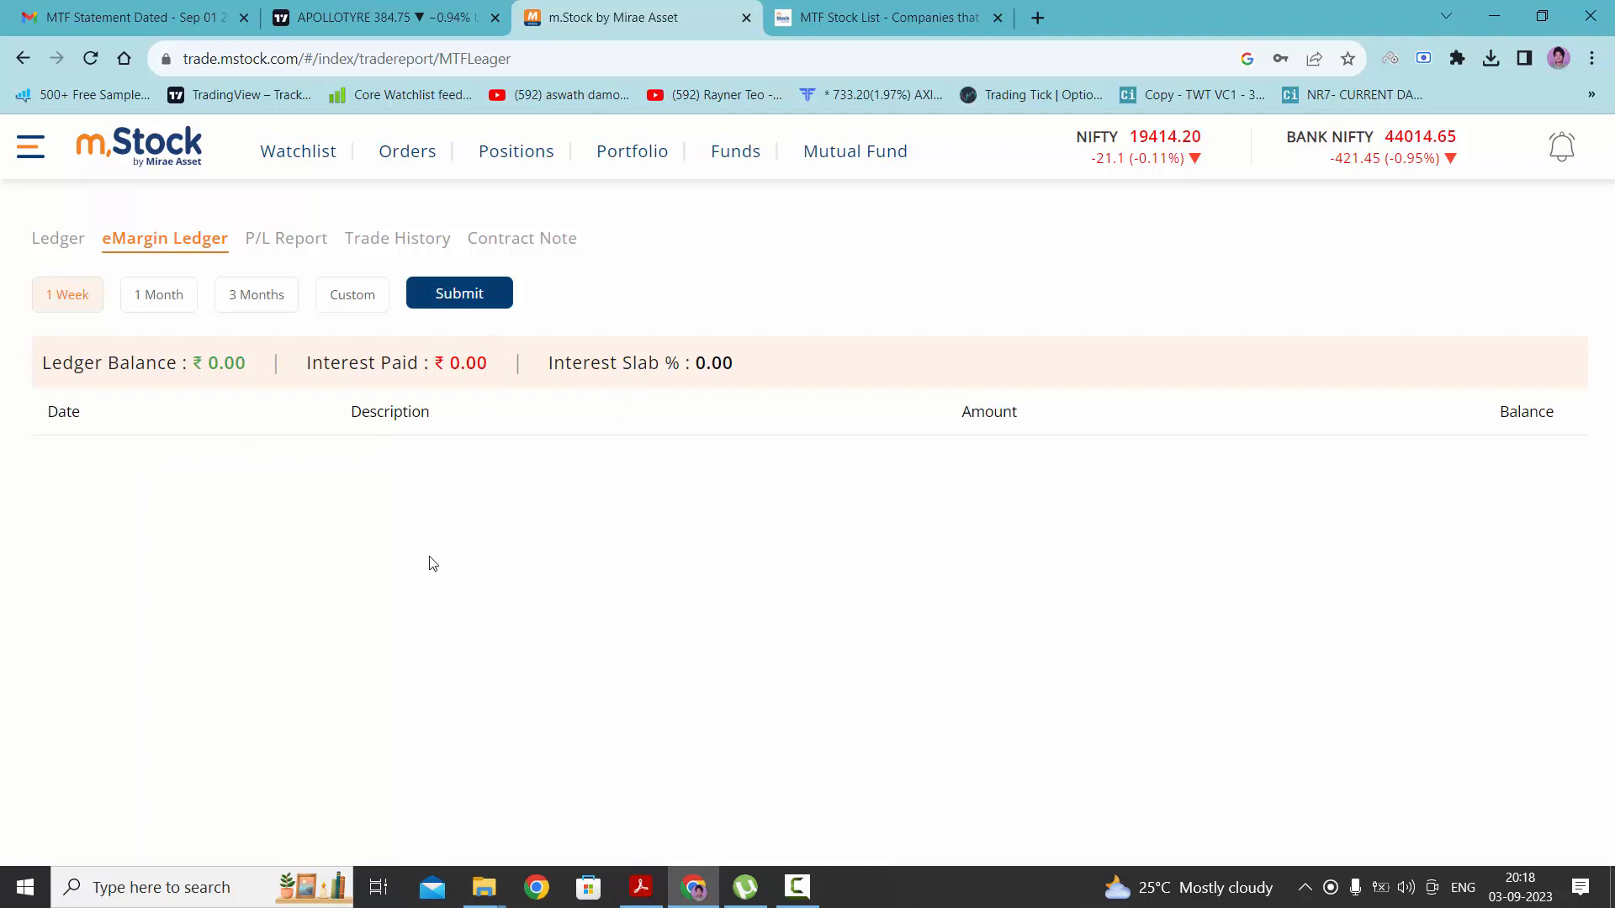
{"action": "mouse_move", "coordinate": [450, 469]}
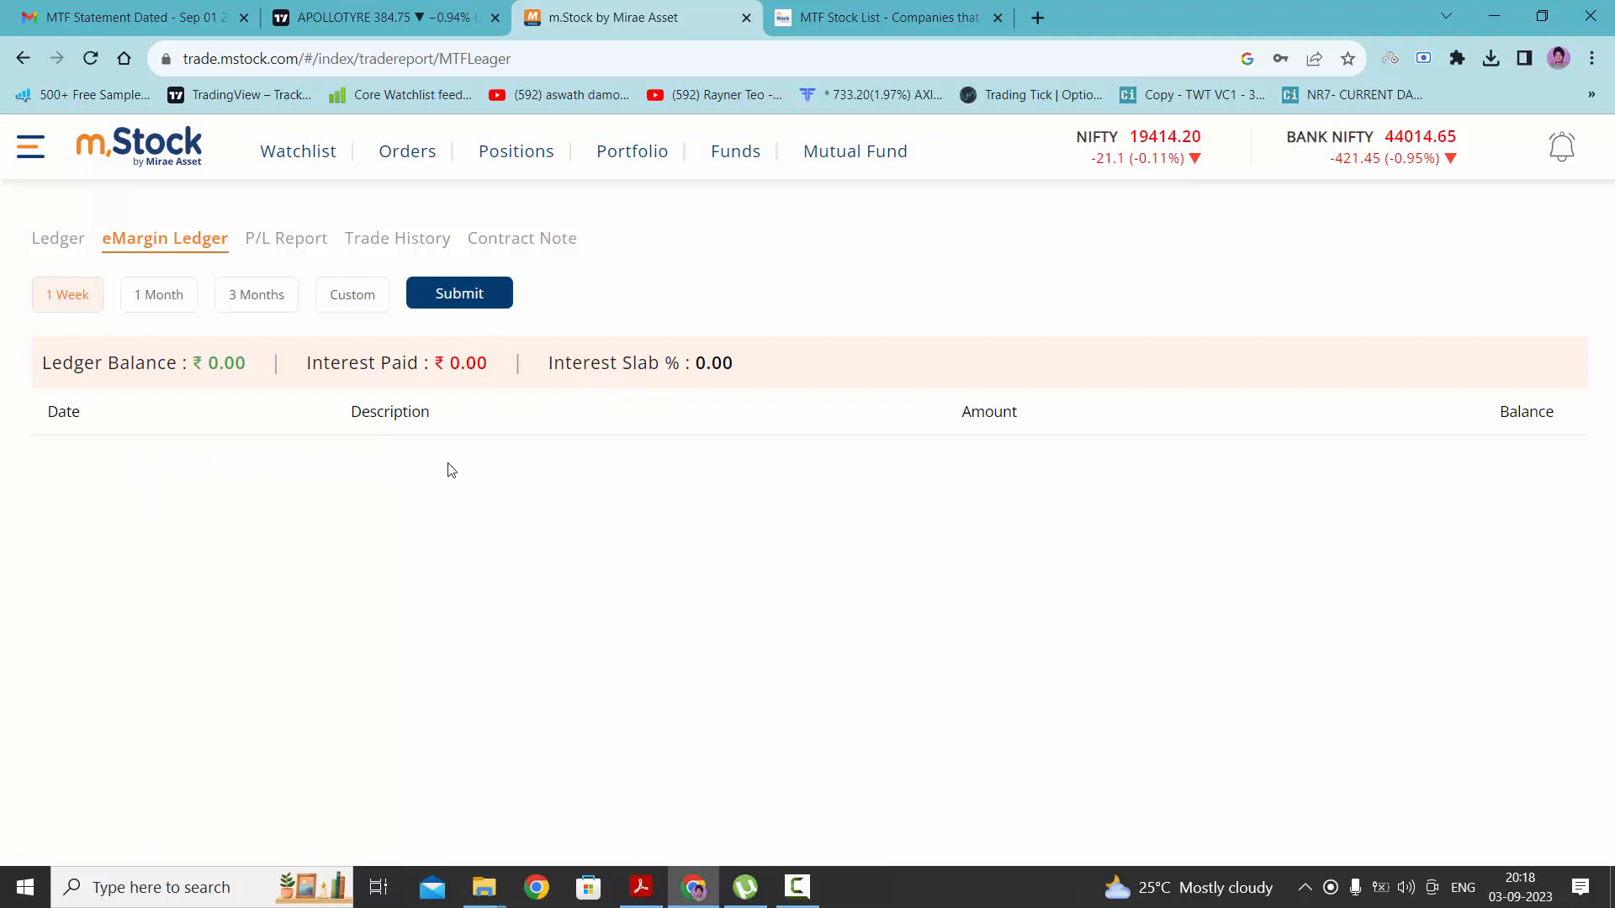
{"action": "mouse_move", "coordinate": [533, 511]}
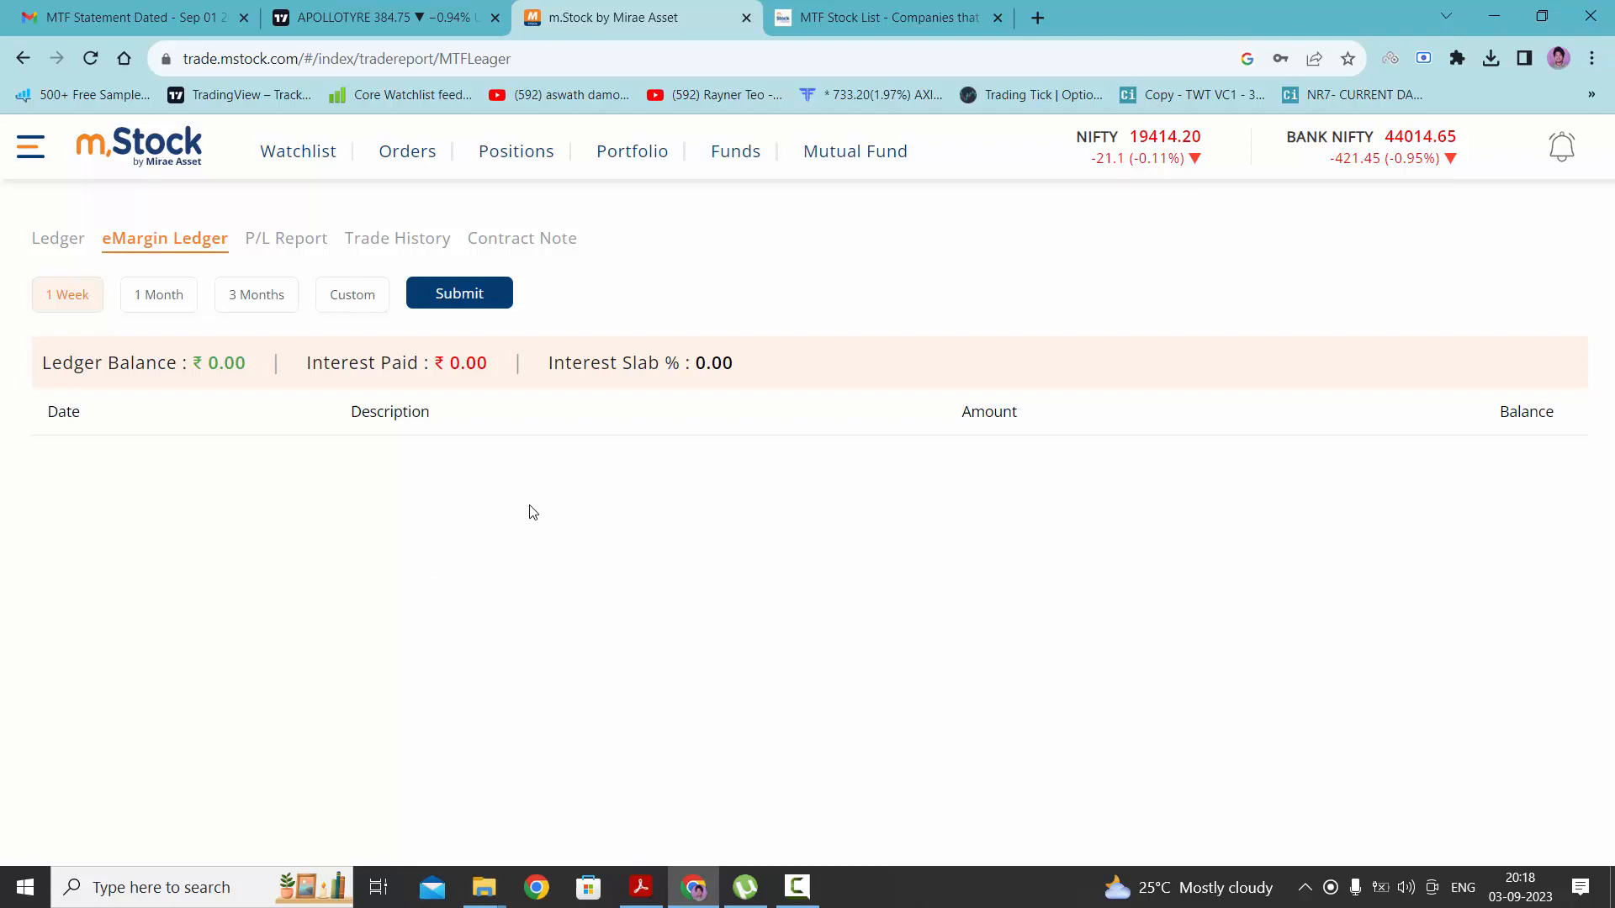
{"action": "mouse_move", "coordinate": [514, 237]}
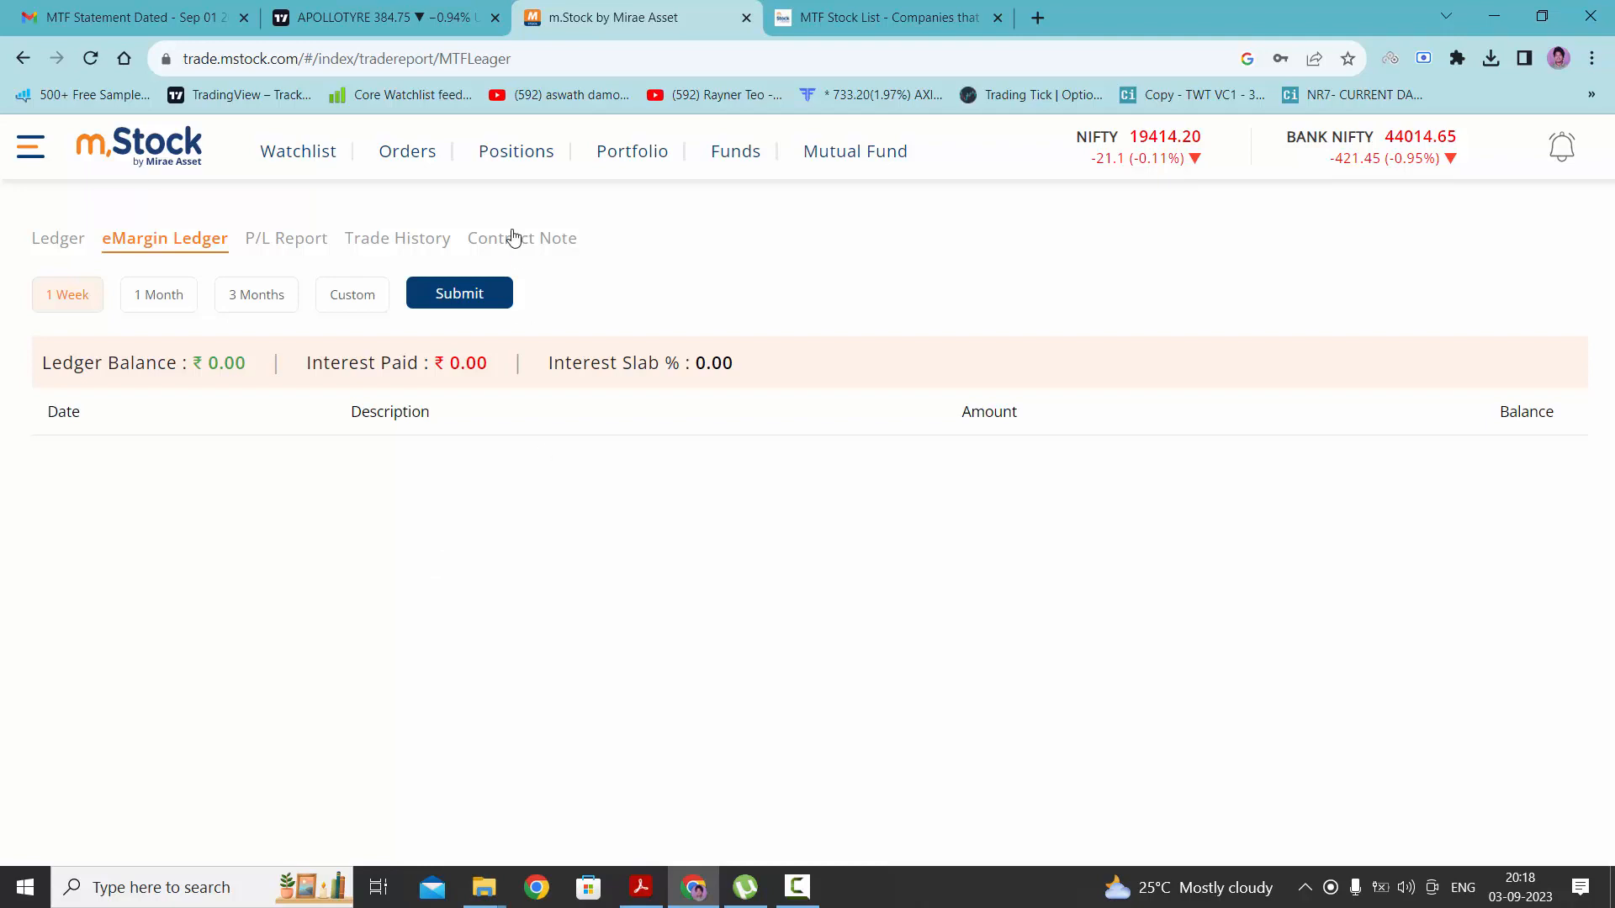
{"action": "mouse_move", "coordinate": [516, 506]}
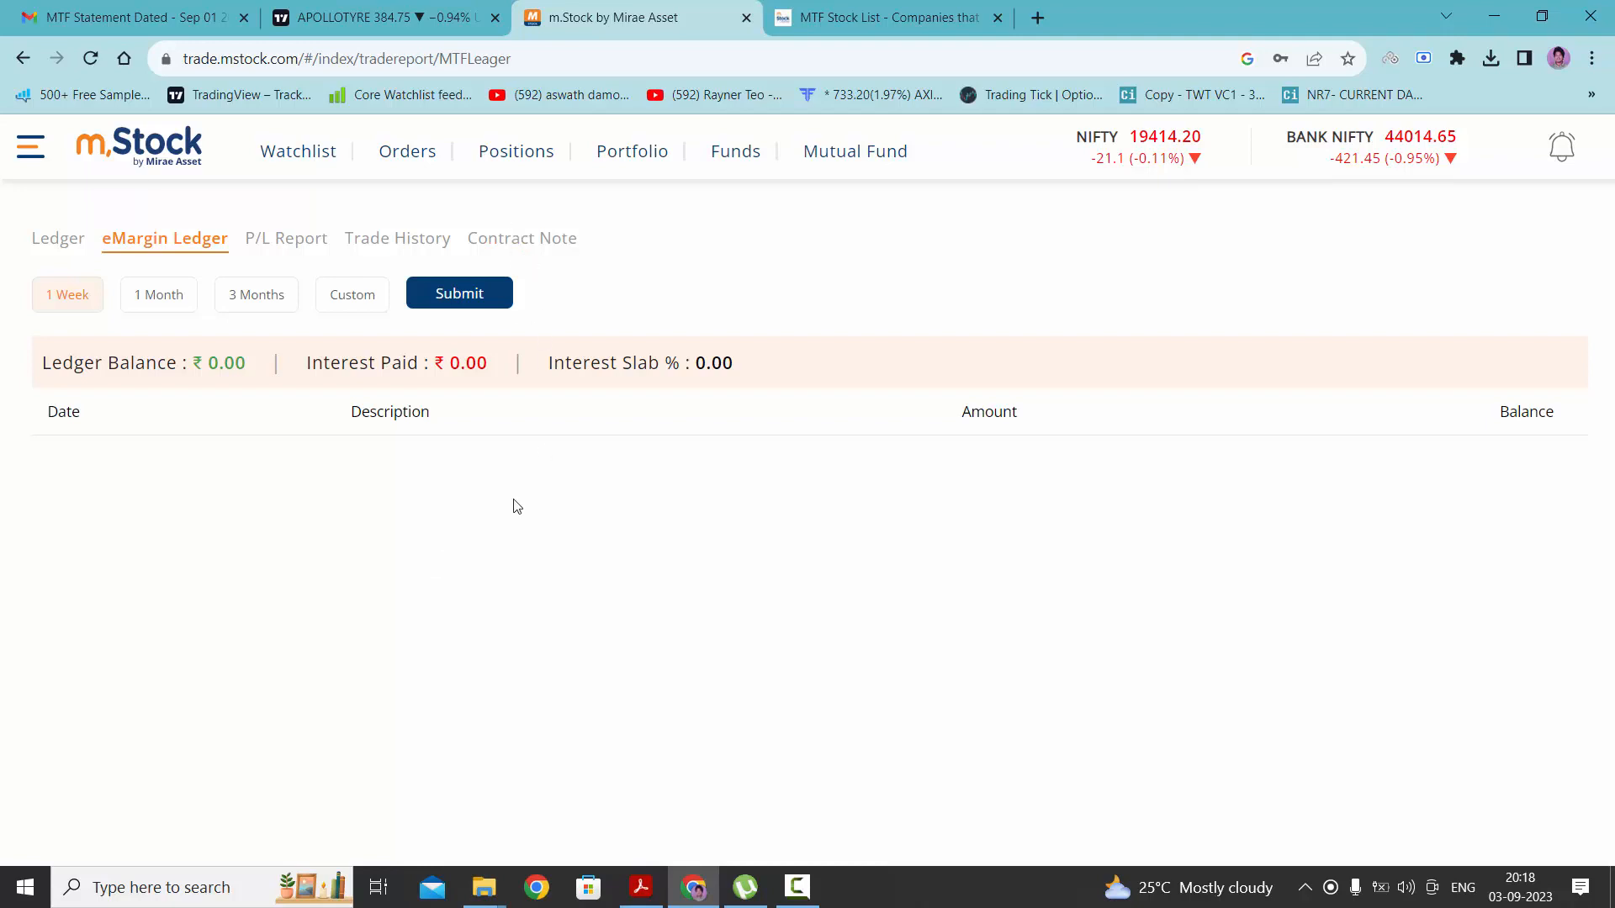
{"action": "mouse_move", "coordinate": [513, 516]}
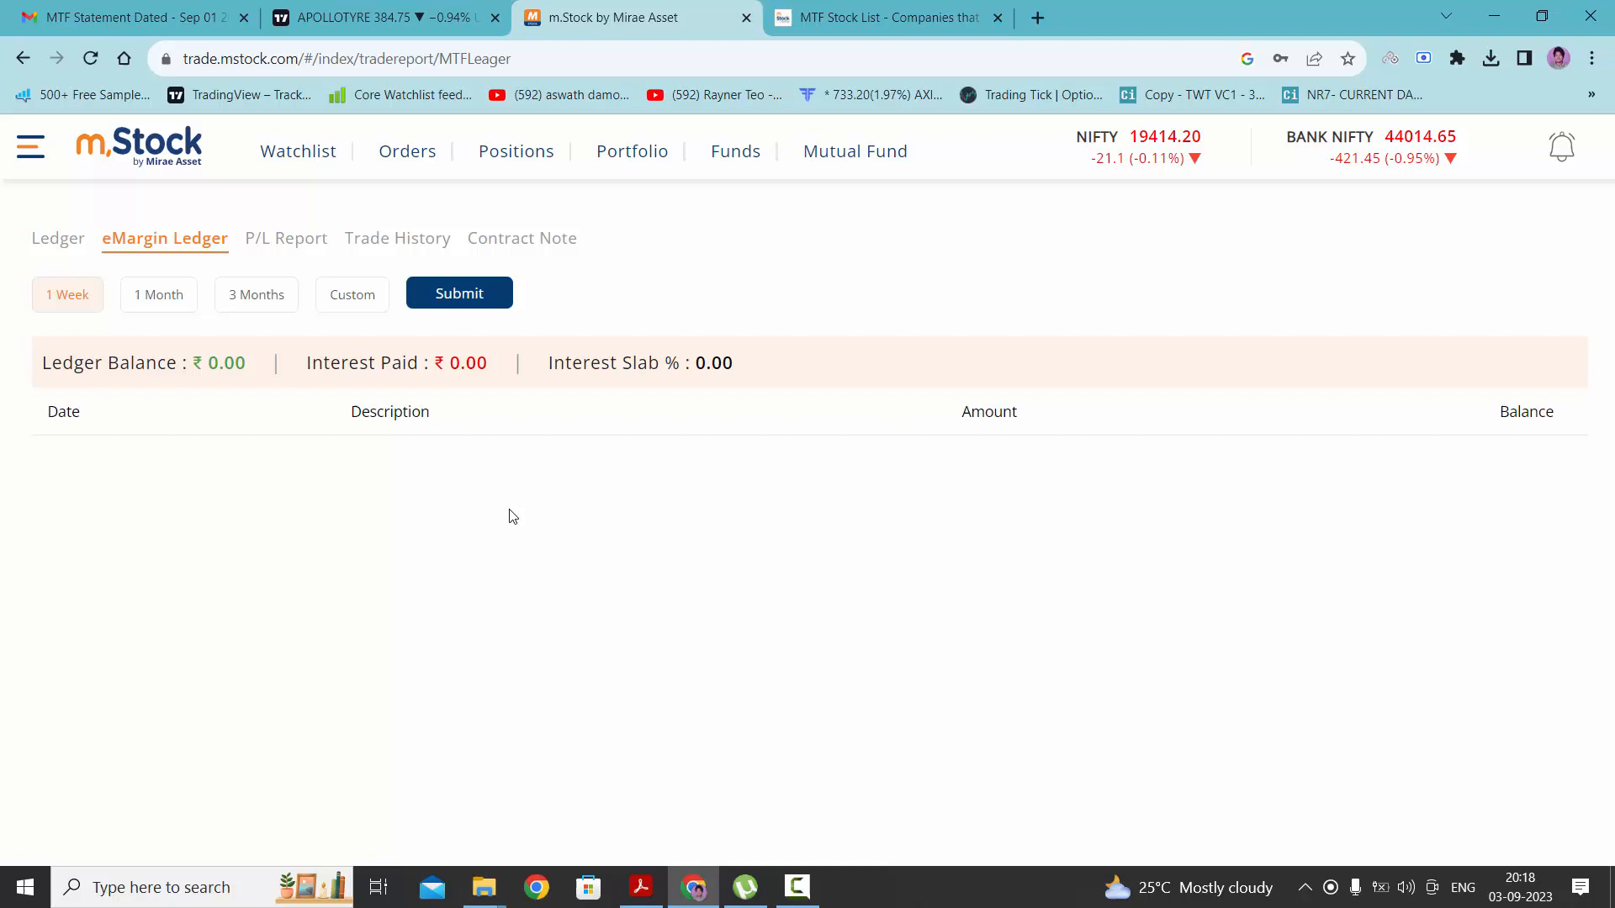
{"action": "mouse_move", "coordinate": [476, 521]}
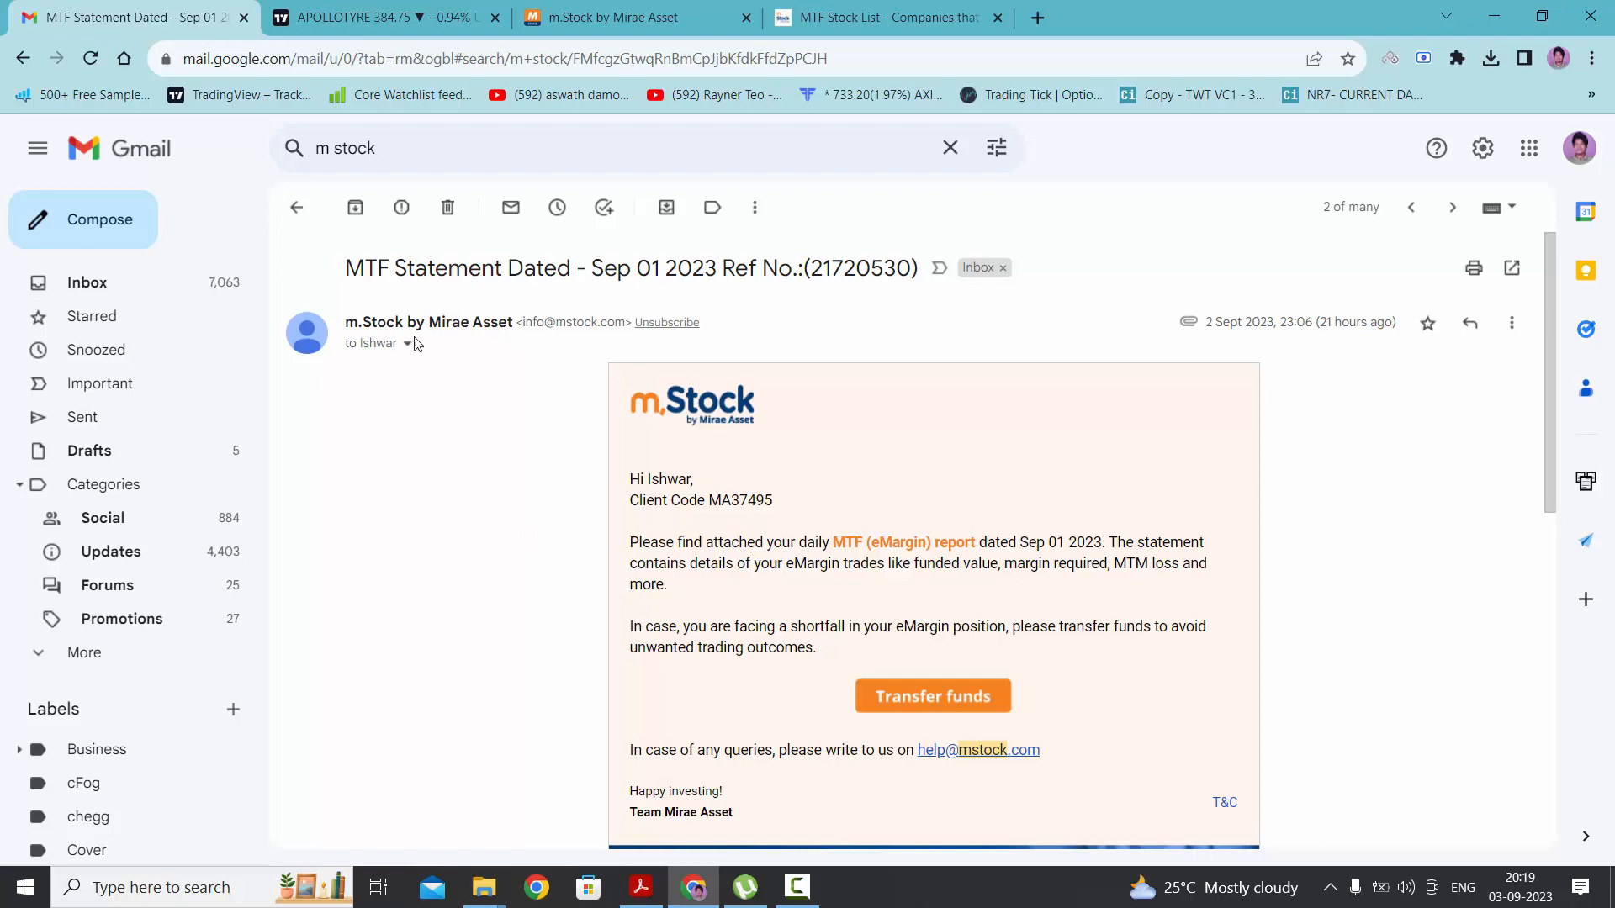
Step: Review the emailed MTF statement PDF showing Schneider Electric Infra funded at 75,797
{"action": "scroll", "scroll_direction": "down", "scroll_amount": 3}
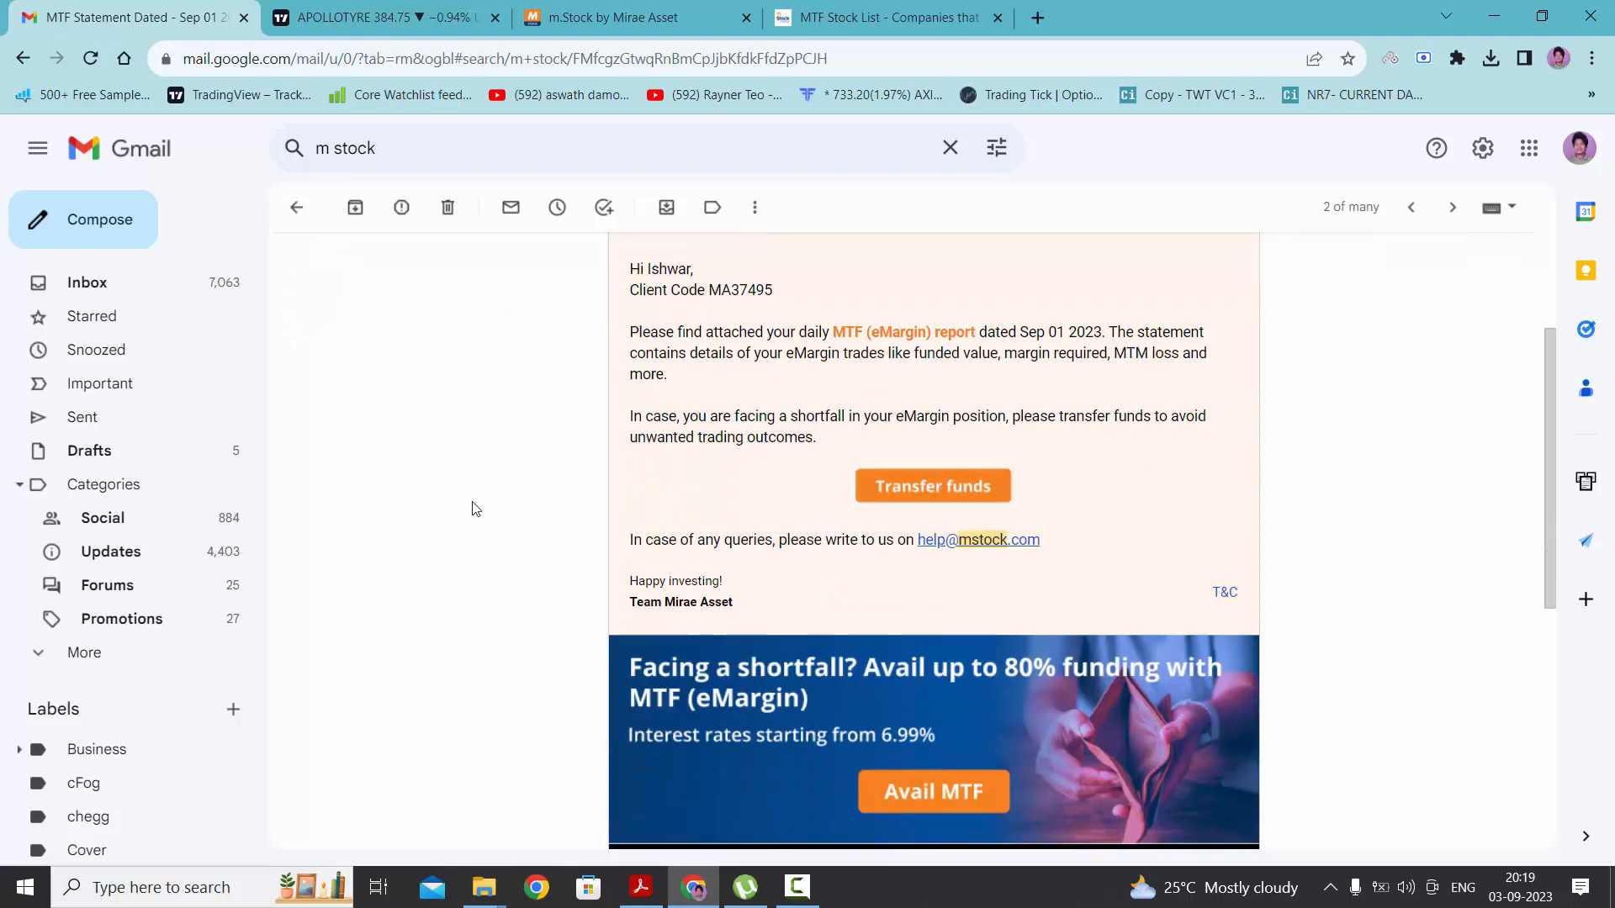
{"action": "scroll", "scroll_direction": "down", "scroll_amount": 3}
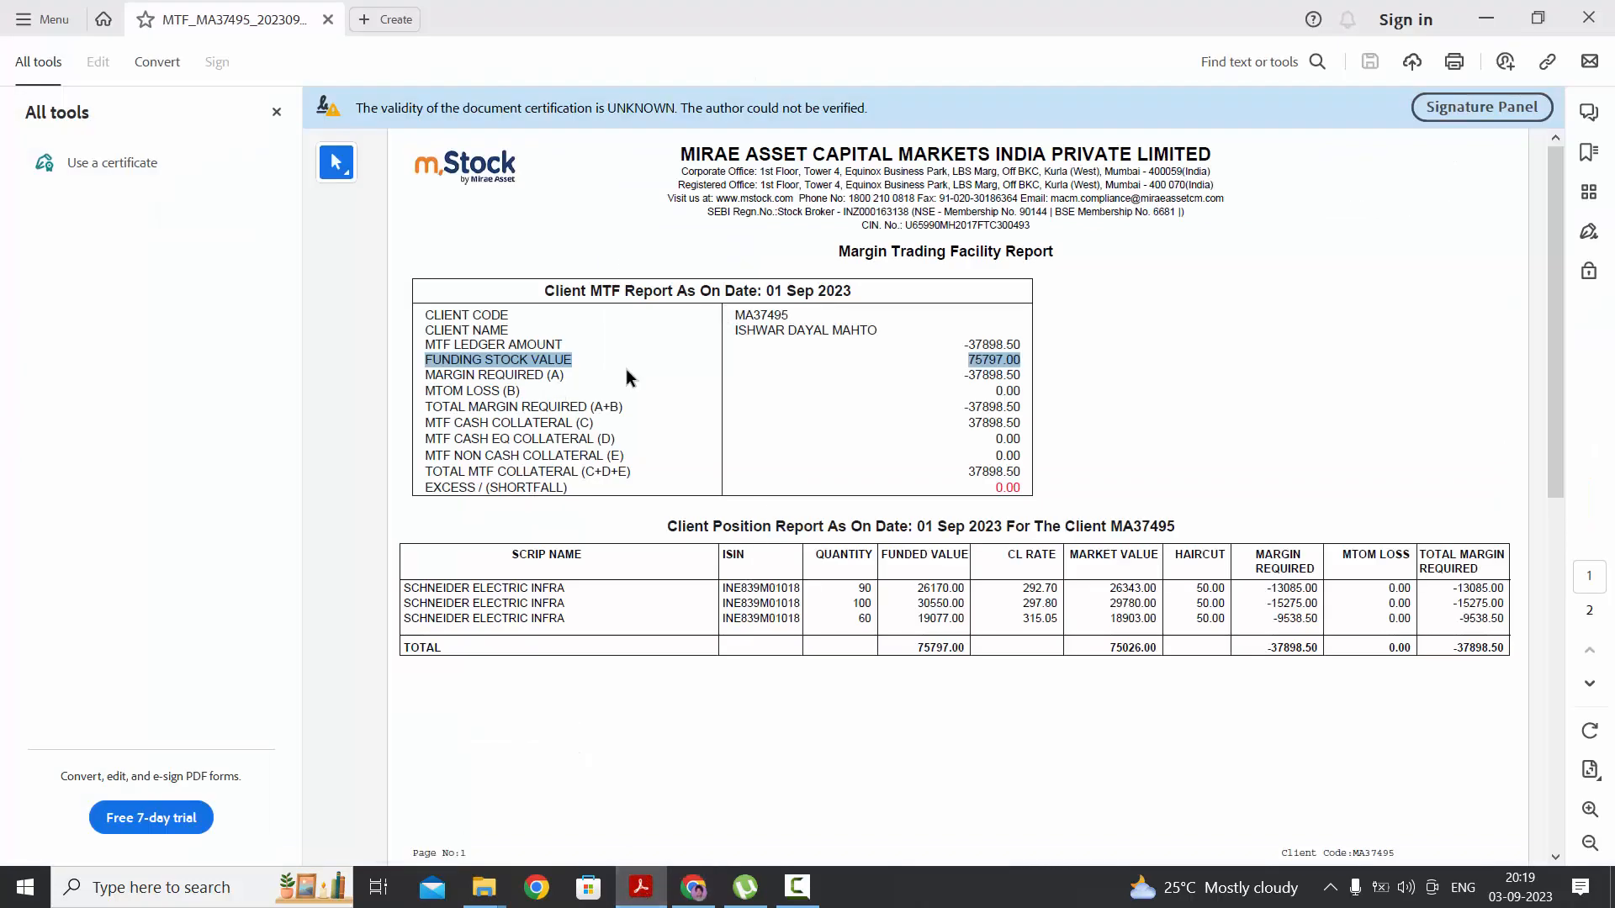
{"action": "mouse_move", "coordinate": [820, 414]}
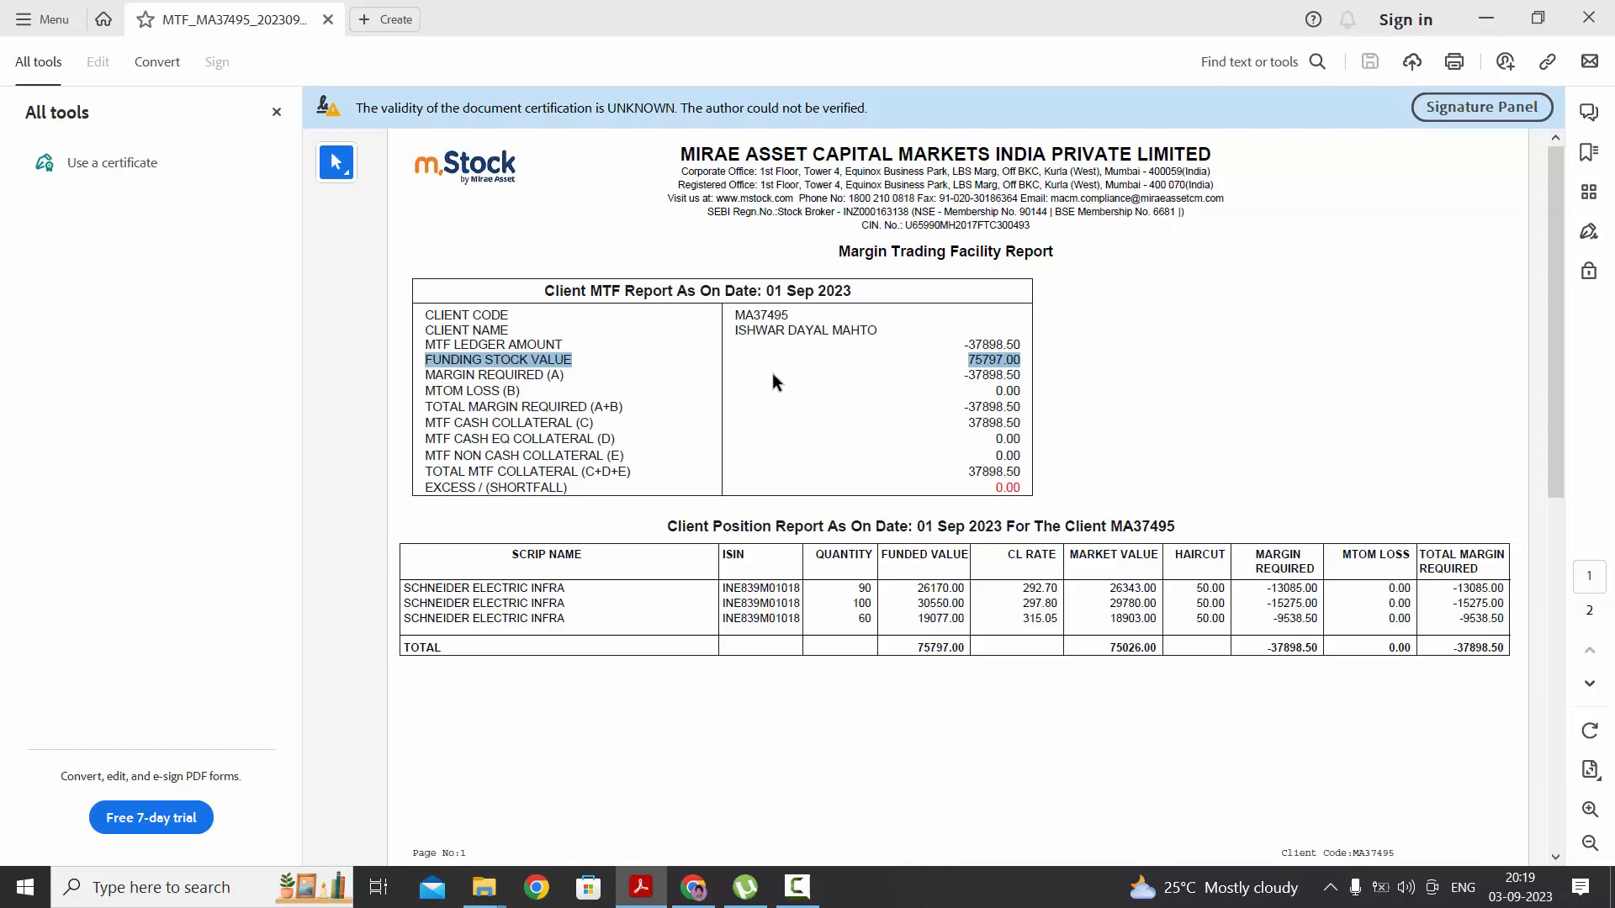
{"action": "mouse_move", "coordinate": [939, 354]}
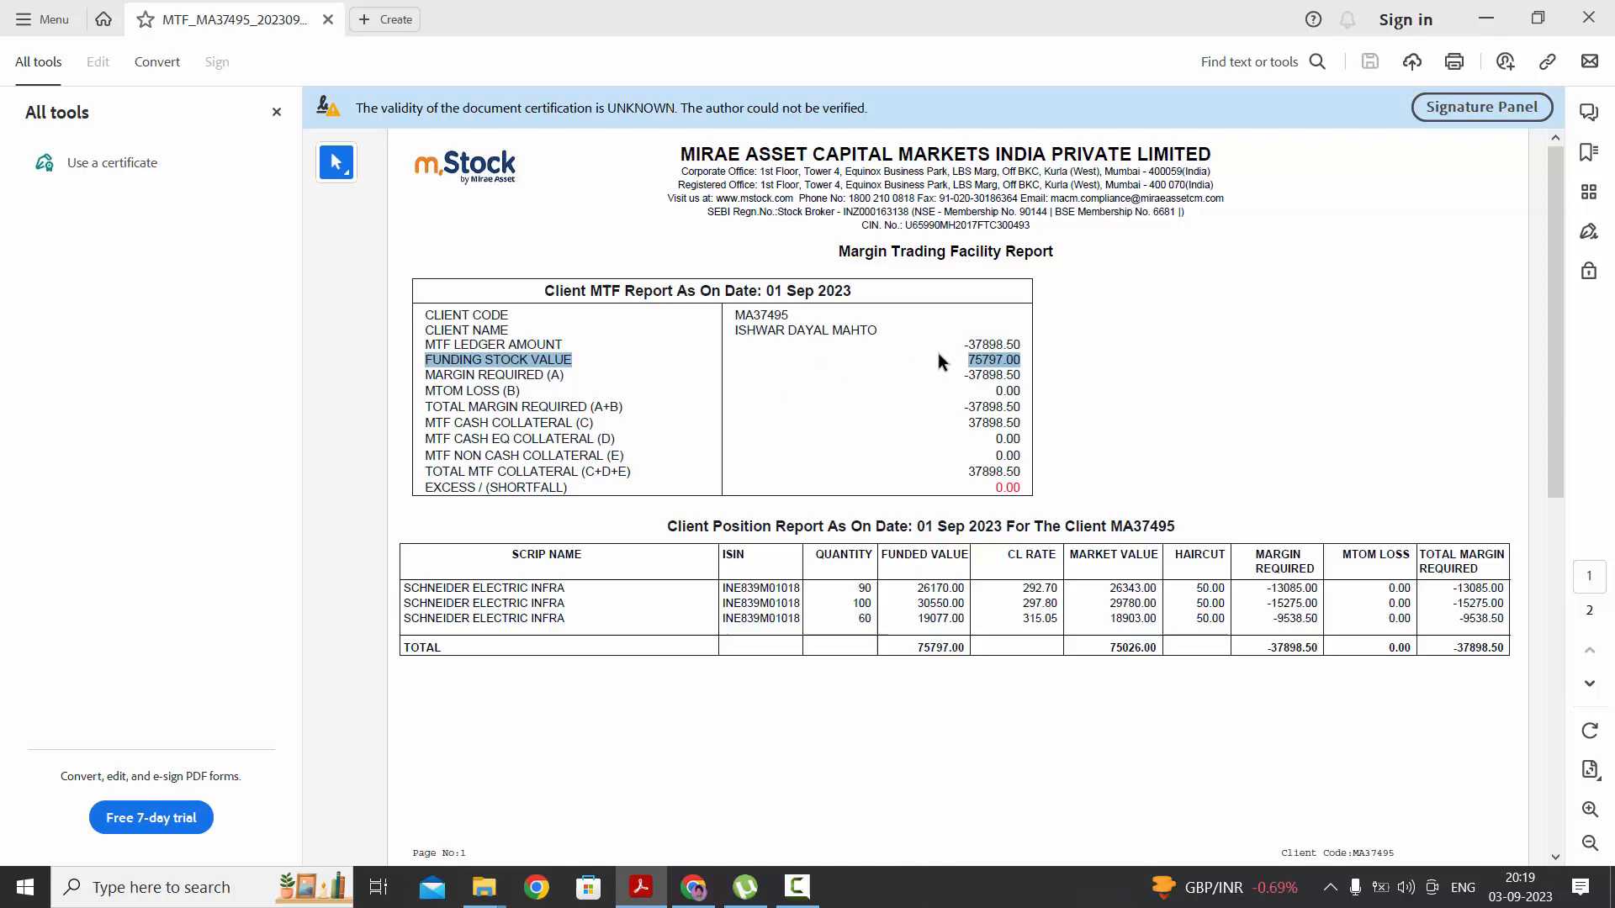
{"action": "mouse_move", "coordinate": [974, 347]}
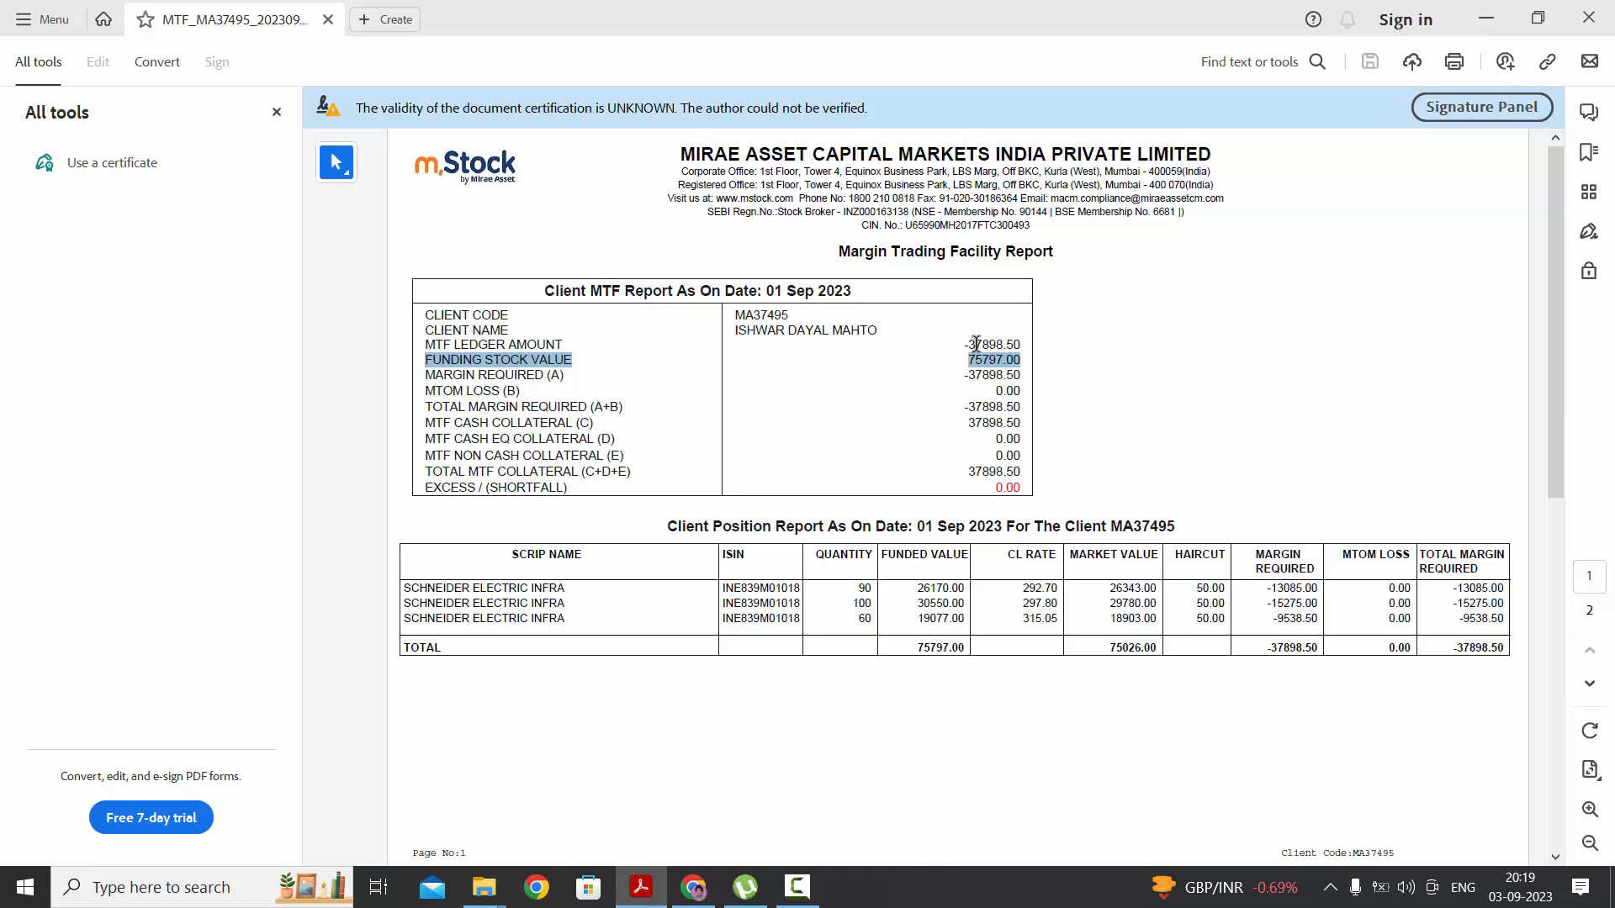
{"action": "mouse_move", "coordinate": [975, 412]}
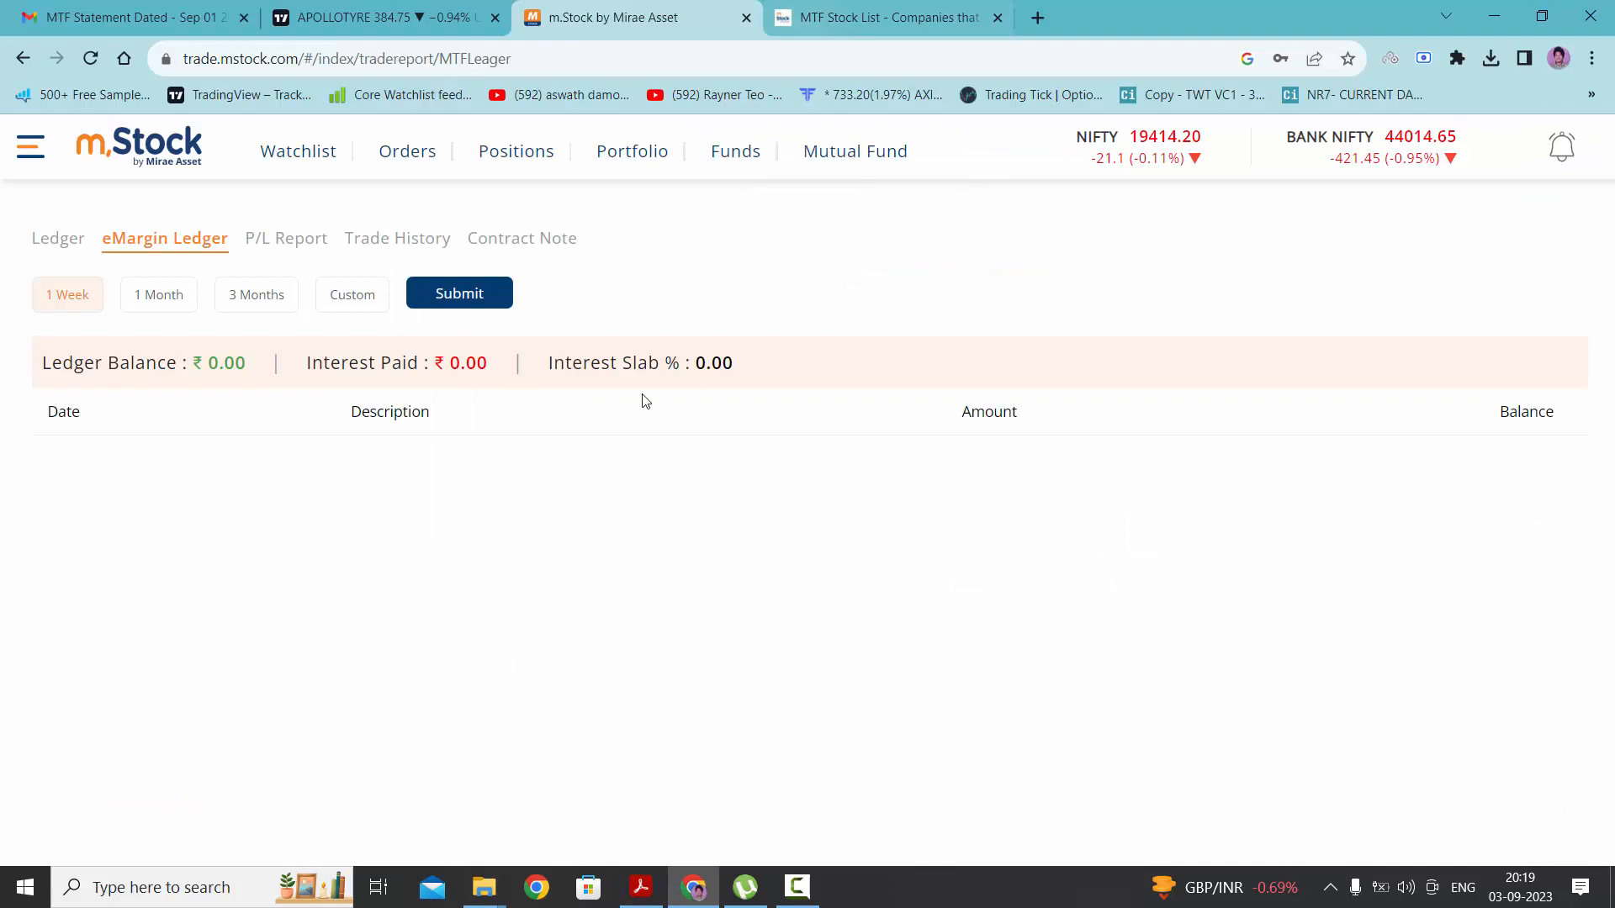
{"action": "mouse_move", "coordinate": [612, 489]}
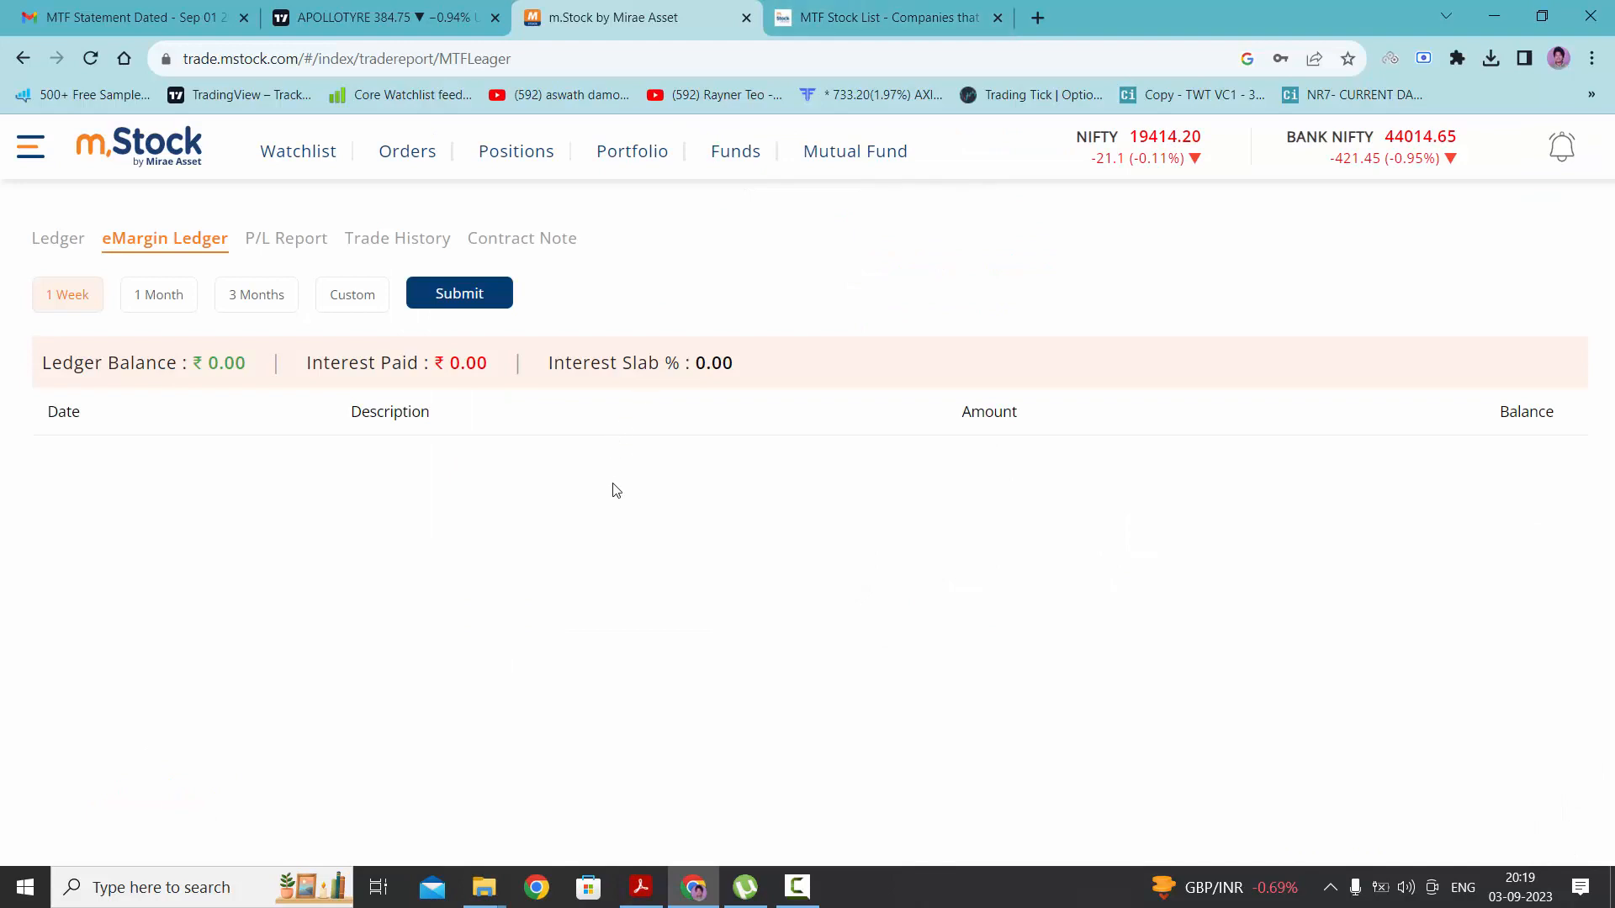